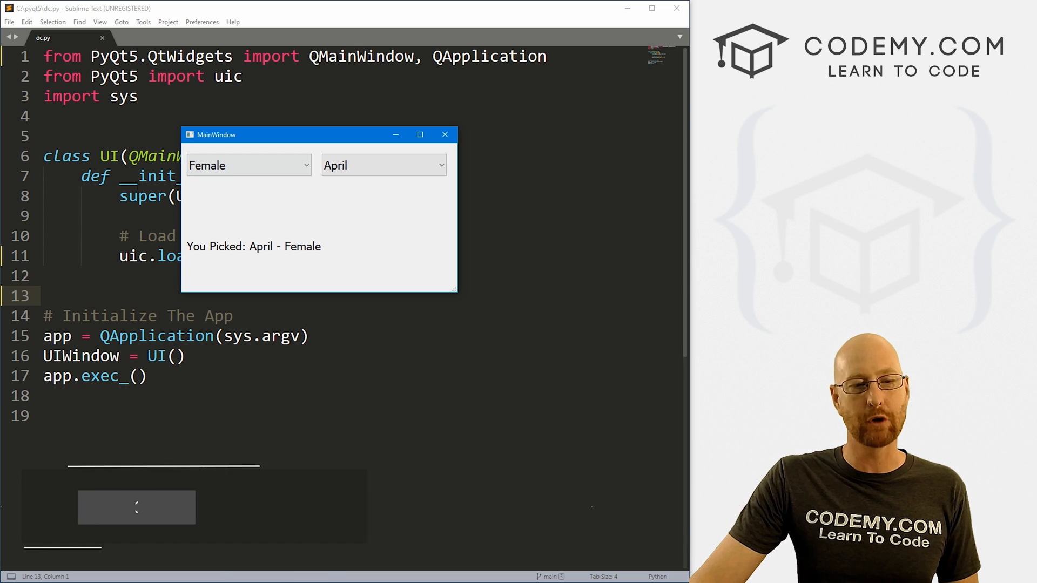
Step: Pick Male in the demo's gender box and drop down the list of male names
{"action": "left_click", "coordinate": [248, 165]}
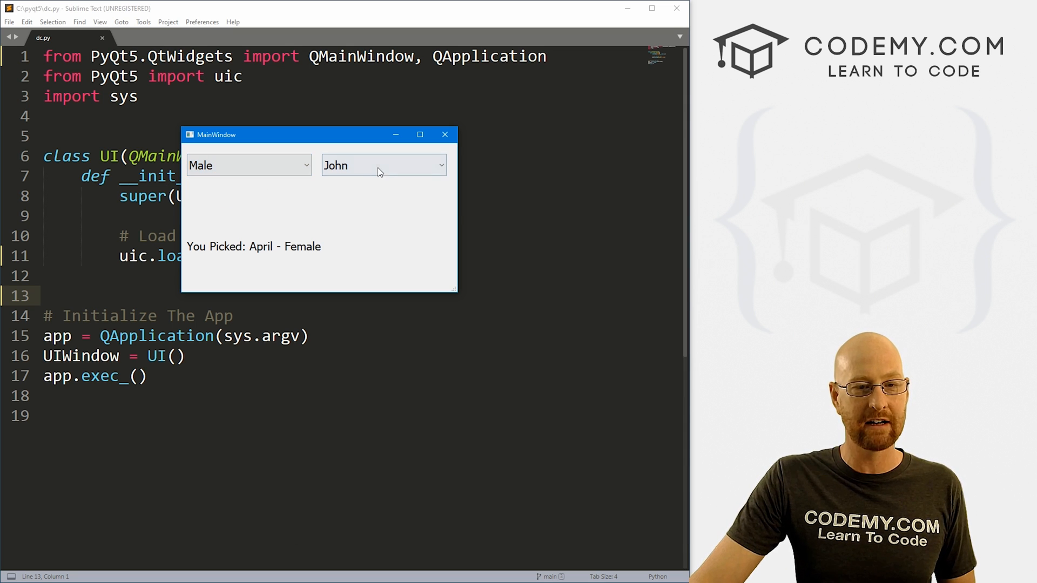
{"action": "left_click", "coordinate": [383, 165]}
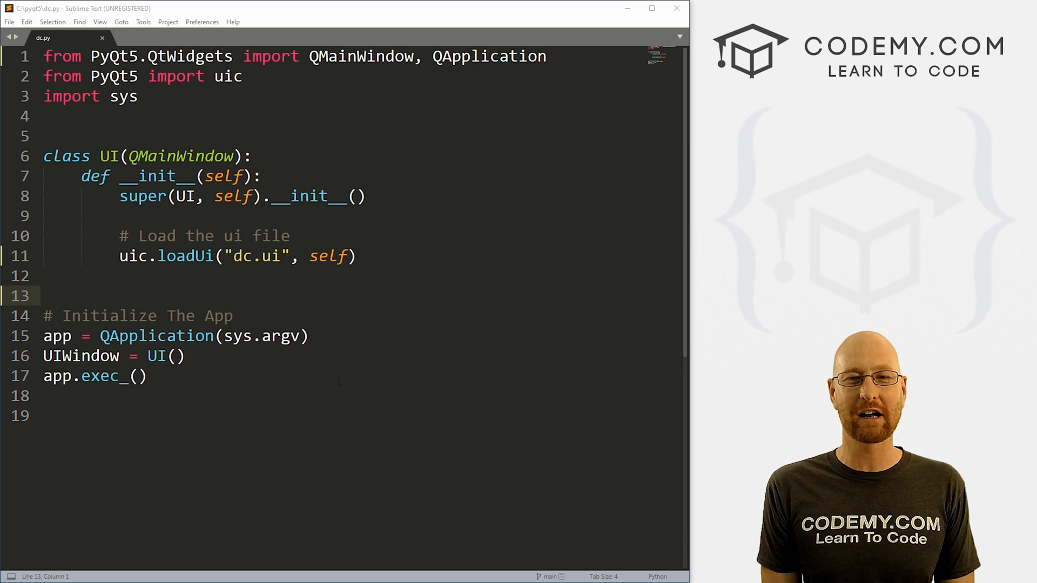
Step: Switch from the editor to the MINGW64 Git Bash terminal window
{"action": "key", "text": "ctrl+a"}
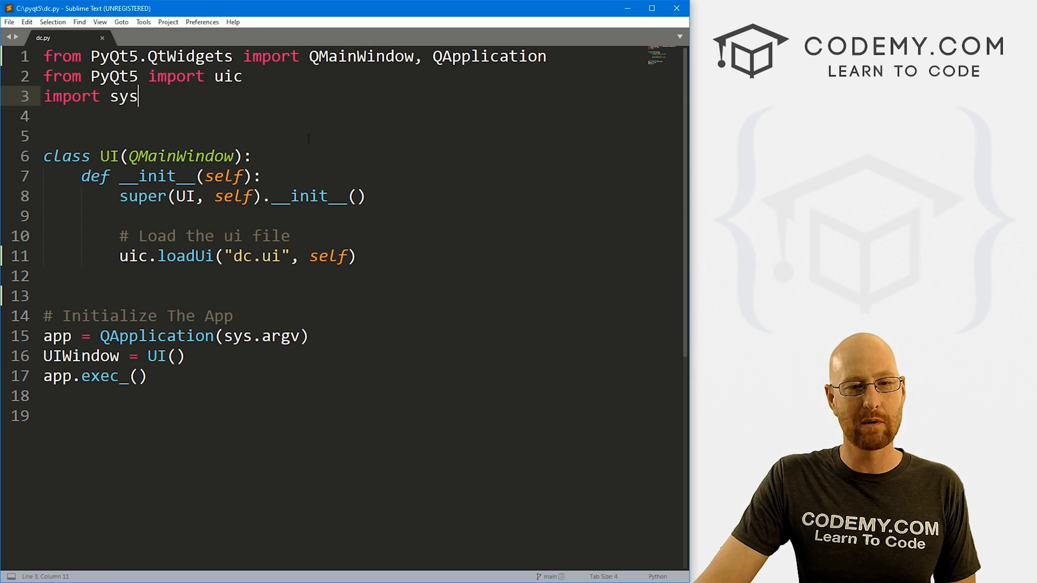
{"action": "key", "text": "ctrl+a"}
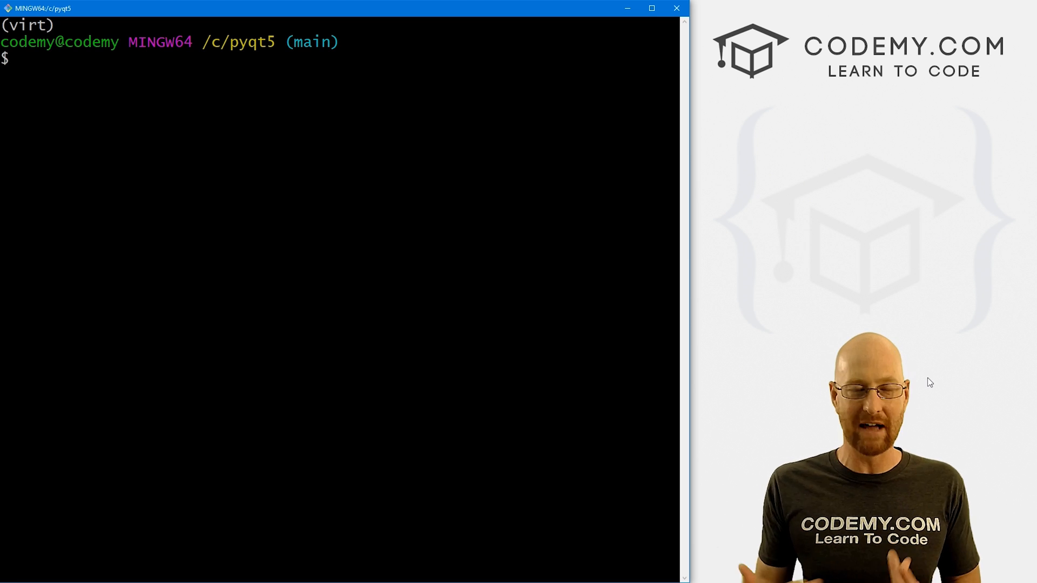
Step: Run the designer command in the terminal to launch Qt Designer
{"action": "double_click", "coordinate": [243, 42]}
{"action": "type", "text": "designer"}
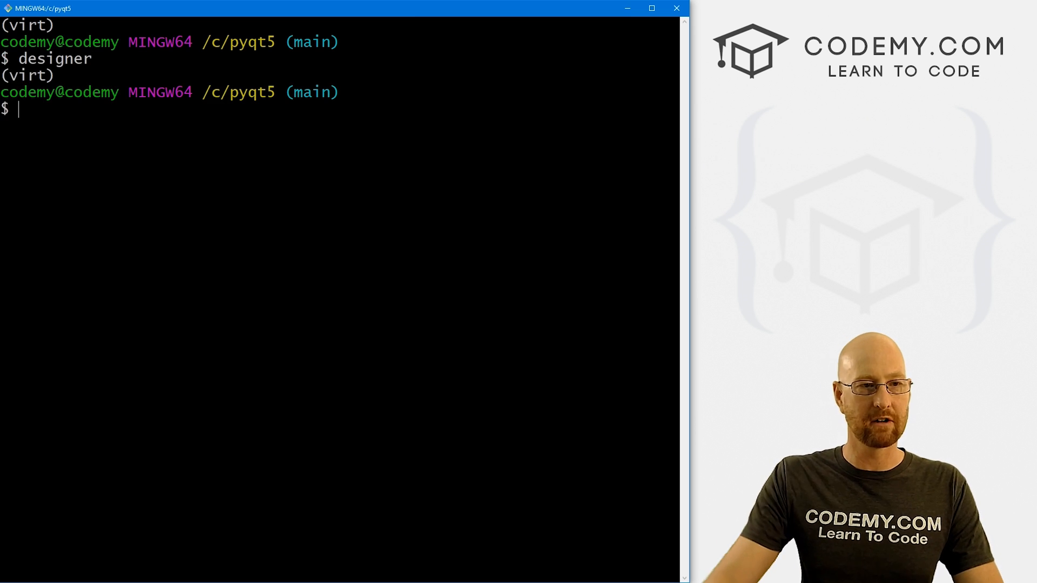
{"action": "key", "text": "Return"}
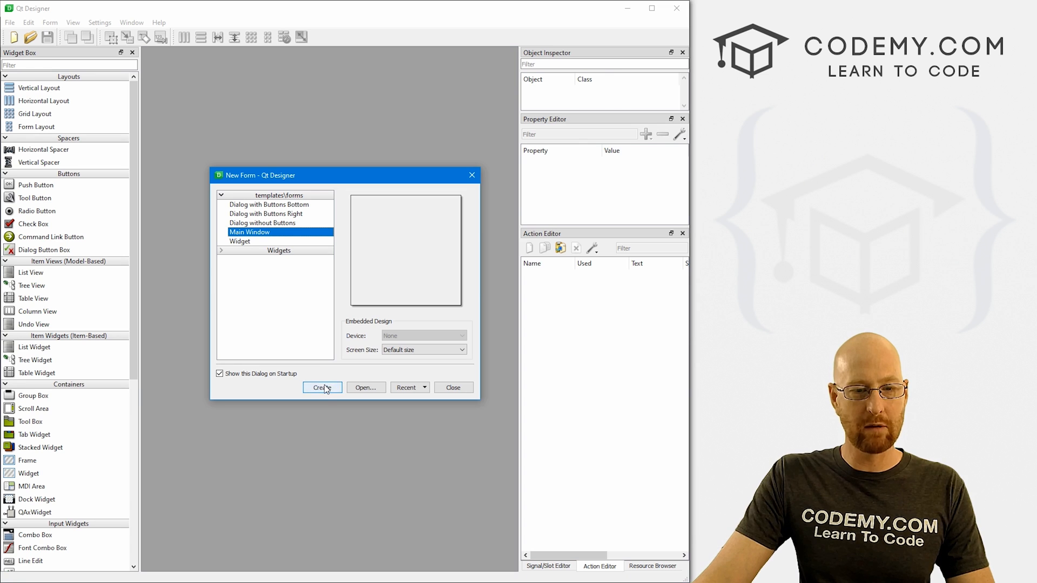
Step: Create a Main Window form and place a first combo box, made wider and taller
{"action": "left_click", "coordinate": [322, 388]}
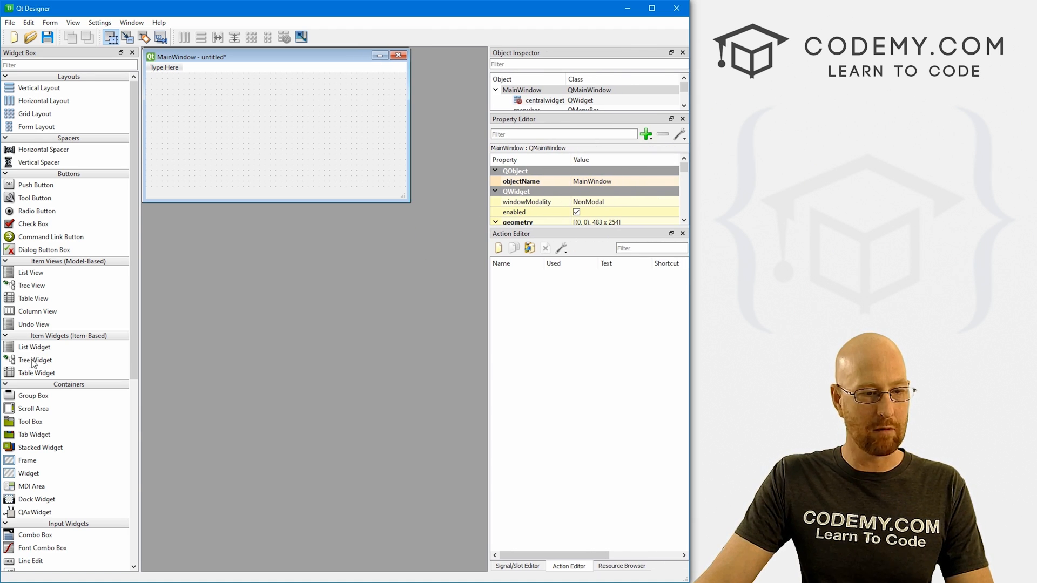
{"action": "scroll", "scroll_direction": "down", "scroll_amount": 3}
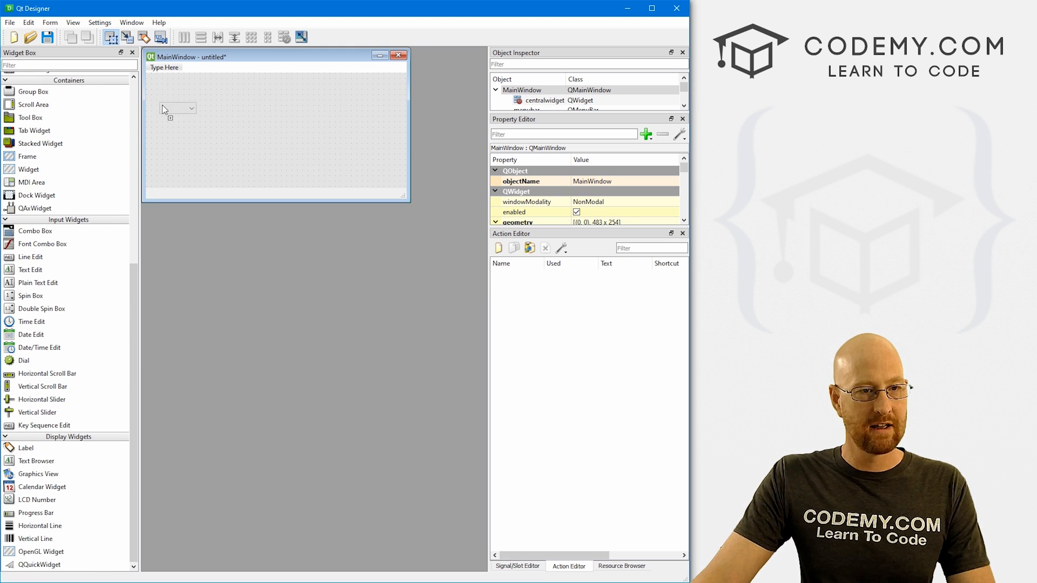
{"action": "left_click_drag", "start_coordinate": [35, 231], "coordinate": [175, 95]}
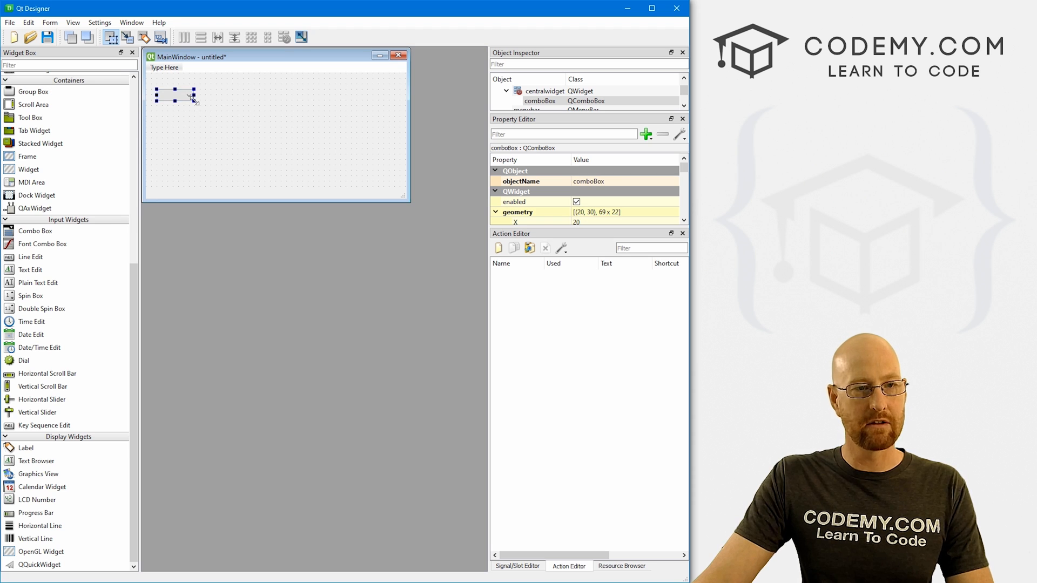
{"action": "left_click_drag", "start_coordinate": [194, 95], "coordinate": [253, 95]}
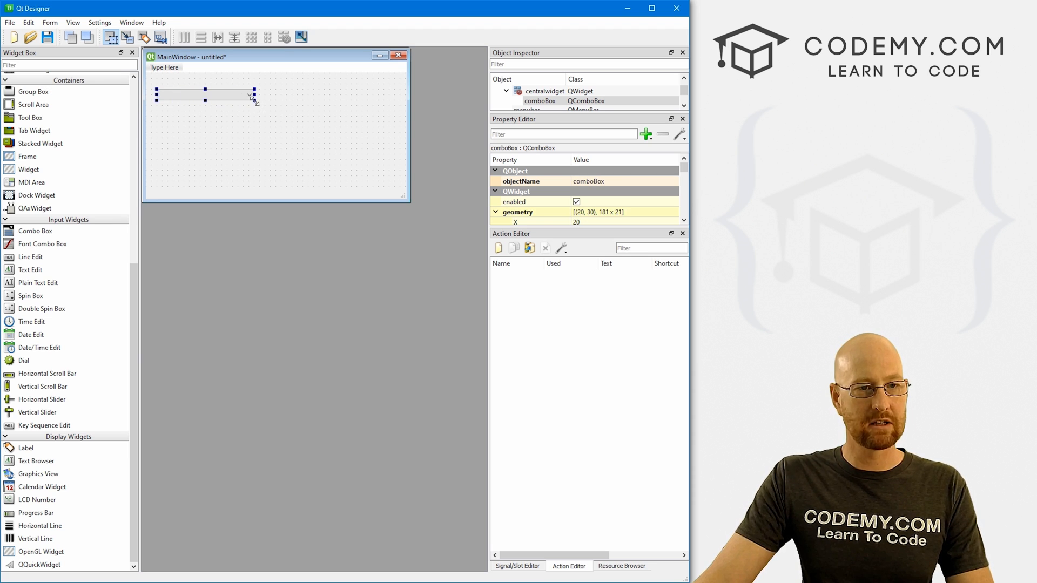
{"action": "left_click_drag", "start_coordinate": [205, 103], "coordinate": [205, 120]}
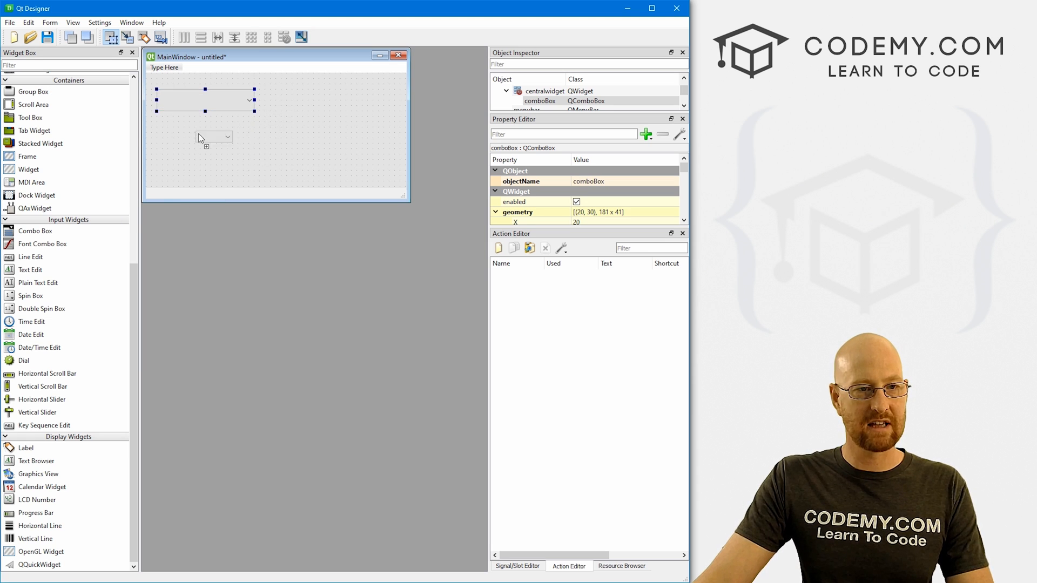
Step: Add a second wide combo box and line it up beside the first
{"action": "left_click_drag", "start_coordinate": [35, 231], "coordinate": [175, 122]}
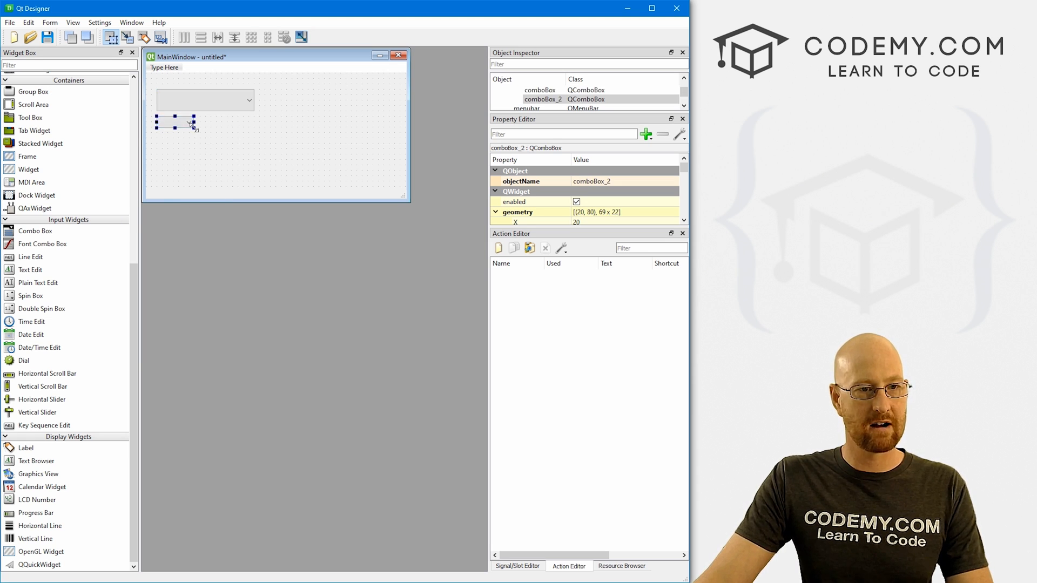
{"action": "left_click_drag", "start_coordinate": [192, 129], "coordinate": [284, 140]}
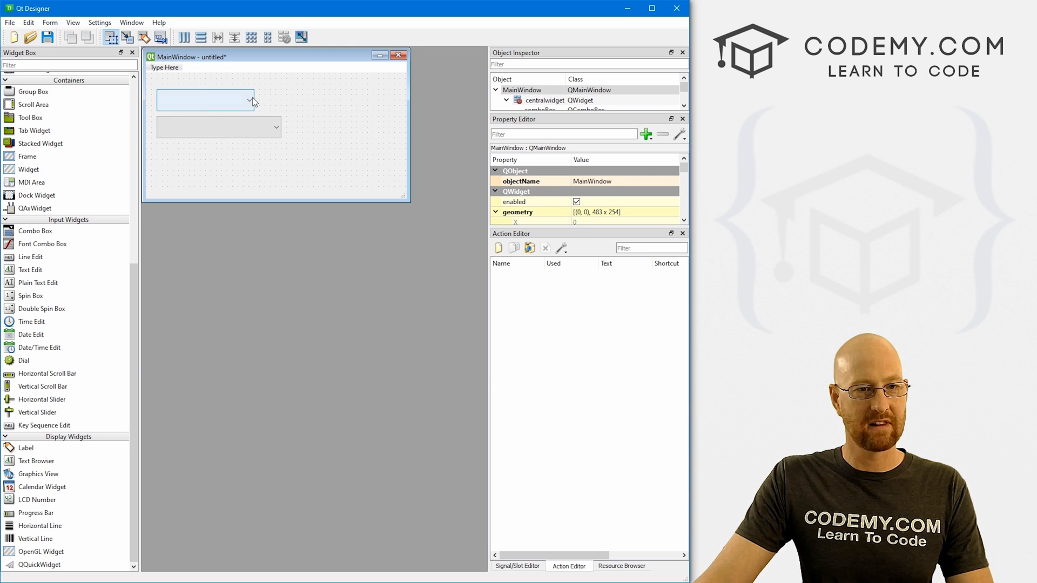
{"action": "left_click", "coordinate": [205, 99]}
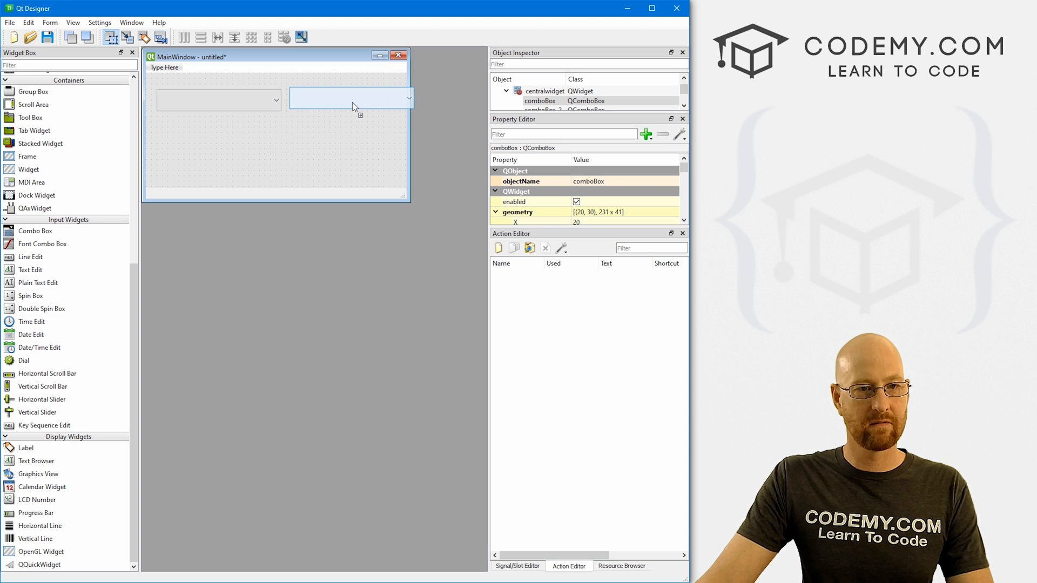
{"action": "left_click", "coordinate": [343, 100]}
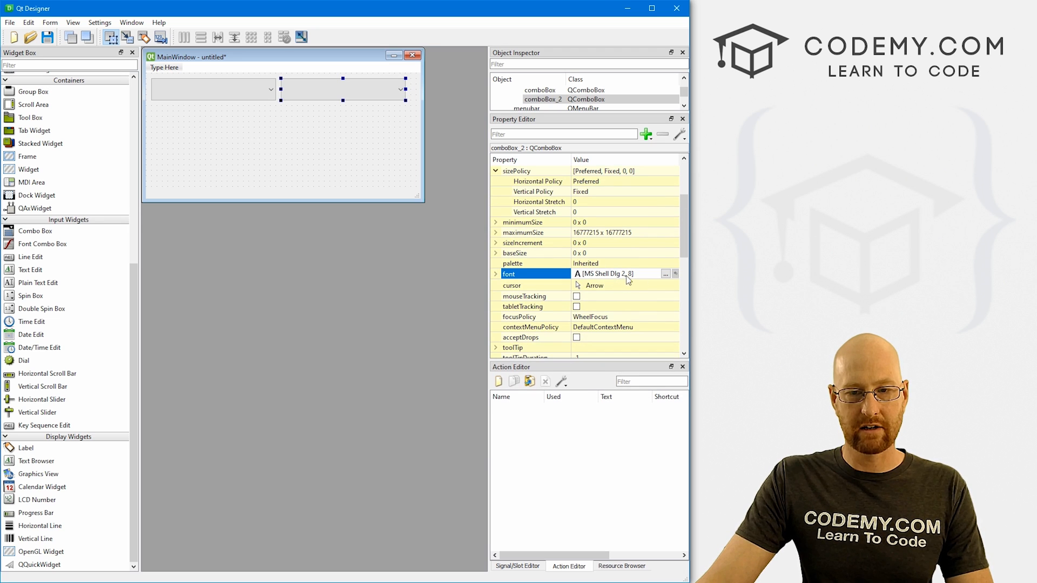
Step: Give the combo boxes a bigger font size through the font property
{"action": "left_click", "coordinate": [664, 273]}
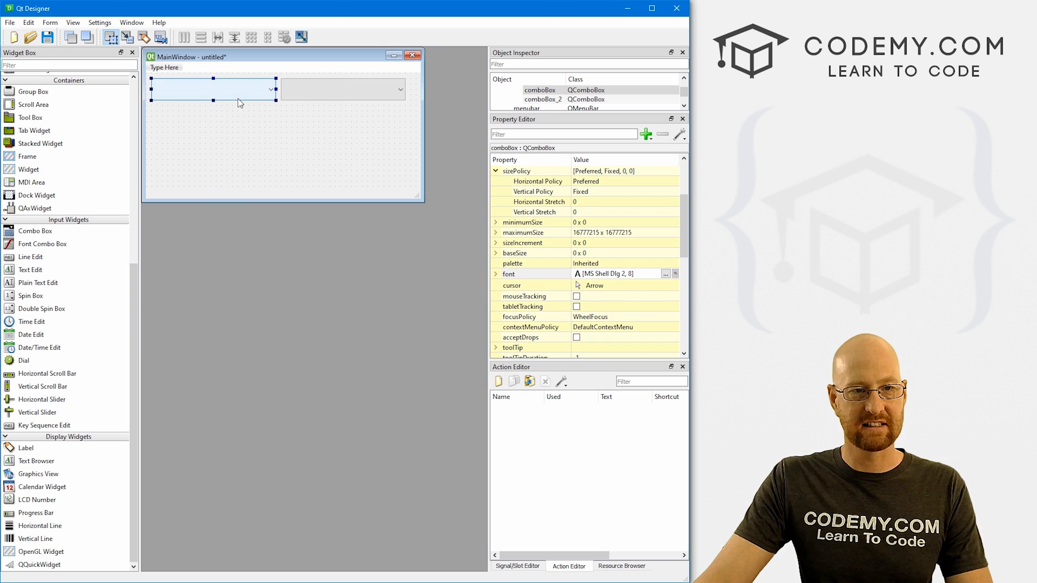
{"action": "left_click", "coordinate": [666, 273]}
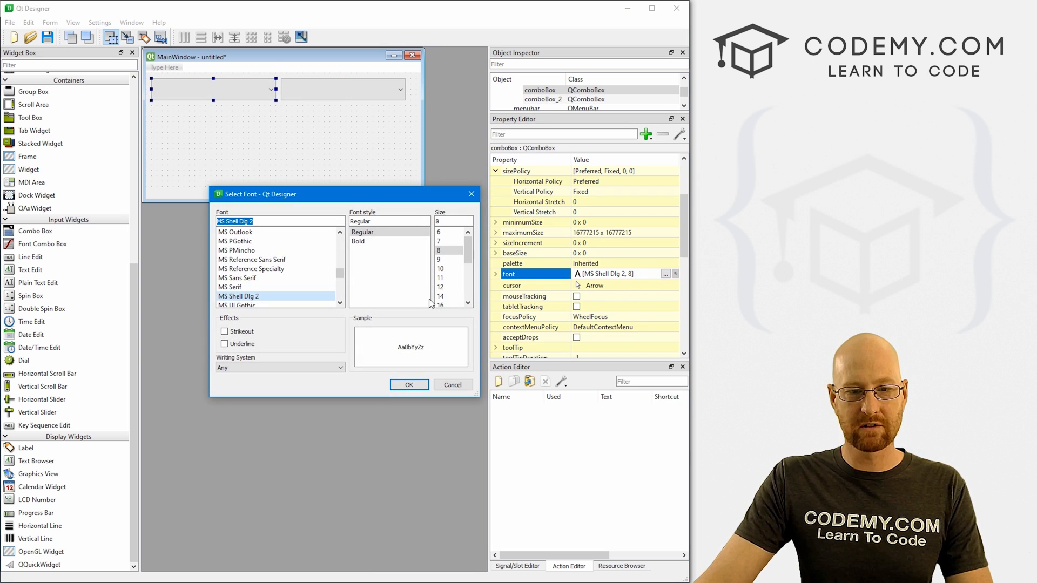
{"action": "left_click", "coordinate": [408, 385]}
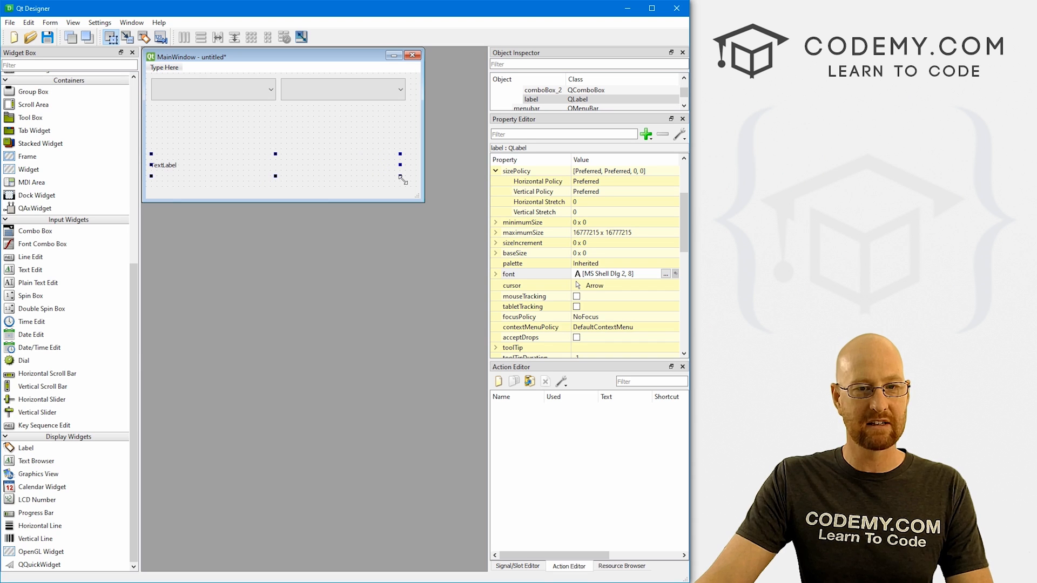
{"action": "mouse_move", "coordinate": [306, 171]}
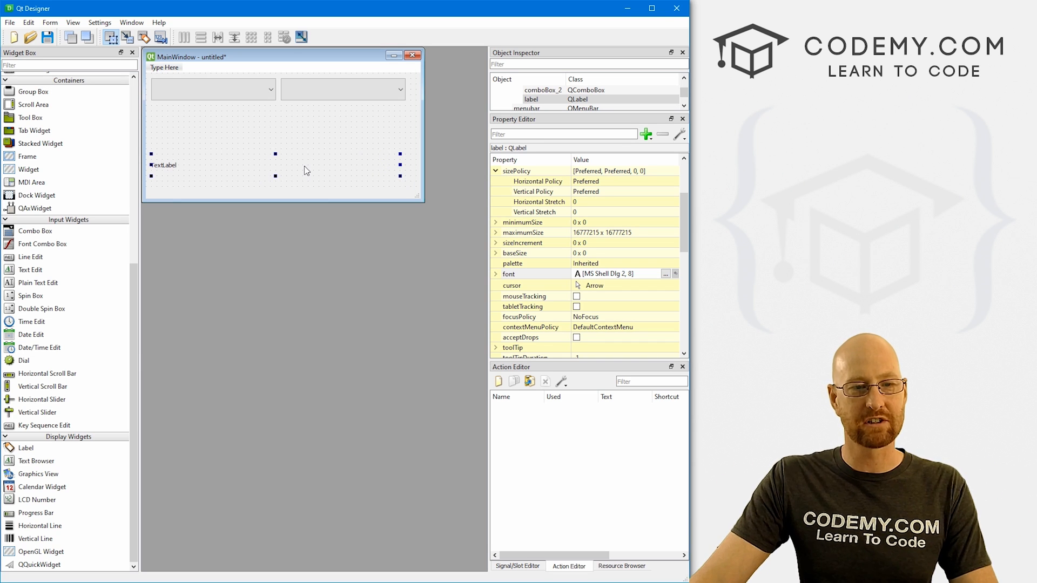
Step: Set the label text to 'You Picked:' and give it a larger font size
{"action": "type", "text": "You P"}
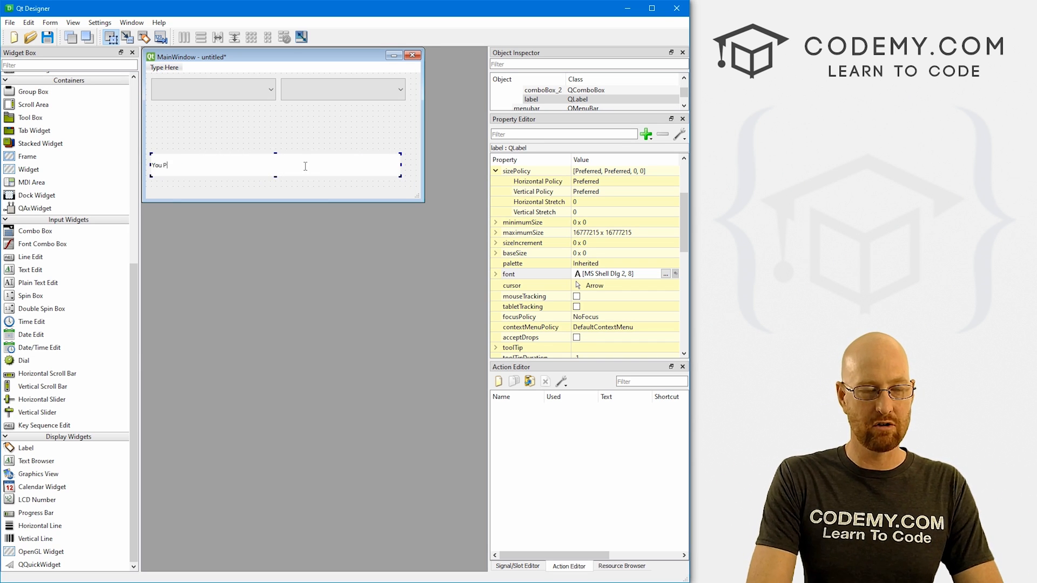
{"action": "type", "text": "icked:"}
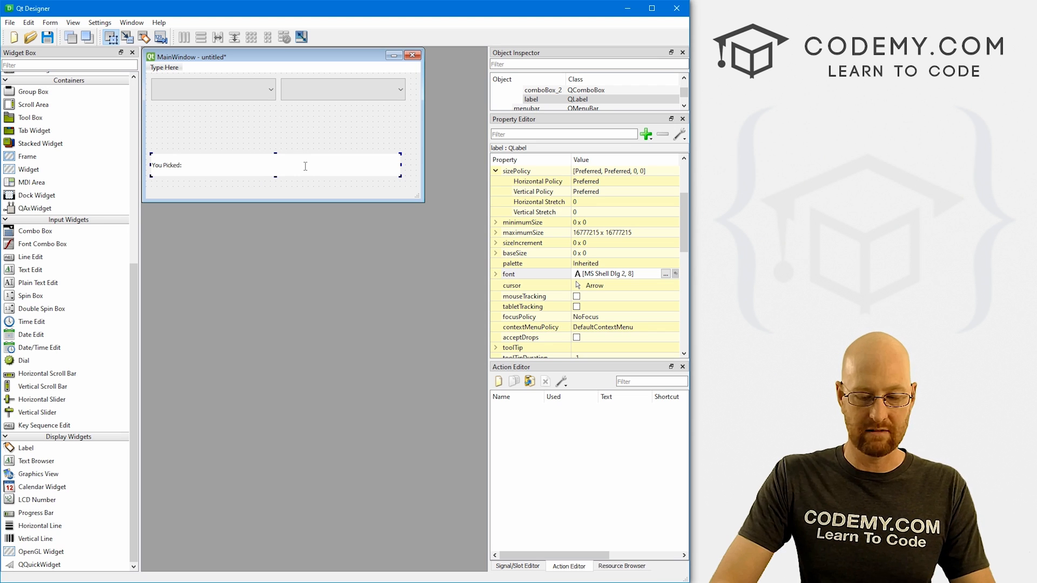
{"action": "left_click", "coordinate": [665, 273]}
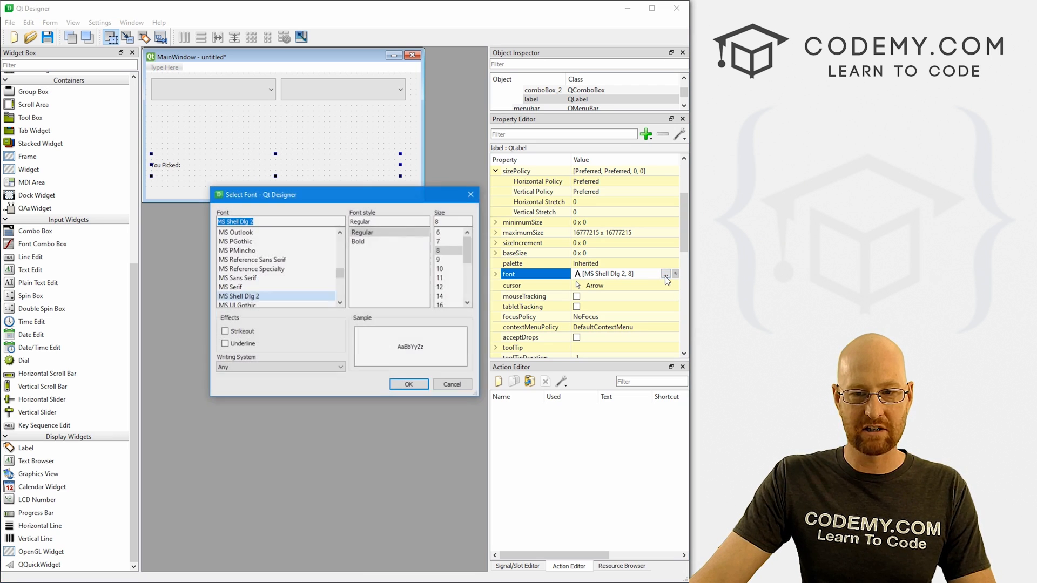
{"action": "left_click", "coordinate": [408, 385]}
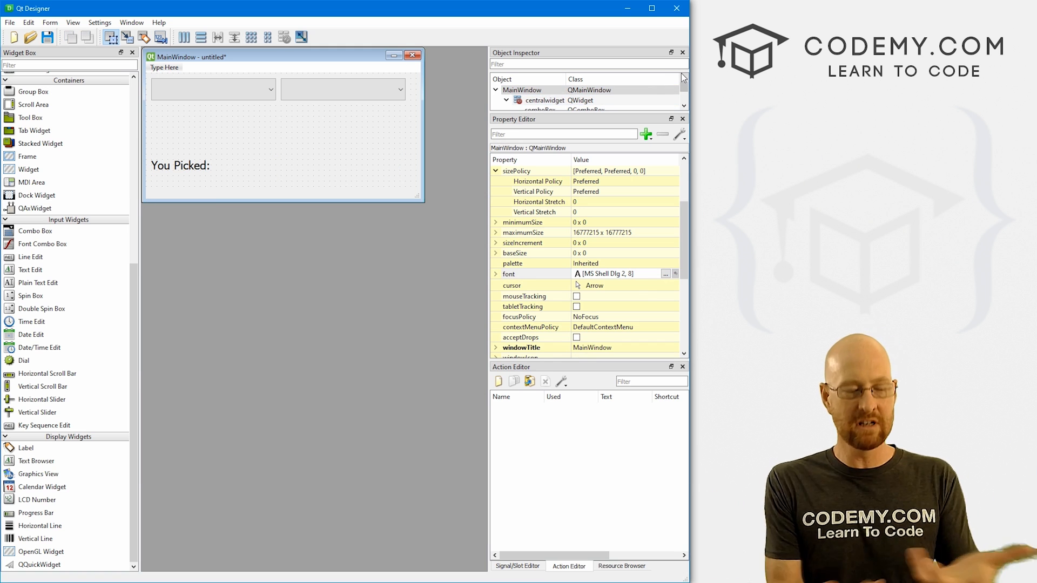
{"action": "left_click", "coordinate": [212, 89]}
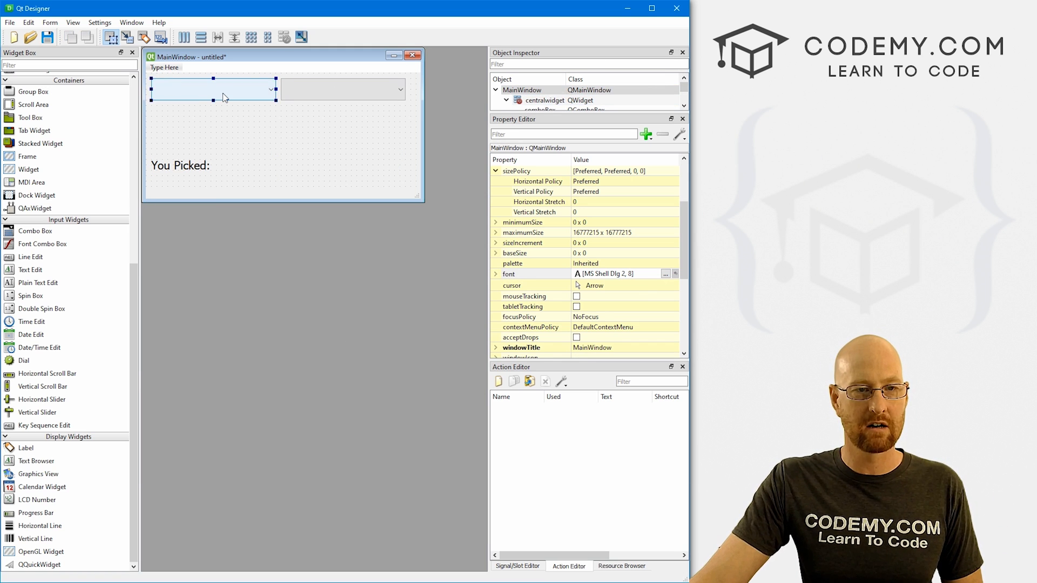
{"action": "left_click", "coordinate": [10, 22]}
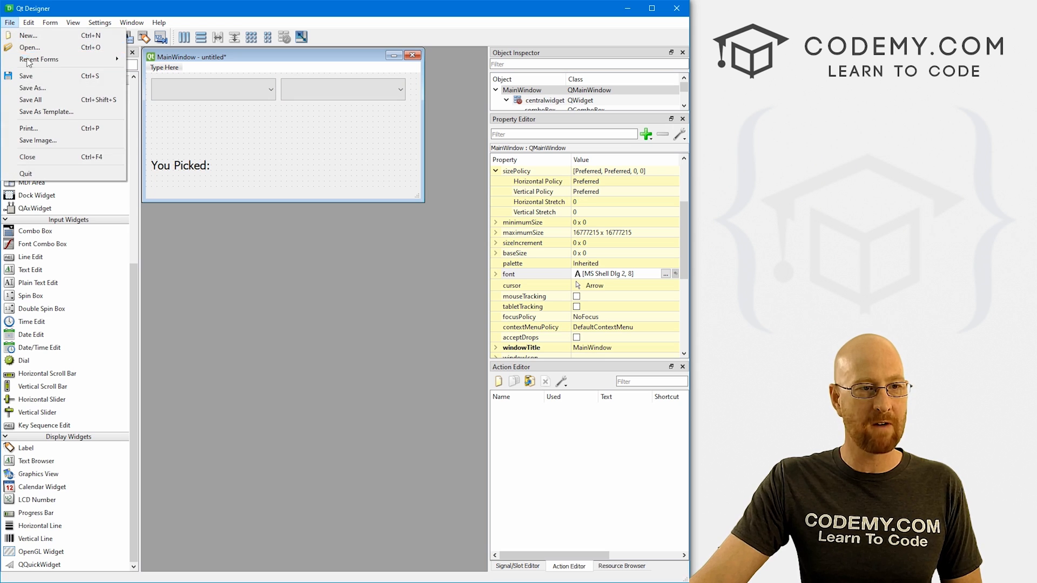
Step: Save the form as dc in the C:\pyqt5 project folder via Save As
{"action": "left_click", "coordinate": [31, 88]}
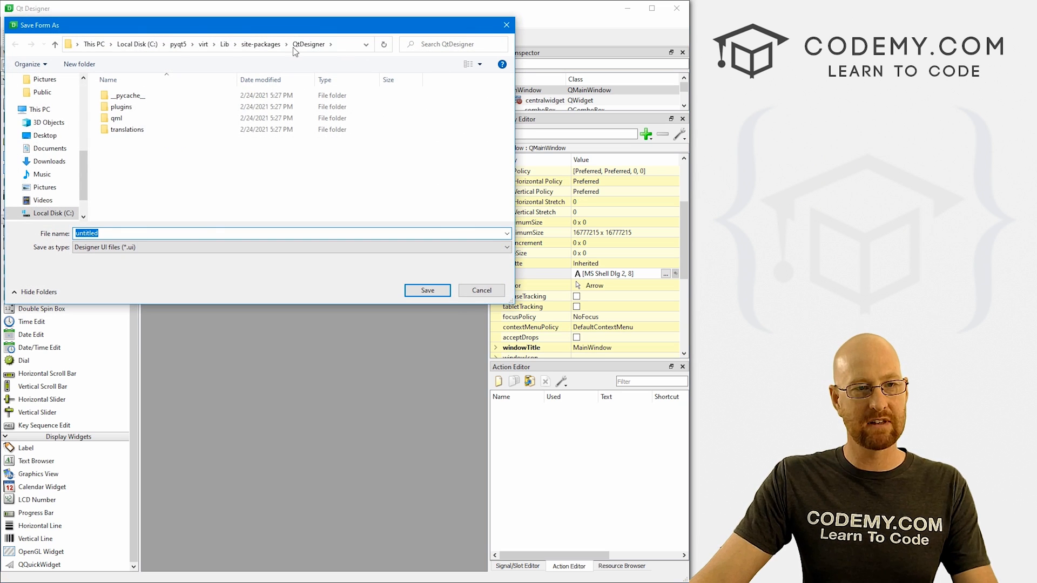
{"action": "left_click", "coordinate": [179, 43]}
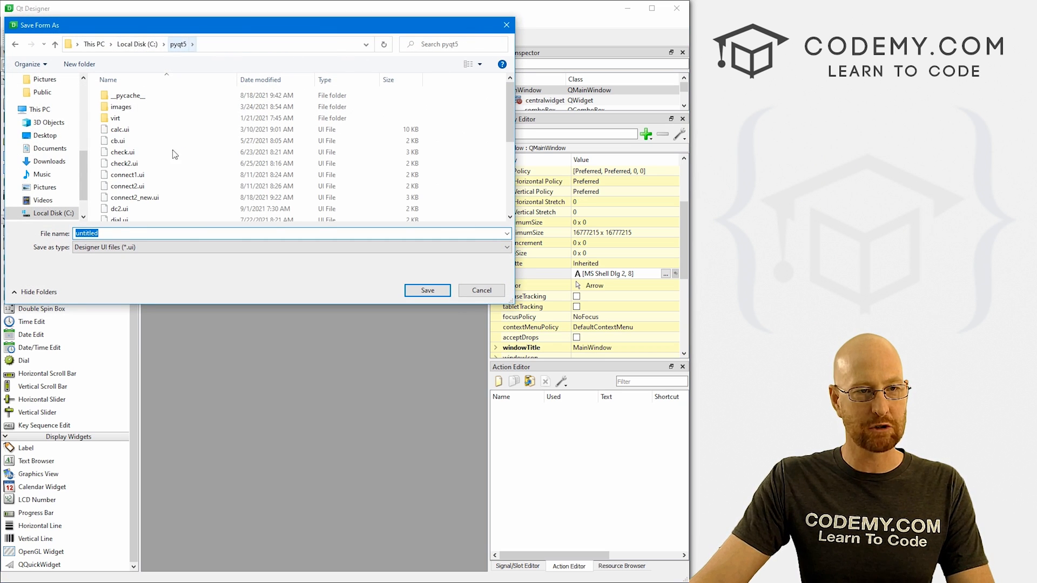
{"action": "type", "text": "dc"}
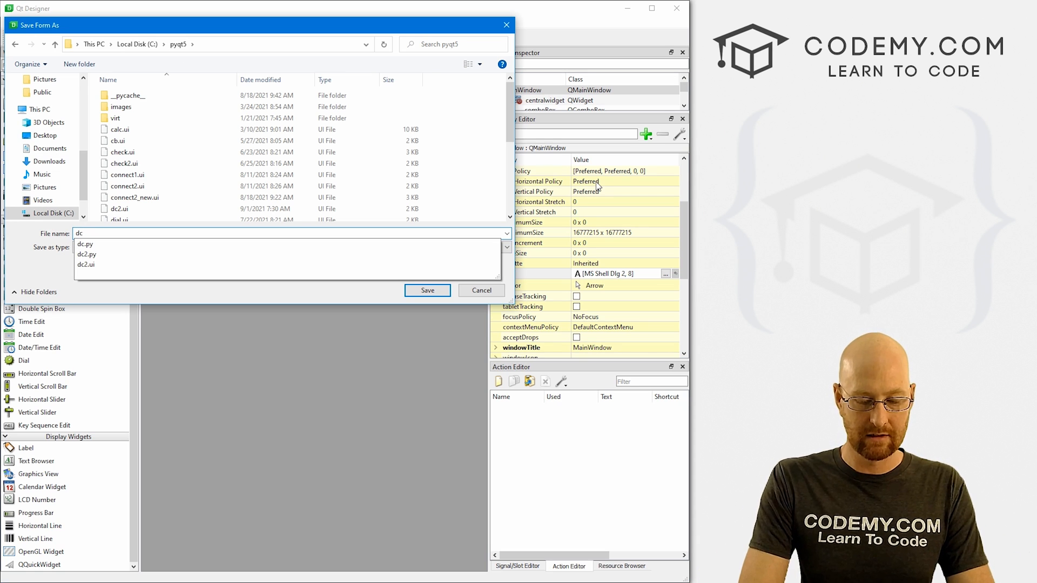
{"action": "left_click", "coordinate": [428, 291]}
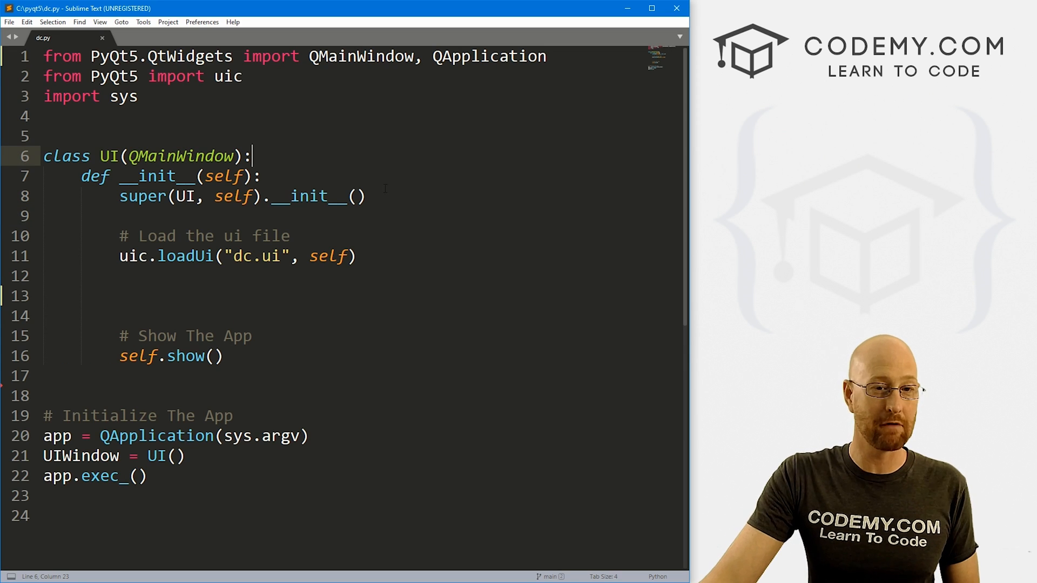
{"action": "left_click", "coordinate": [231, 256]}
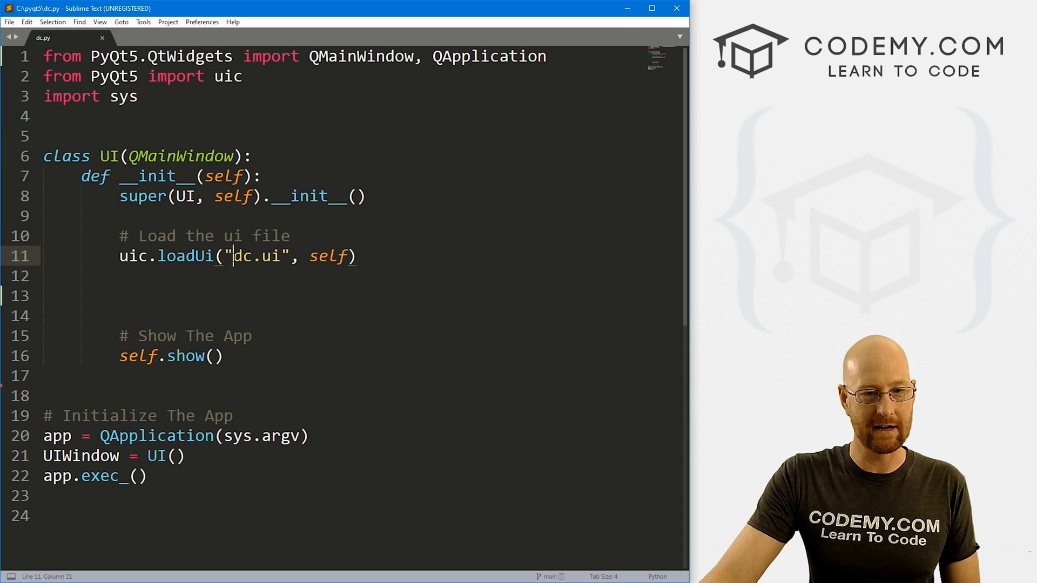
{"action": "left_click", "coordinate": [44, 276]}
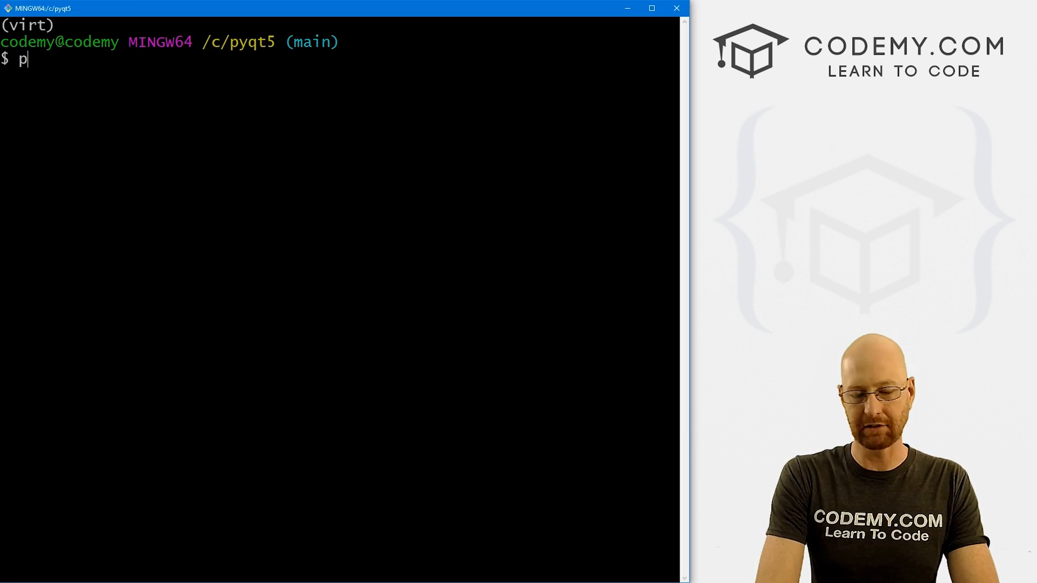
Step: Run python dc.py, check the test window, then close it
{"action": "type", "text": "ython dc.py"}
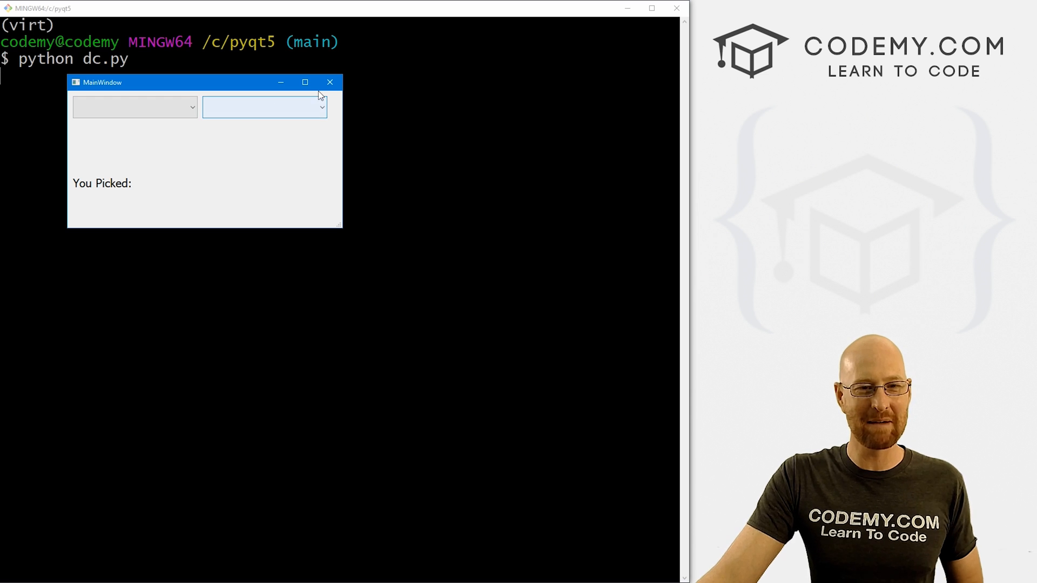
{"action": "left_click", "coordinate": [329, 82]}
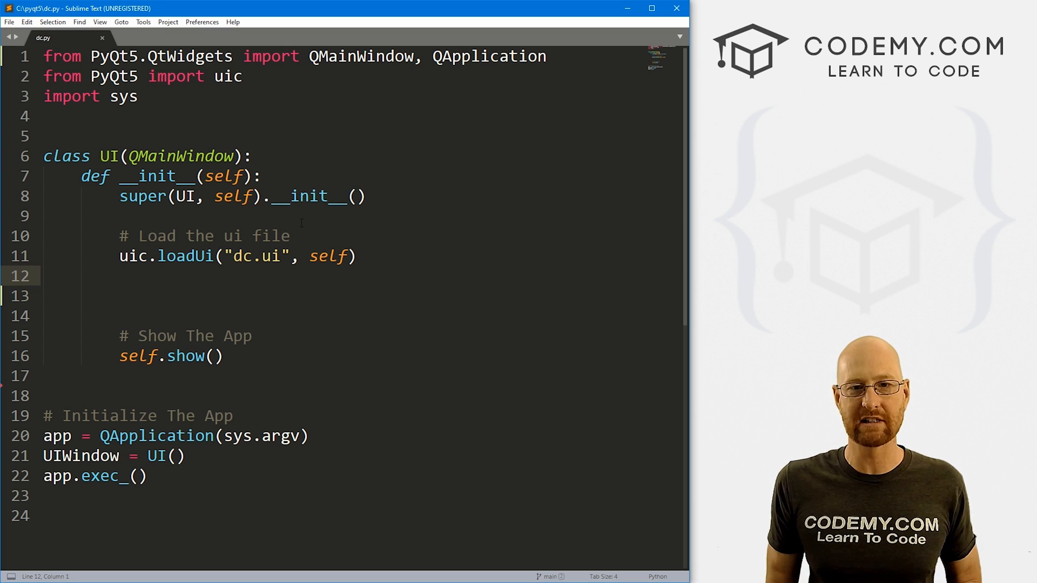
Step: Bring up Sublime Text's Open File dialog from the File menu
{"action": "left_click", "coordinate": [10, 22]}
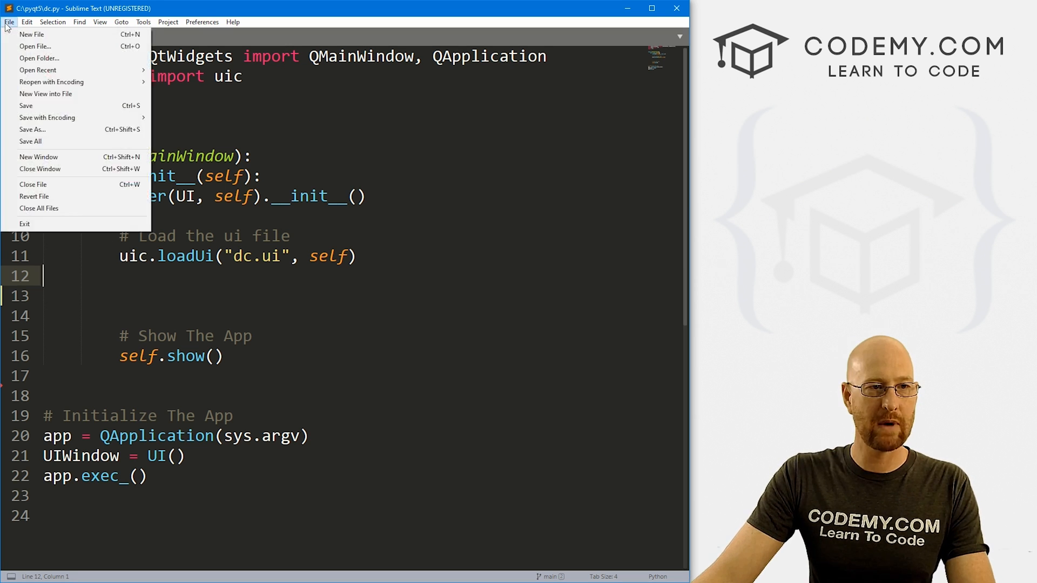
{"action": "mouse_move", "coordinate": [35, 46]}
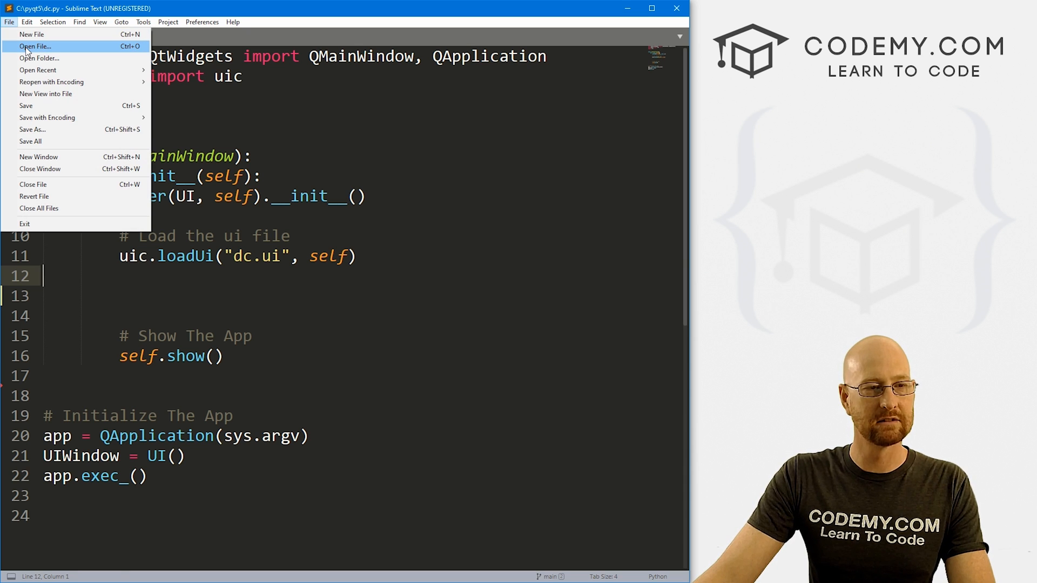
{"action": "left_click", "coordinate": [35, 47]}
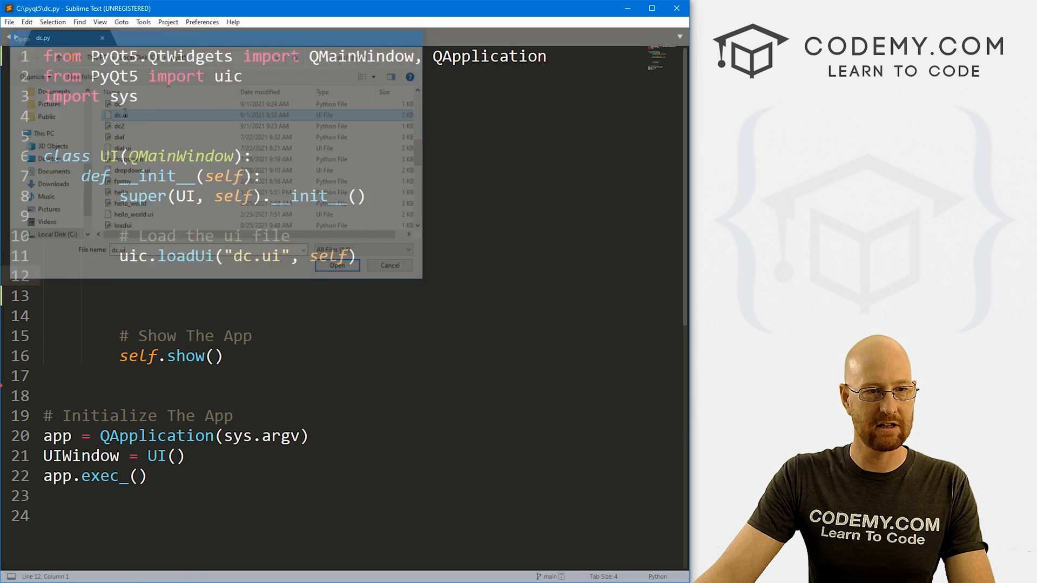
Step: Open dc.ui, copy QComboBox from it and append ', QComboBox,' to dc.py's import line
{"action": "left_click", "coordinate": [337, 266]}
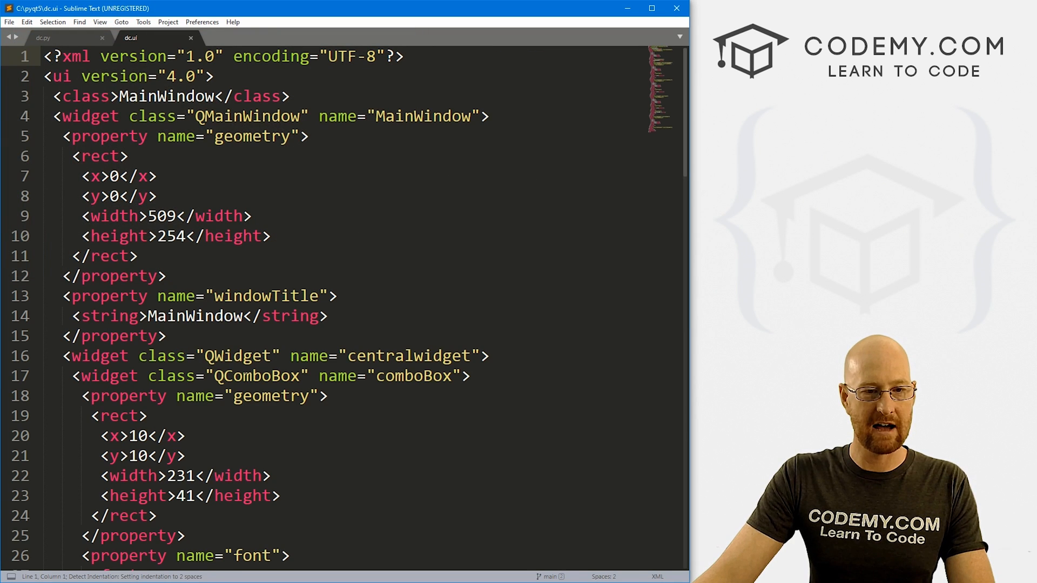
{"action": "double_click", "coordinate": [257, 376]}
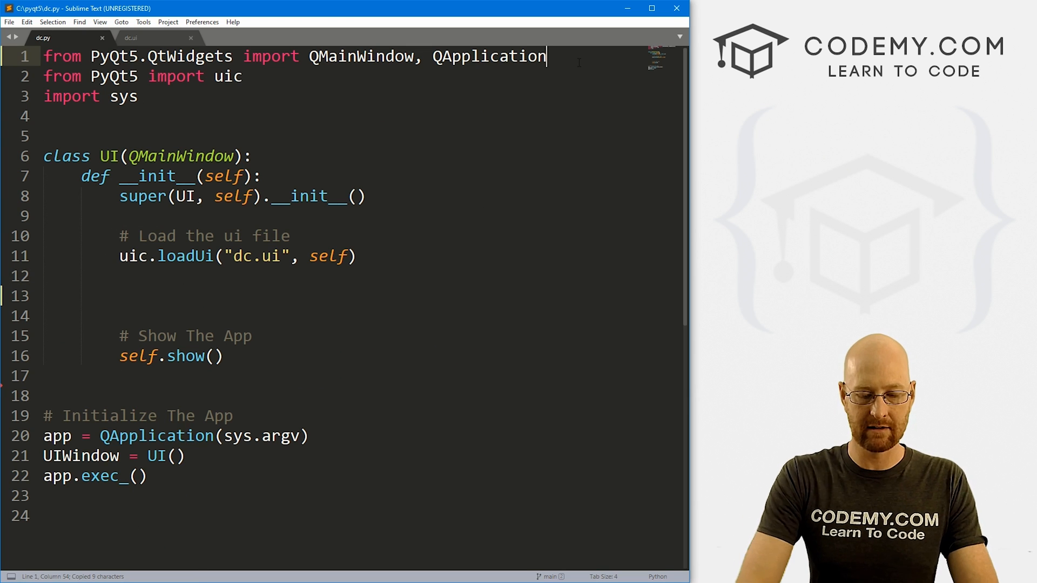
{"action": "type", "text": ", QComboBox,"}
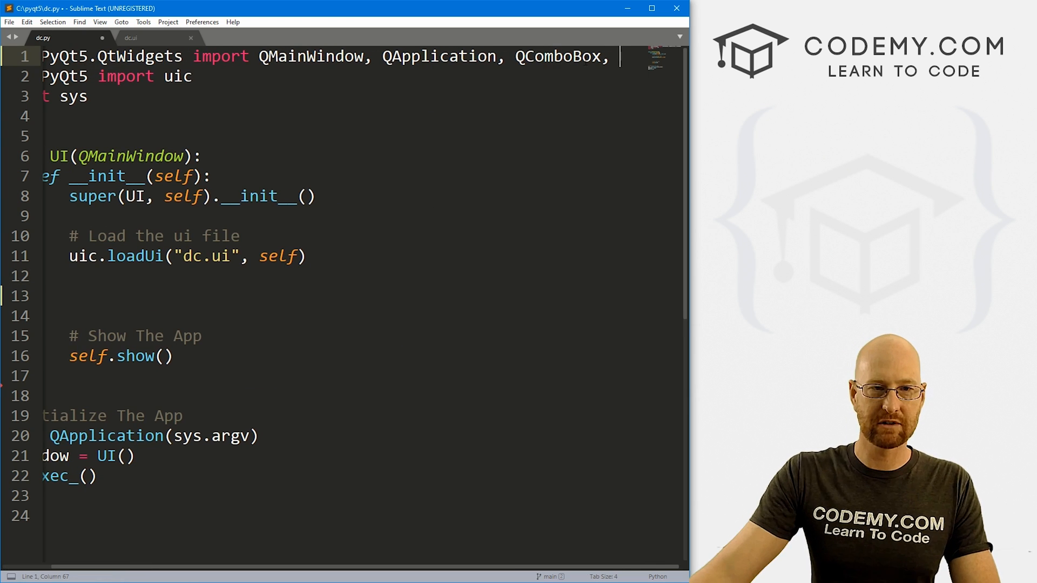
{"action": "left_click", "coordinate": [131, 38]}
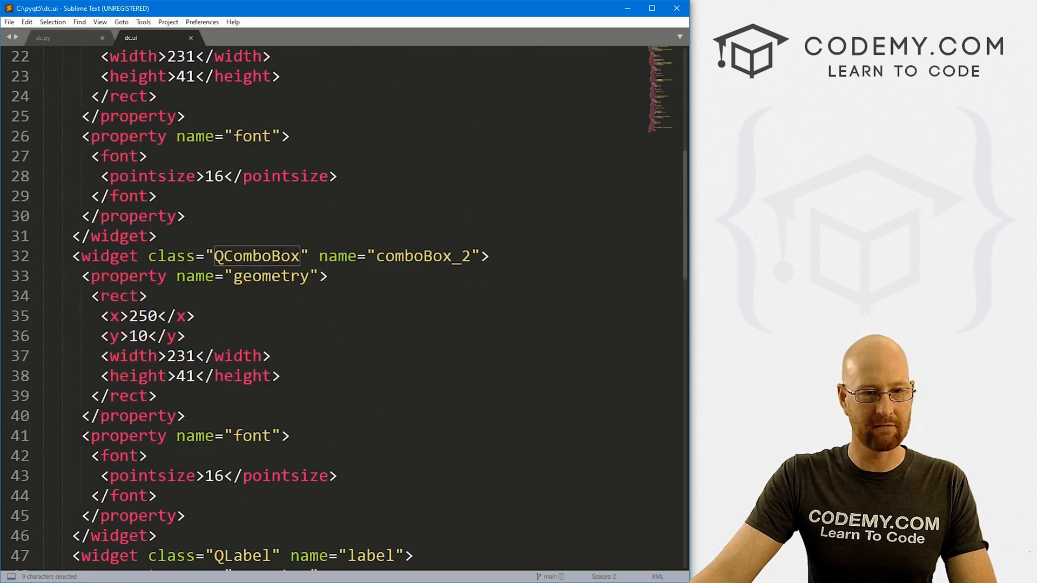
{"action": "scroll", "scroll_direction": "down", "scroll_amount": 3}
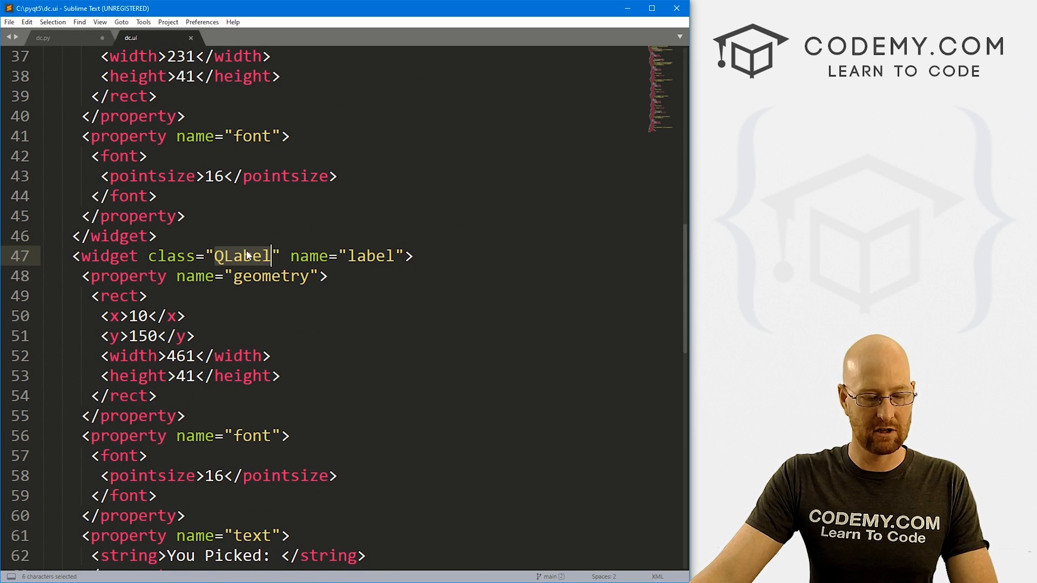
{"action": "left_click", "coordinate": [42, 38]}
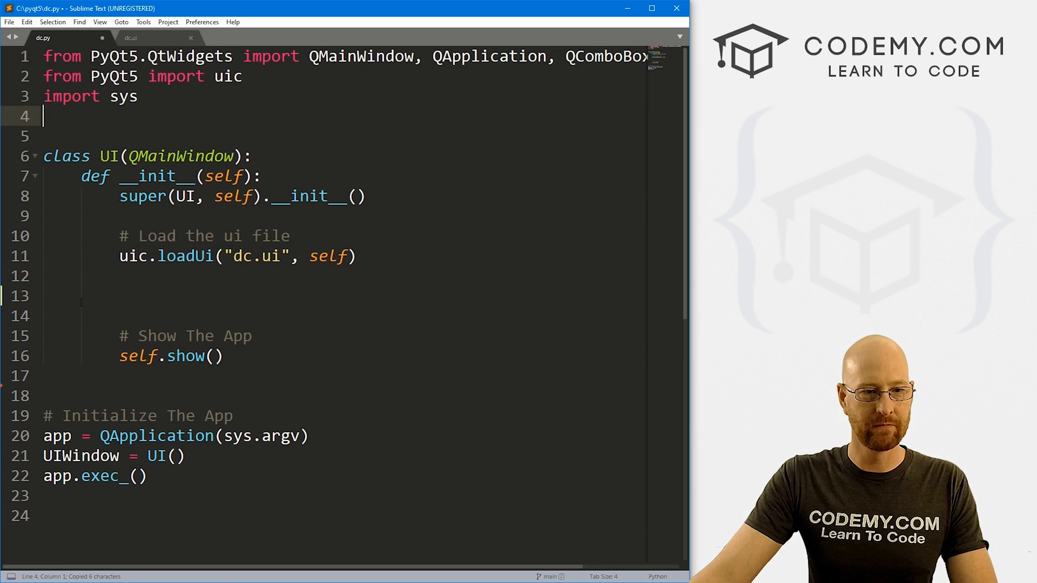
Step: Write the '# Define our widgets' section with self.combo1, self.combo2 and self.label assignments
{"action": "type", "text": "# D"}
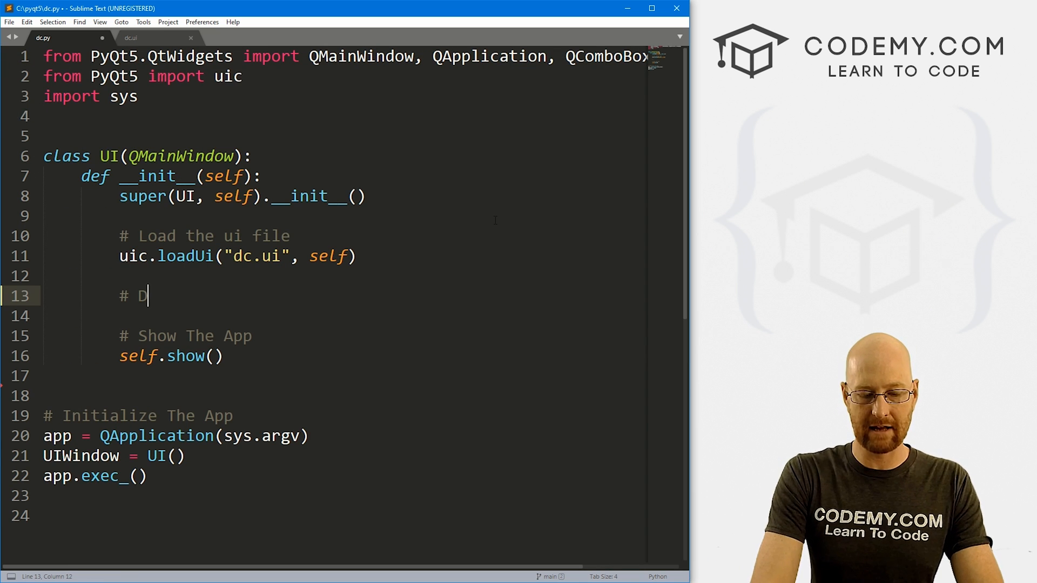
{"action": "type", "text": "efine our widgets"}
{"action": "left_click", "coordinate": [345, 316]}
{"action": "type", "text": "self.com"}
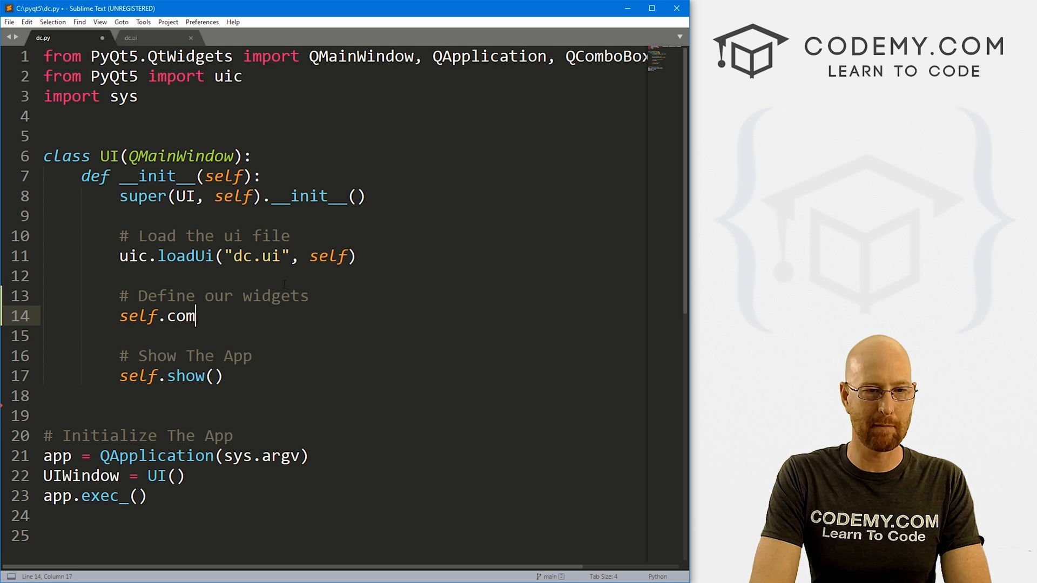
{"action": "type", "text": "bo1 ="}
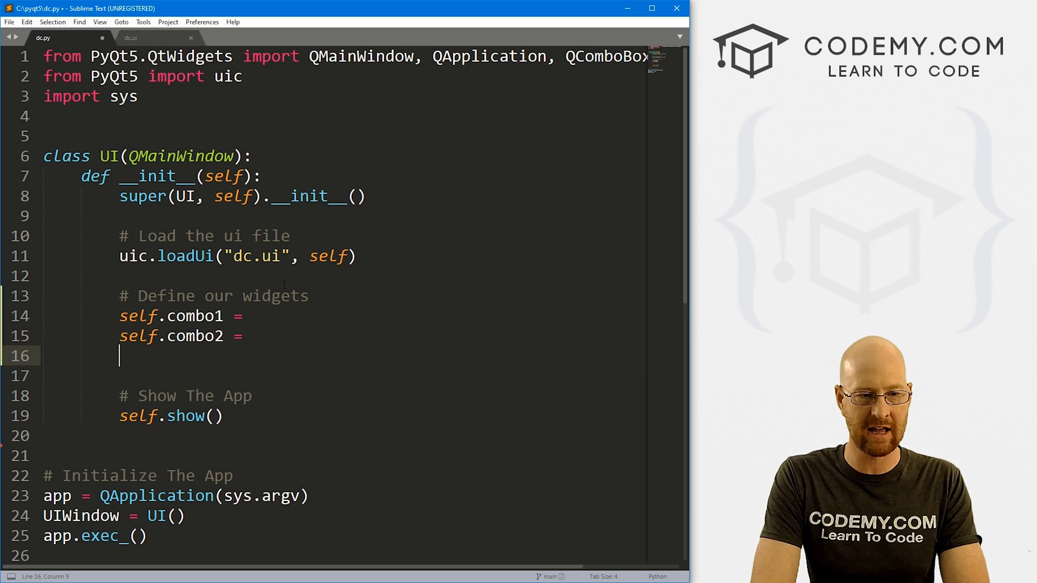
{"action": "type", "text": "self.label ="}
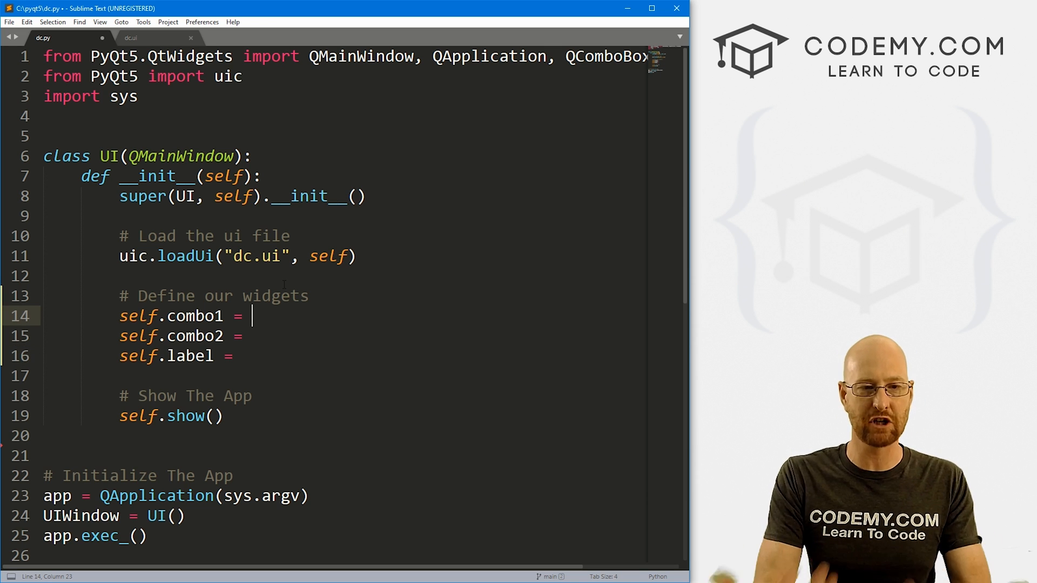
{"action": "type", "text": "self.findChild(, \""}
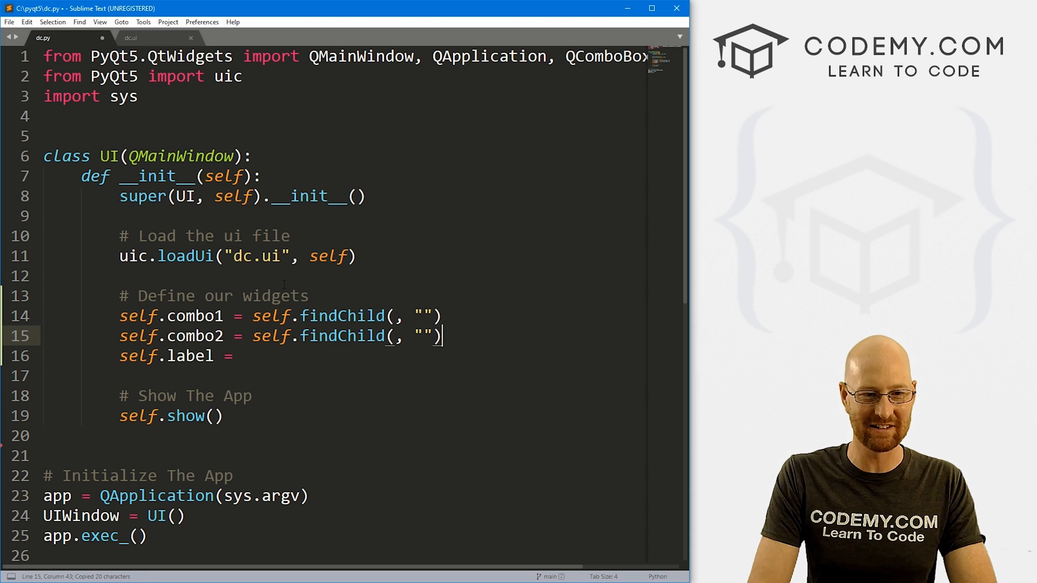
Step: Fill combo1's findChild call with the QComboBox class and comboBox name looked up in dc.ui
{"action": "type", "text": "self.findChild(, \"\")"}
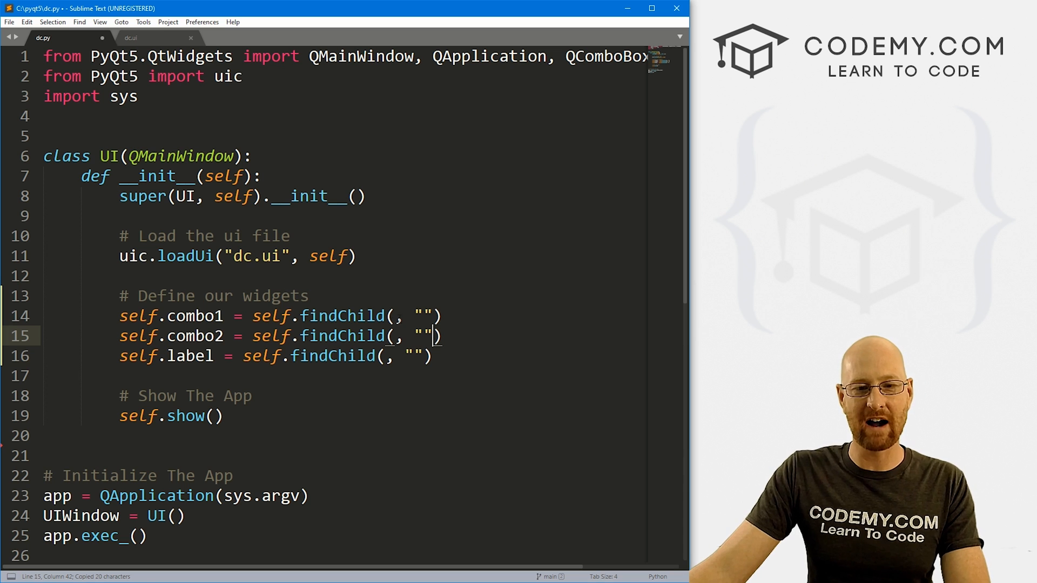
{"action": "left_click", "coordinate": [394, 315]}
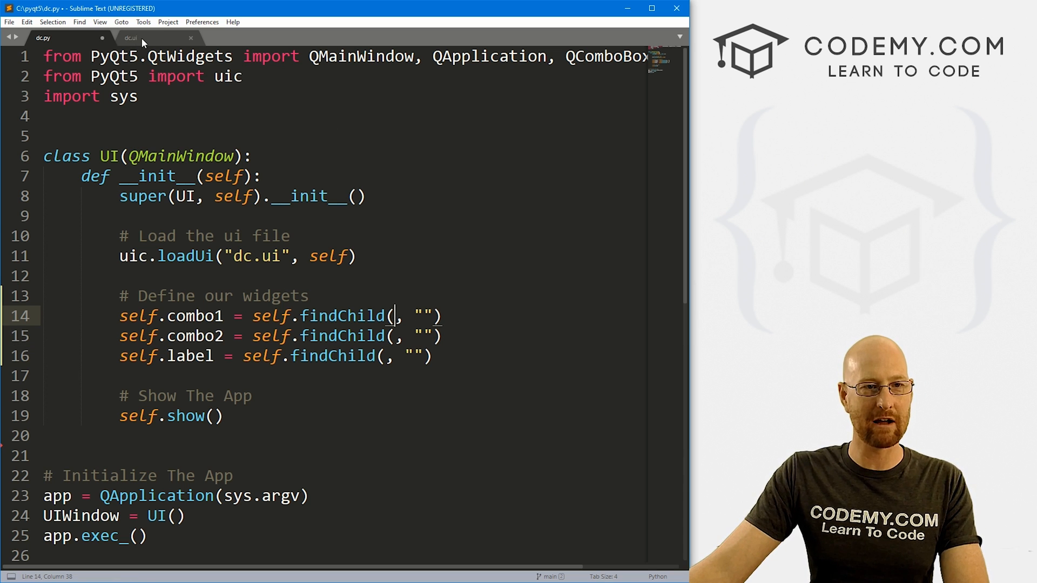
{"action": "left_click", "coordinate": [131, 38]}
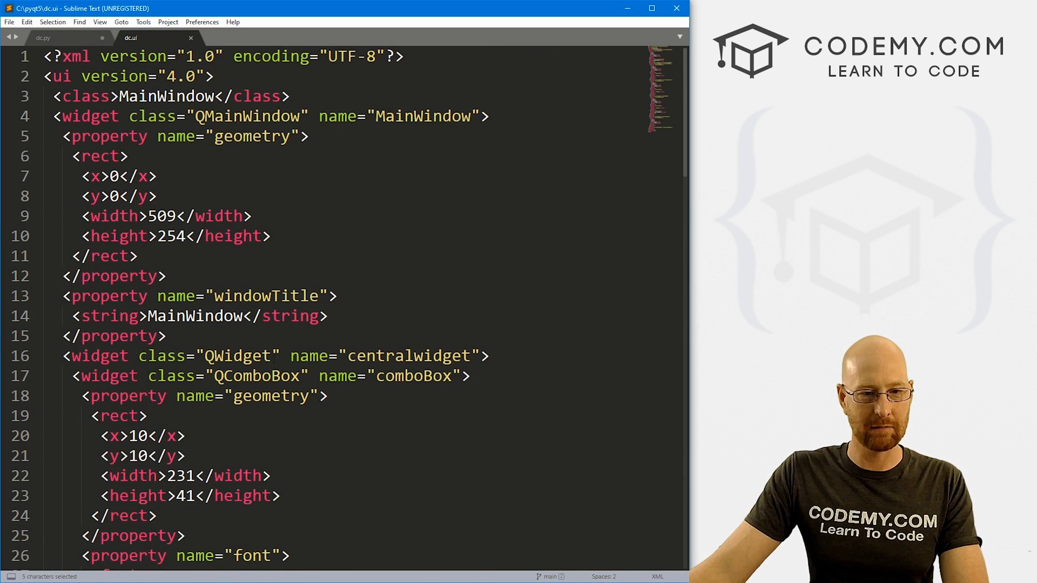
{"action": "scroll", "scroll_direction": "down", "scroll_amount": 3}
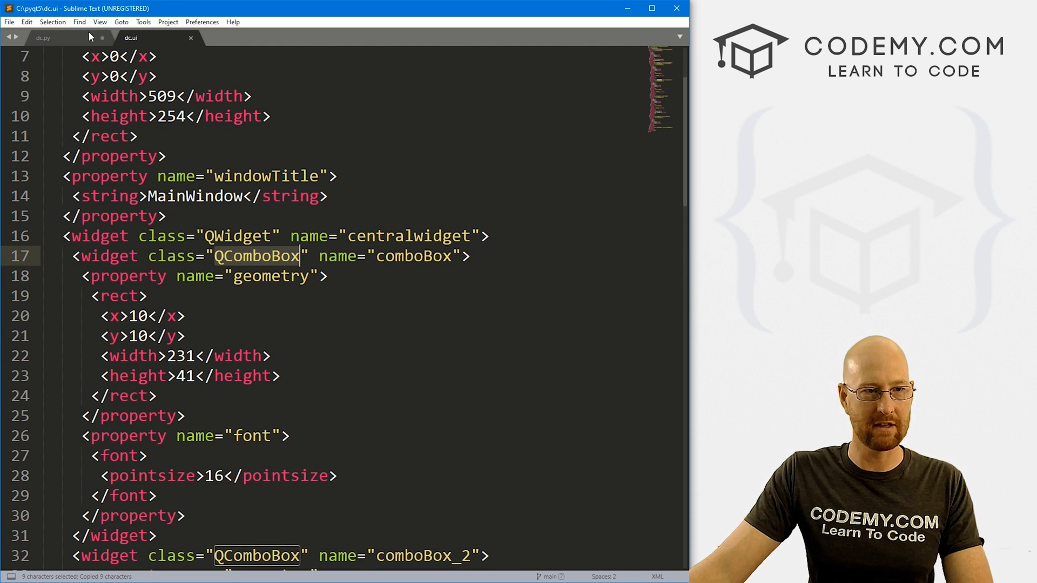
{"action": "left_click", "coordinate": [42, 37]}
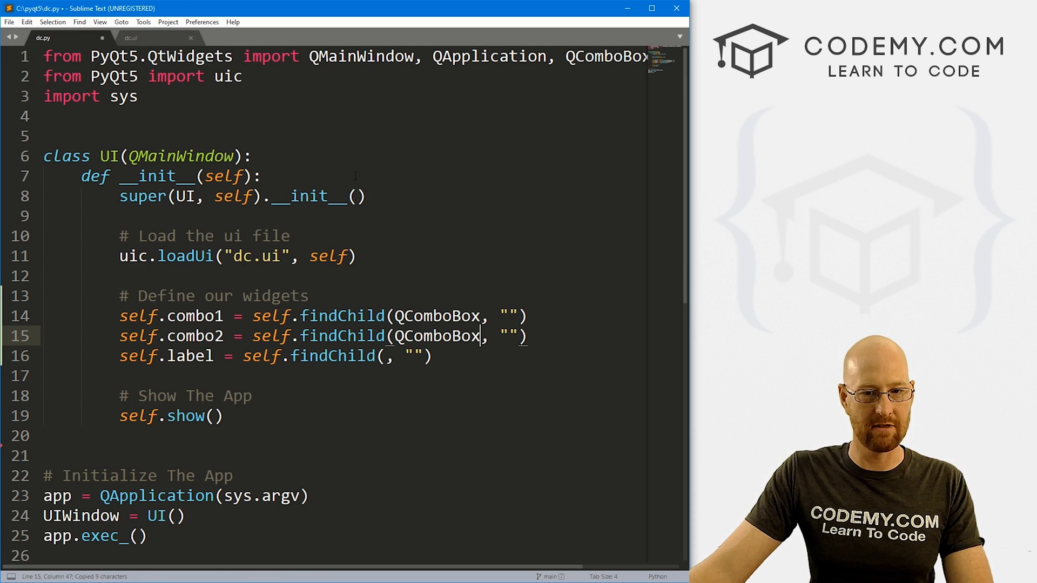
{"action": "left_click", "coordinate": [131, 37]}
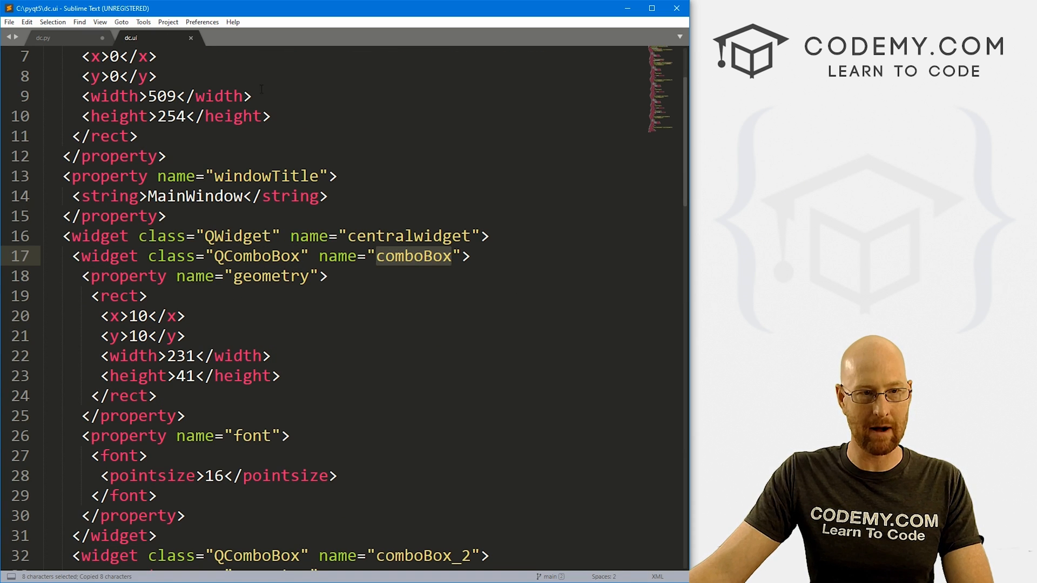
{"action": "left_click", "coordinate": [42, 37]}
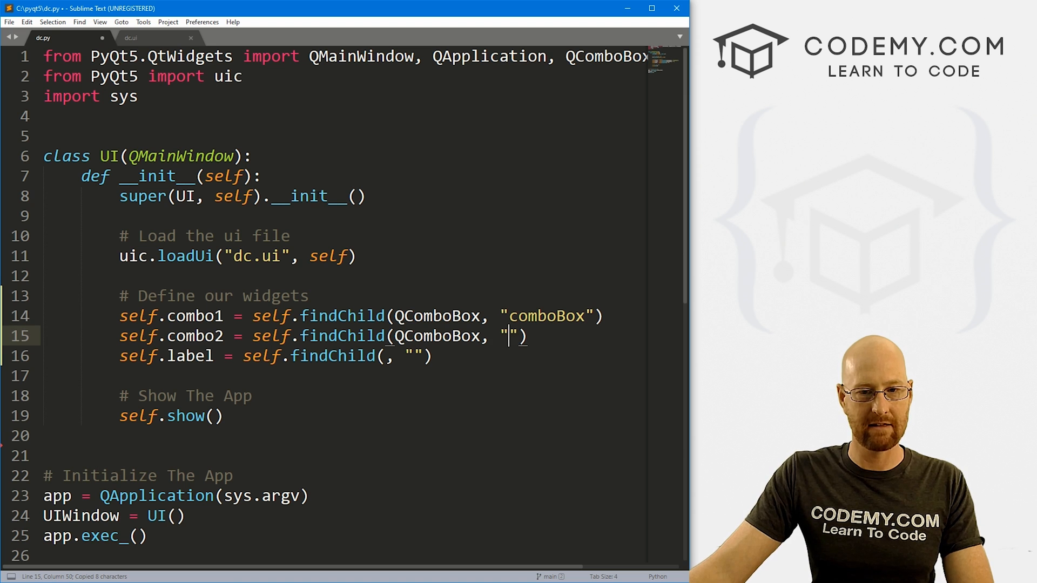
Step: Look up comboBox_2 and the QLabel named label in dc.ui and complete the remaining findChild lines
{"action": "left_click", "coordinate": [130, 37]}
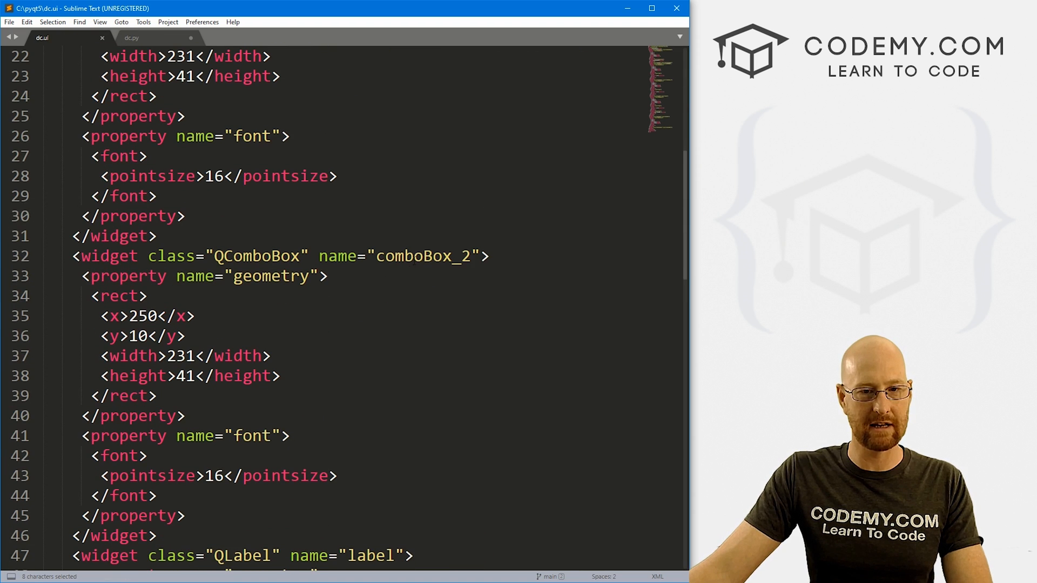
{"action": "double_click", "coordinate": [422, 256]}
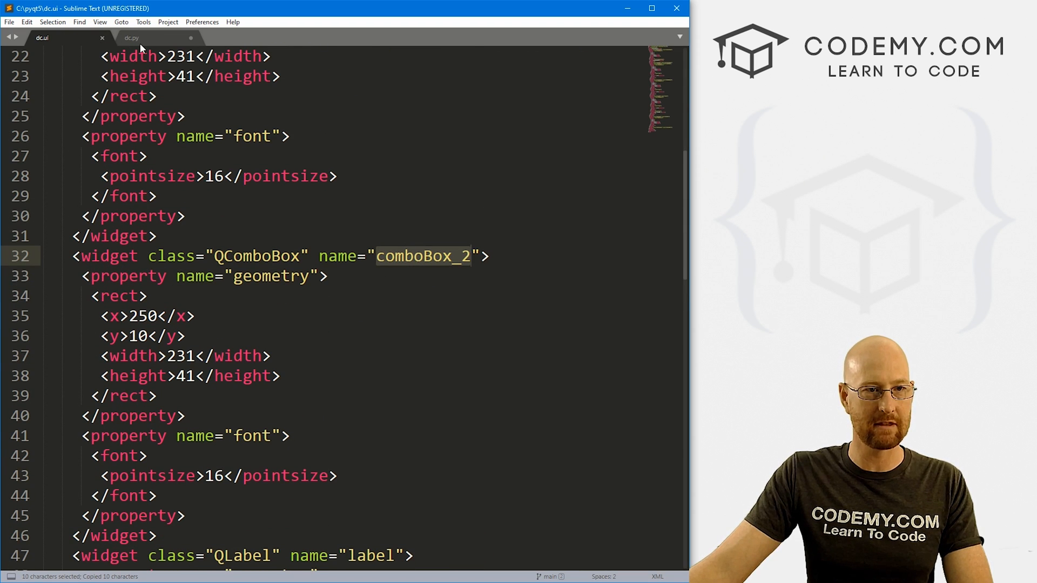
{"action": "left_click", "coordinate": [131, 38]}
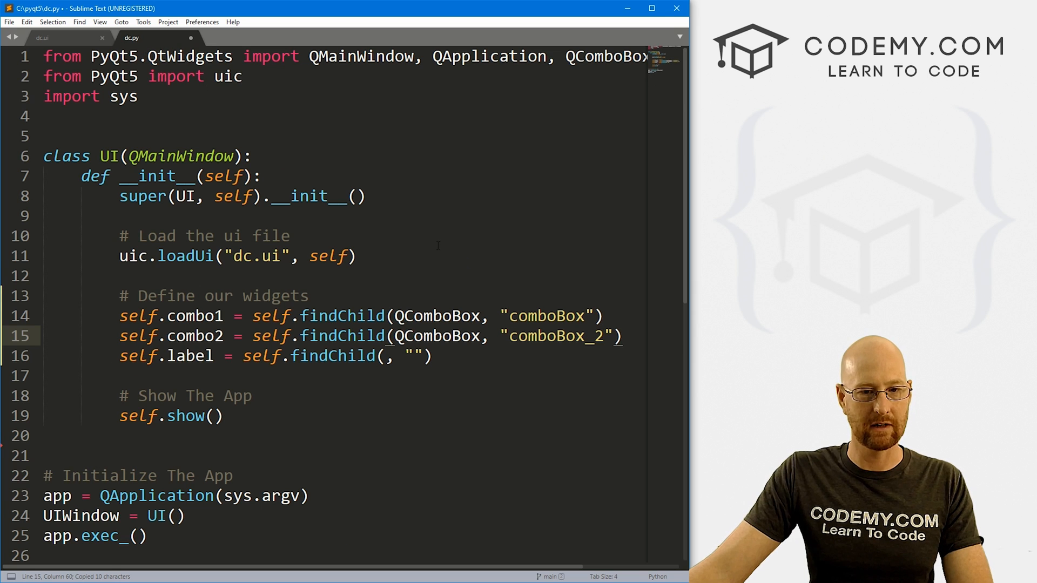
{"action": "left_click", "coordinate": [41, 38]}
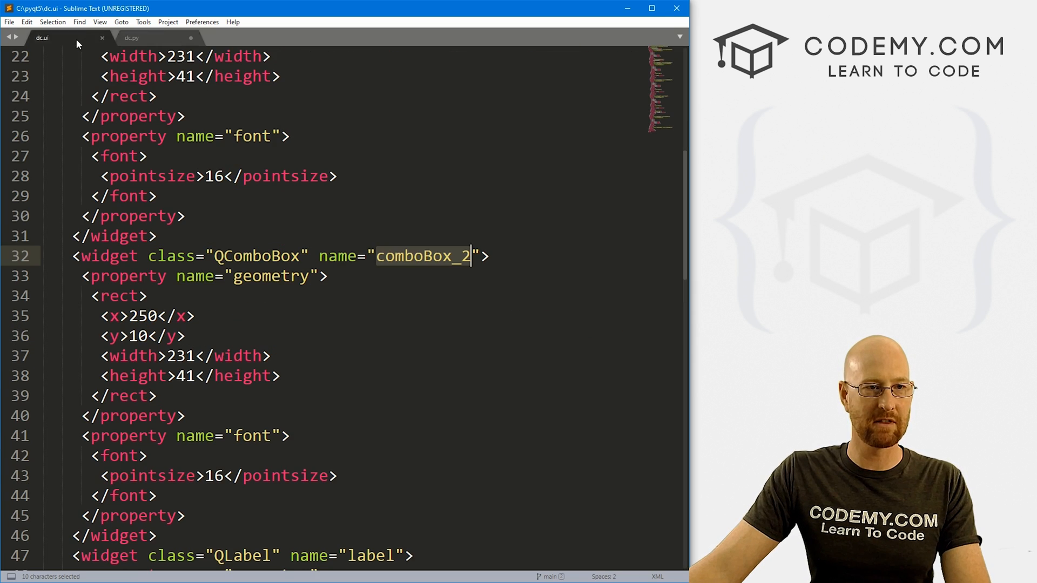
{"action": "scroll", "scroll_direction": "down", "scroll_amount": 3}
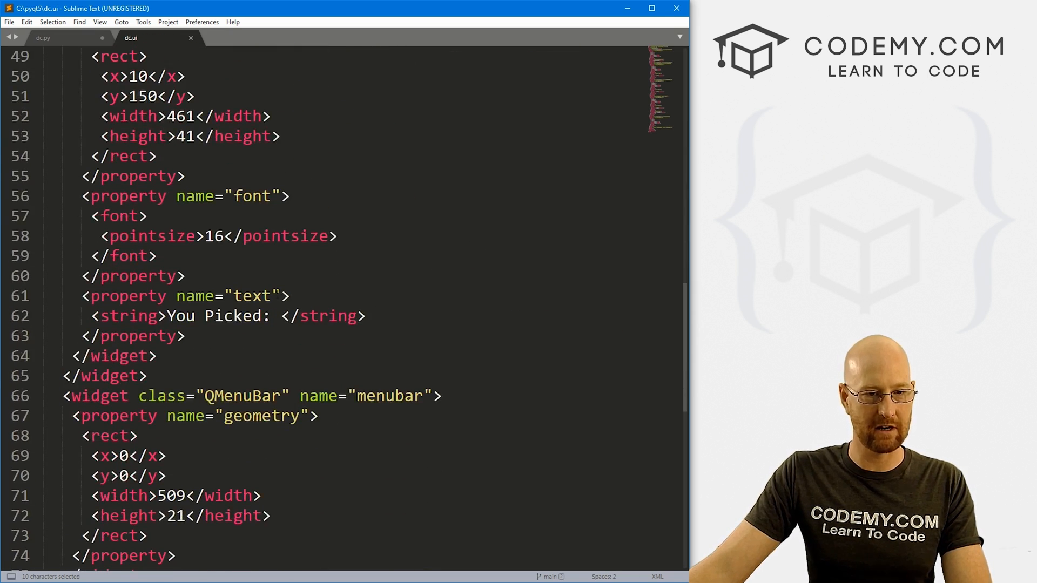
{"action": "scroll", "scroll_direction": "up", "scroll_amount": 3}
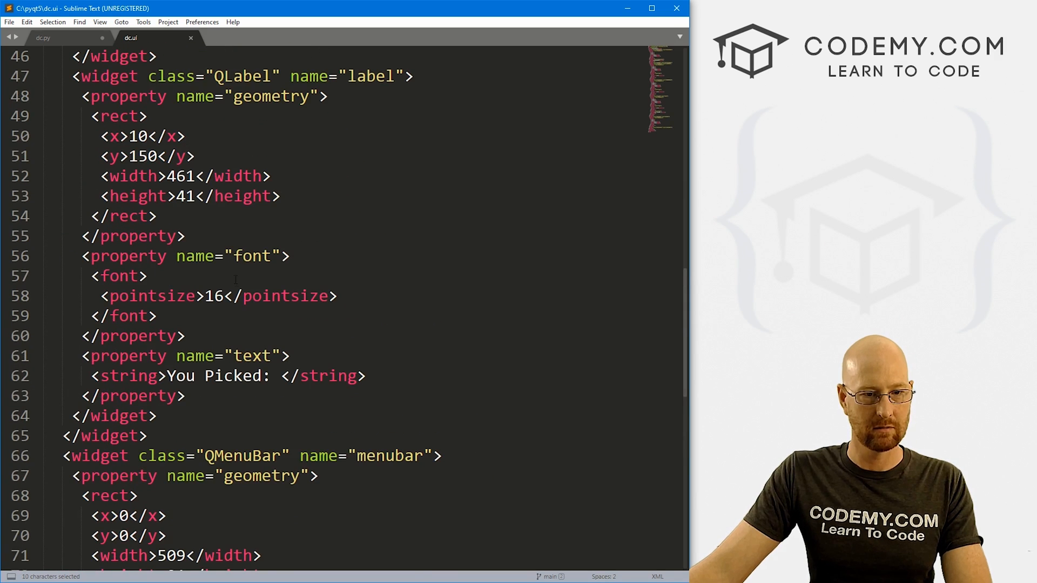
{"action": "double_click", "coordinate": [243, 76]}
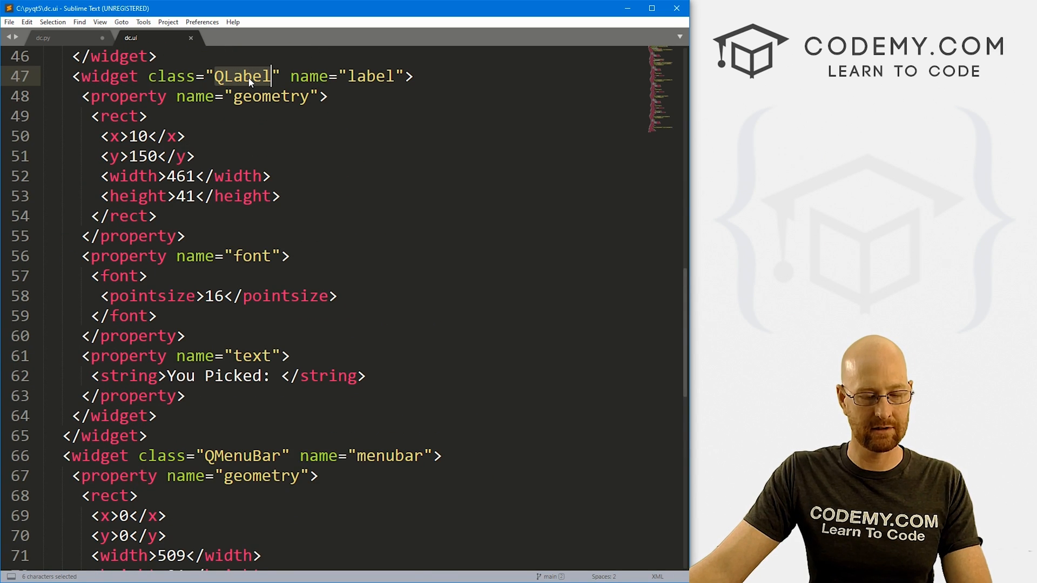
{"action": "left_click", "coordinate": [43, 38]}
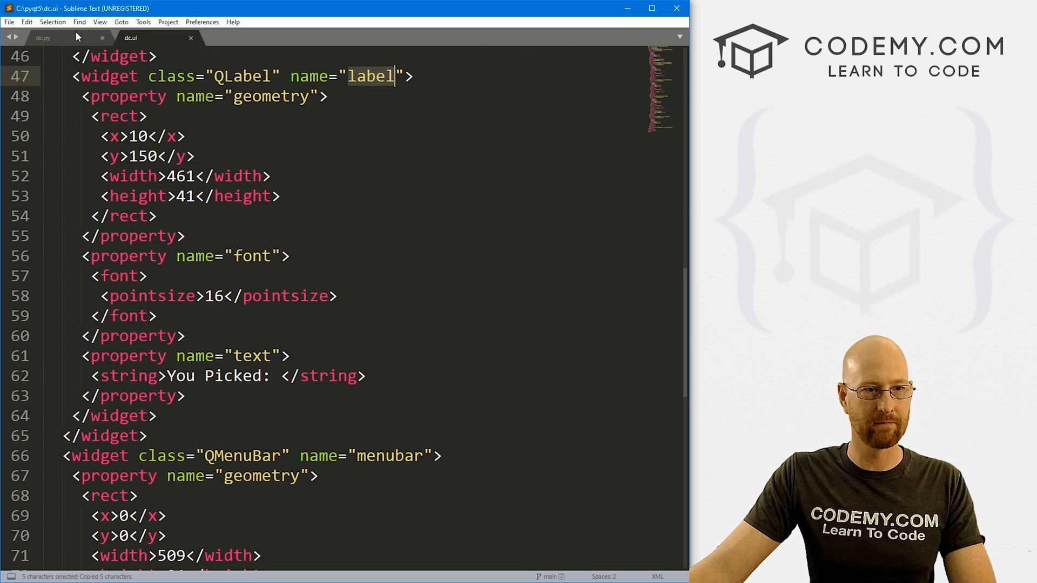
{"action": "left_click", "coordinate": [42, 38]}
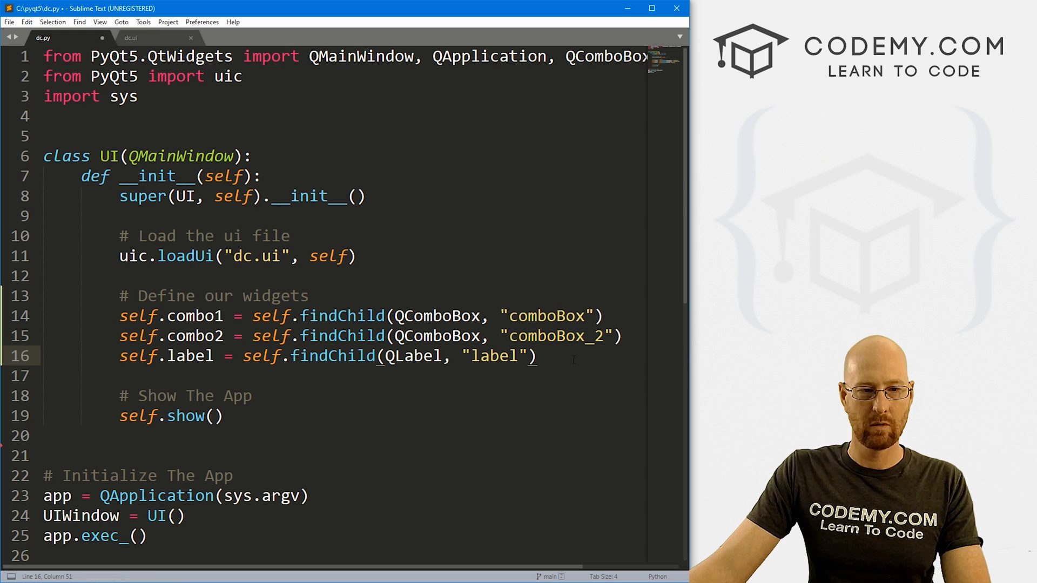
Step: Add an '# Add items to the combo' comment and begin self.combo1.addItem("Male")
{"action": "key", "text": "enter"}
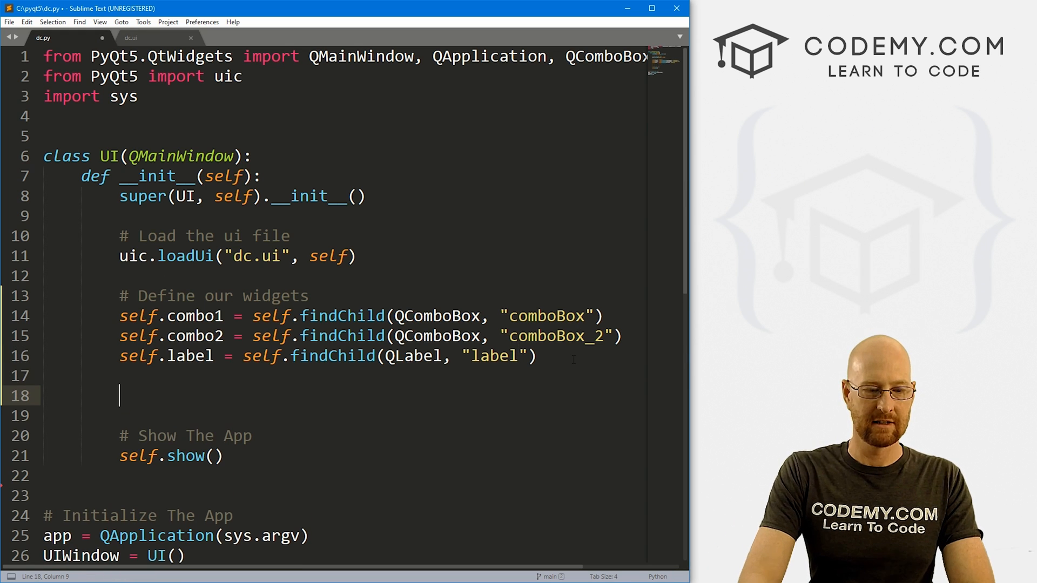
{"action": "type", "text": "# Add items to"}
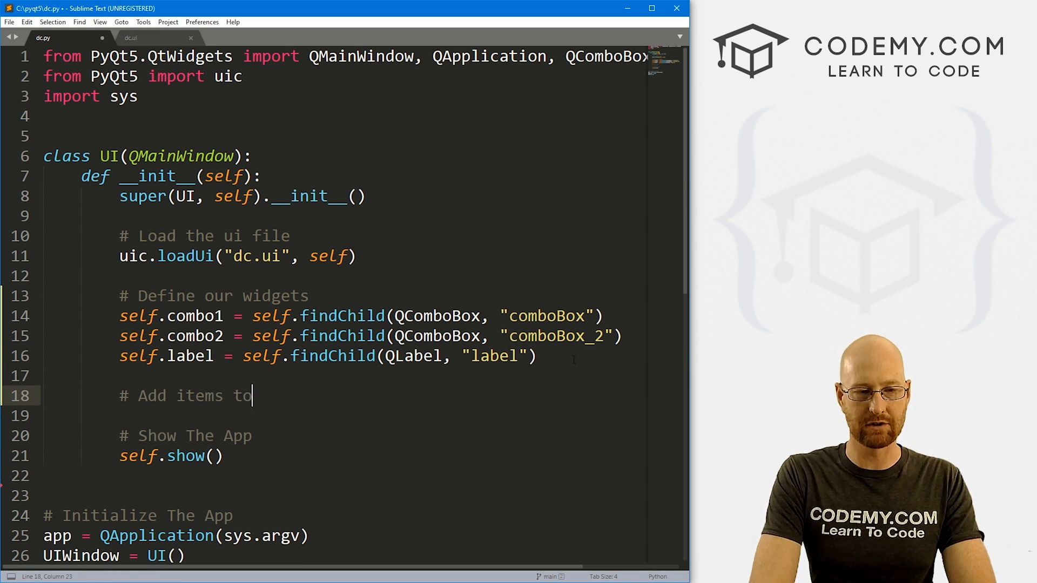
{"action": "type", "text": "the comboBox"}
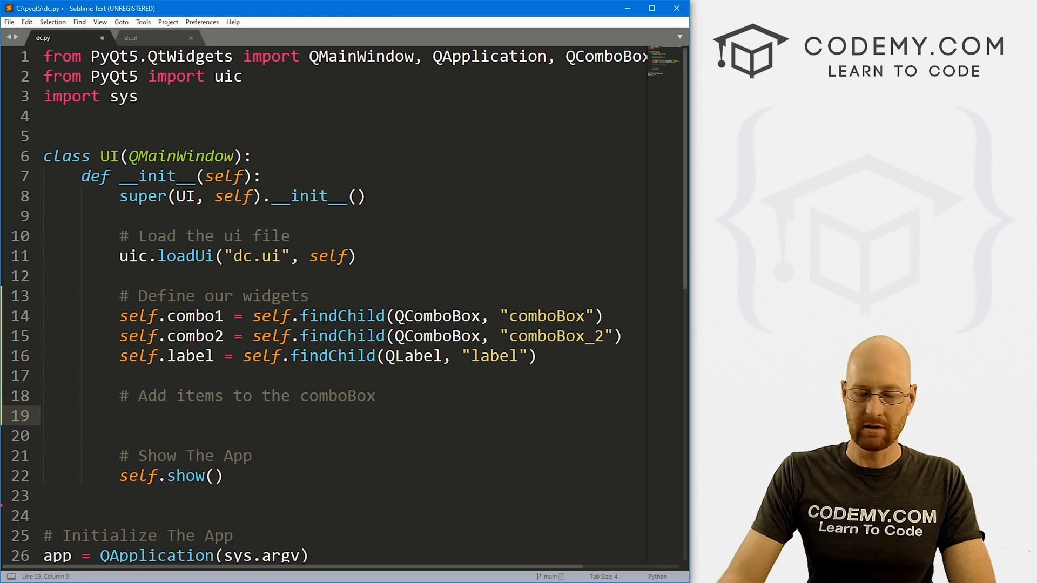
{"action": "type", "text": "self.combo1.addItem(\""}
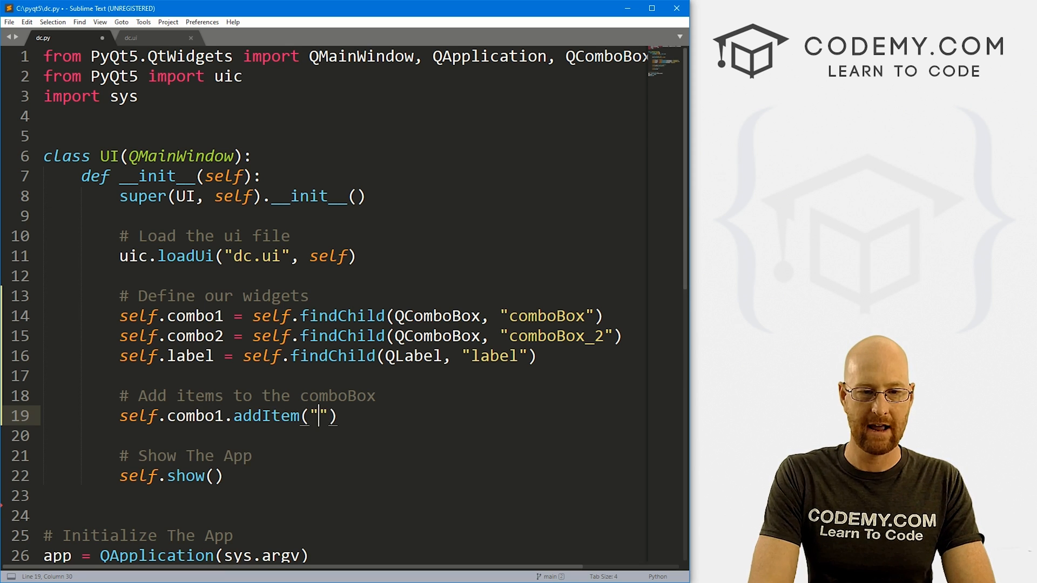
{"action": "type", "text": "Male"}
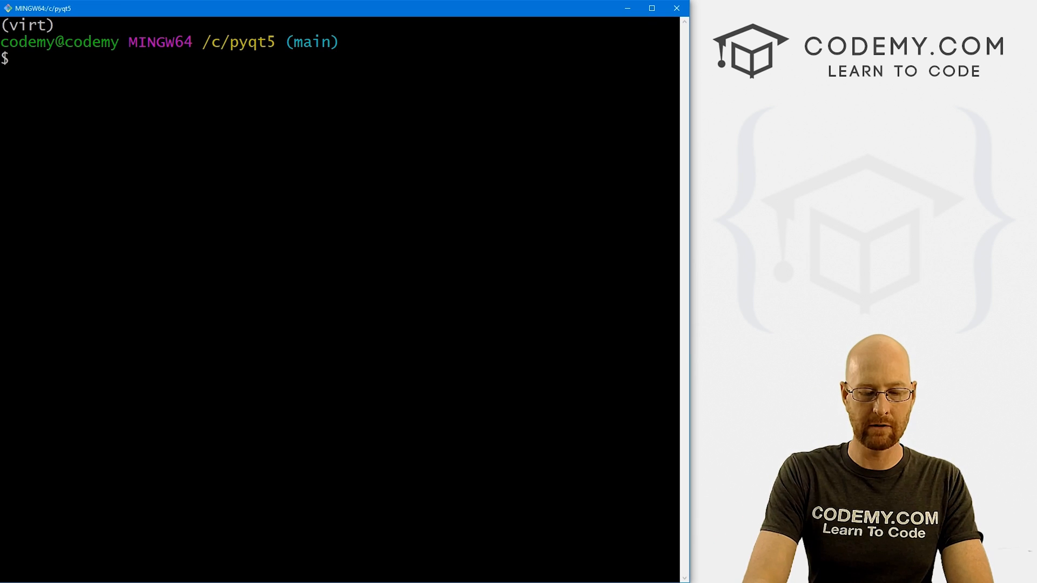
Step: Enter python dc.py at the Git Bash prompt without running it yet
{"action": "type", "text": "python dc"}
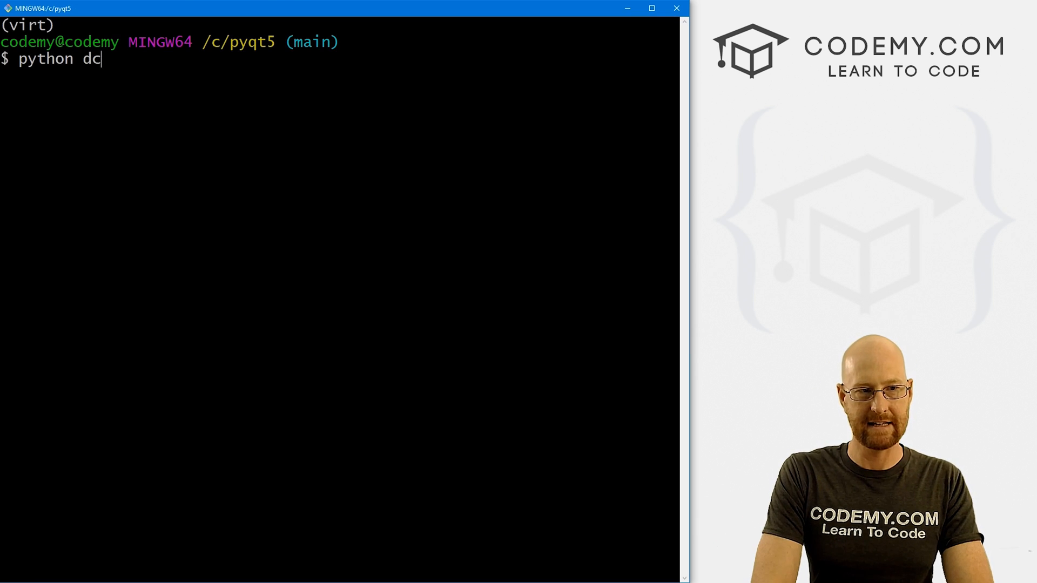
{"action": "type", "text": ".py"}
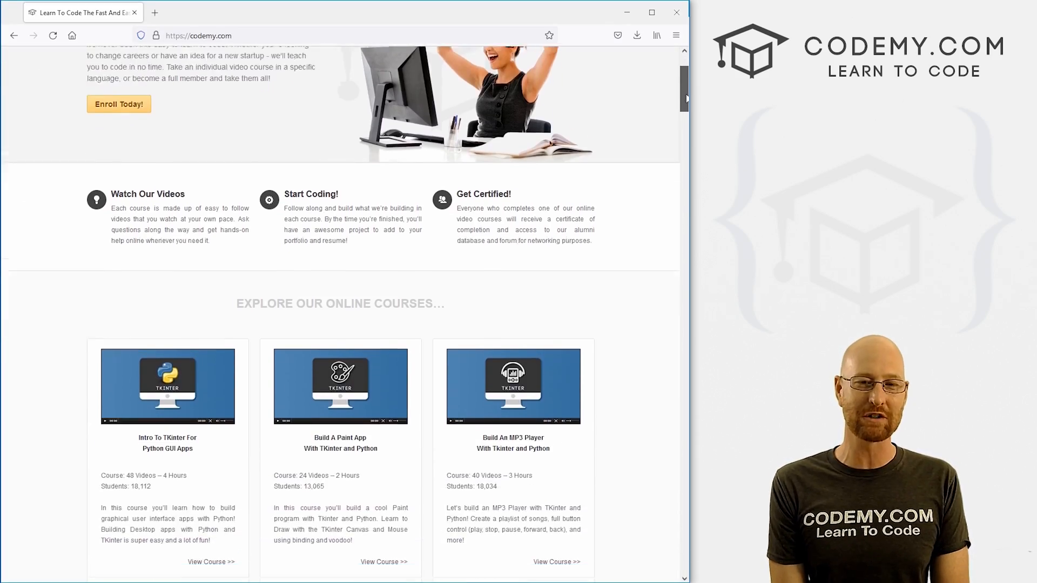
{"action": "scroll", "scroll_direction": "down", "scroll_amount": 3}
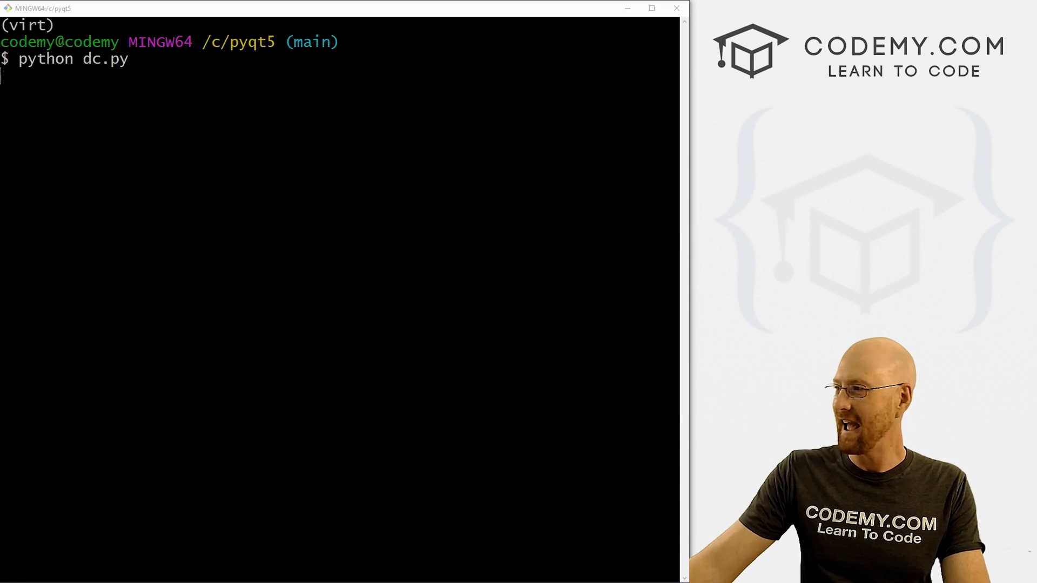
Step: Run python dc.py and check the first box lists Male and Female under the You Picked: label
{"action": "key", "text": "Return"}
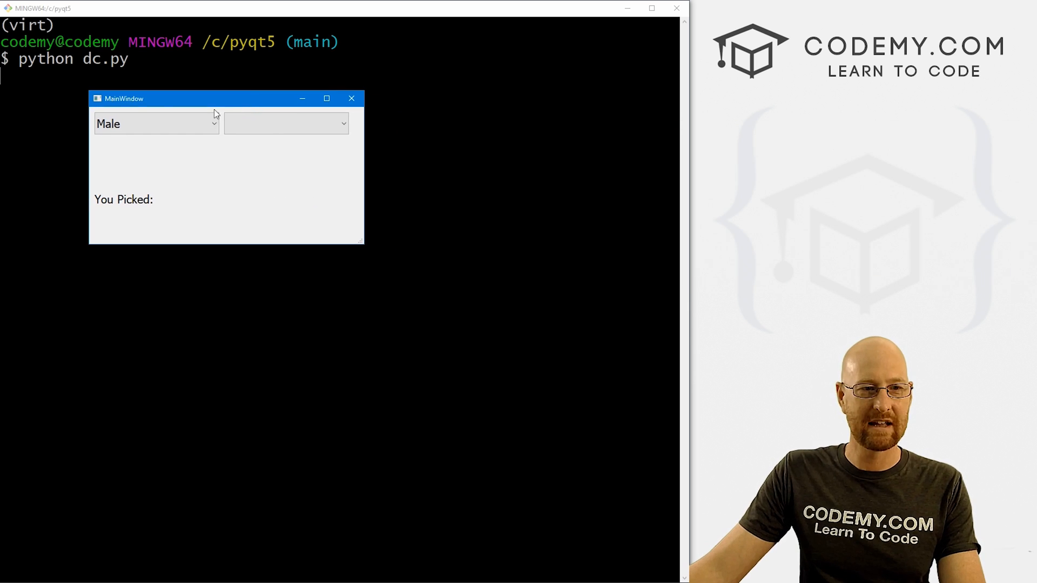
{"action": "left_click", "coordinate": [155, 123]}
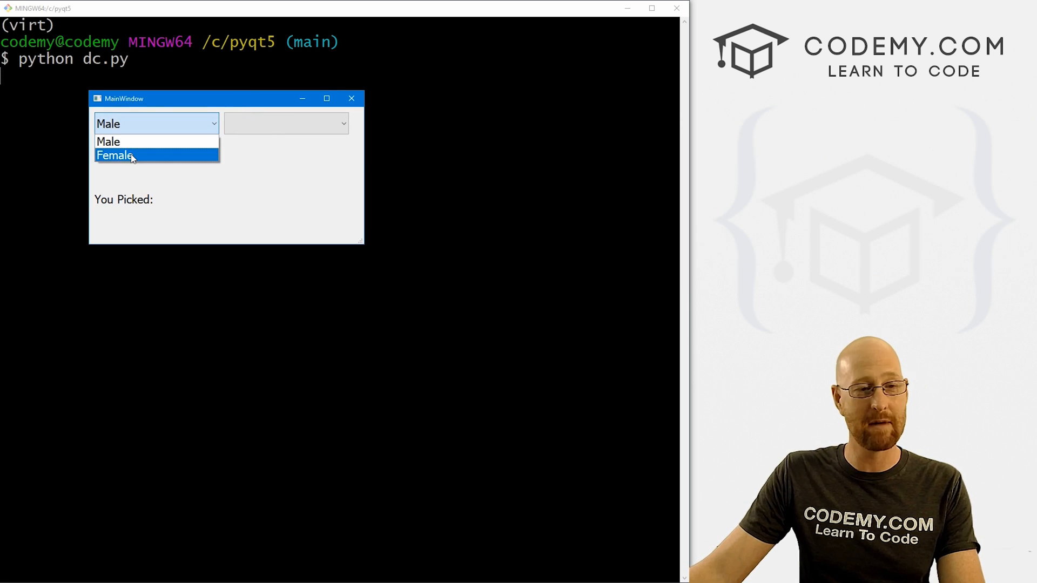
{"action": "left_click", "coordinate": [108, 142]}
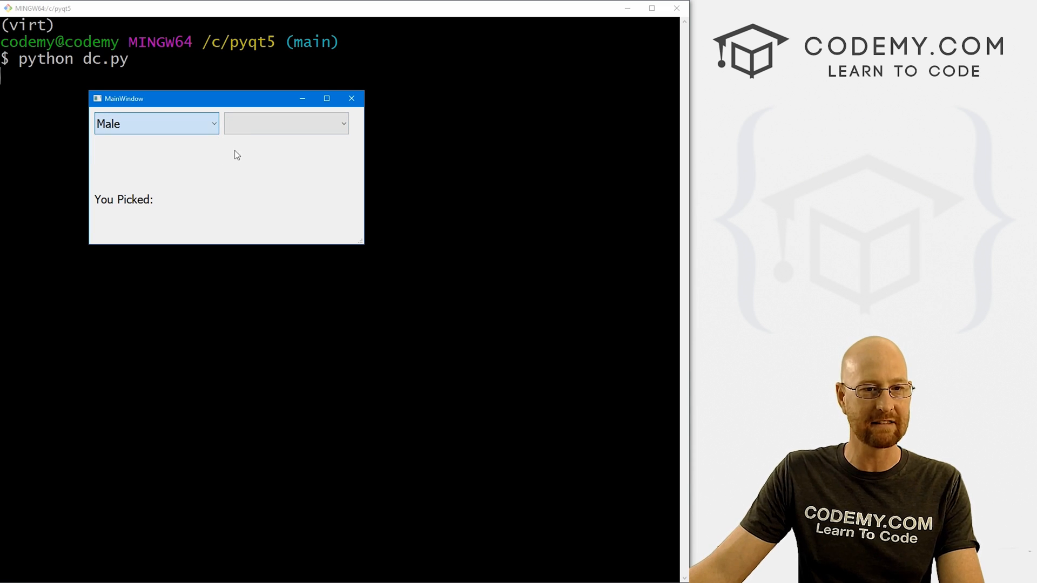
{"action": "left_click", "coordinate": [352, 98]}
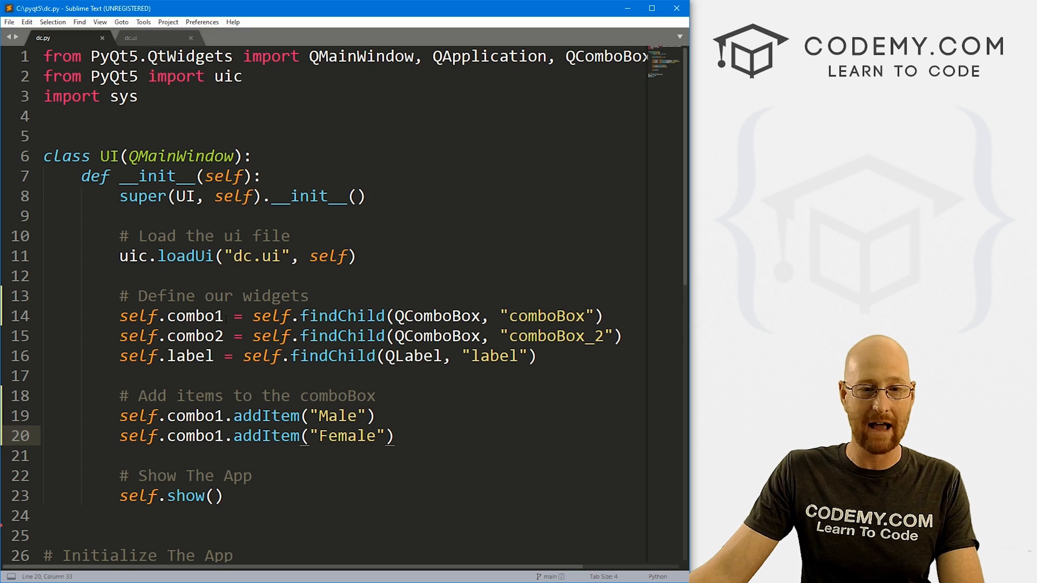
Step: Give the Male item a data list ["John", "Wes", "Dan"]
{"action": "double_click", "coordinate": [337, 416]}
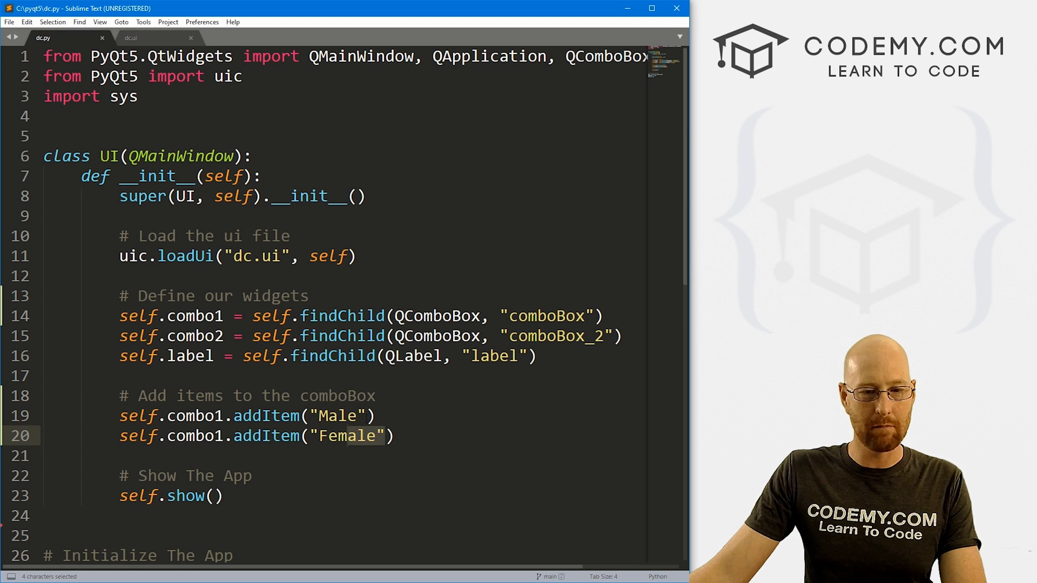
{"action": "left_click", "coordinate": [375, 415]}
{"action": "type", "text": ", "}
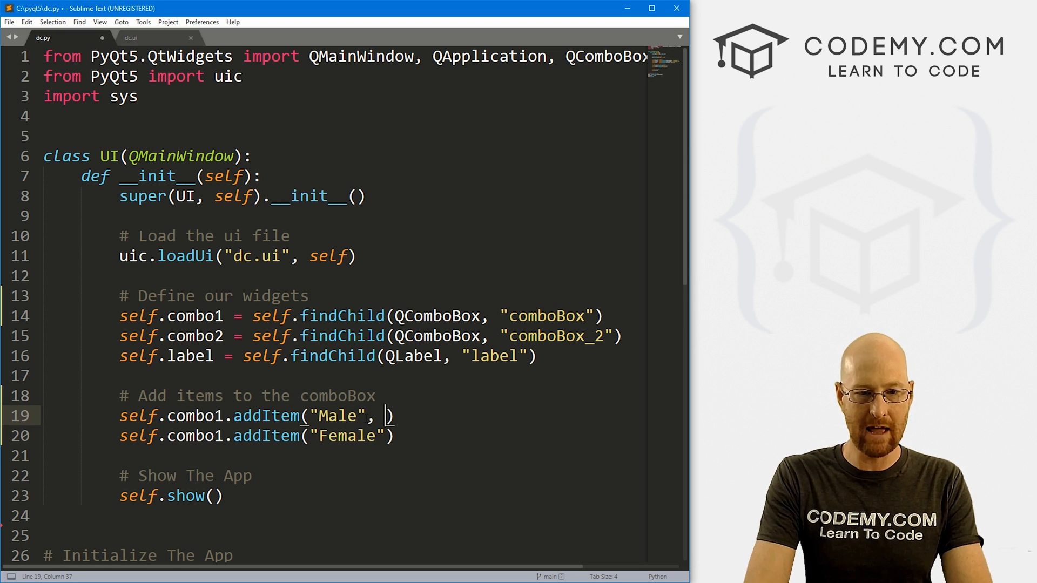
{"action": "type", "text": "[]"}
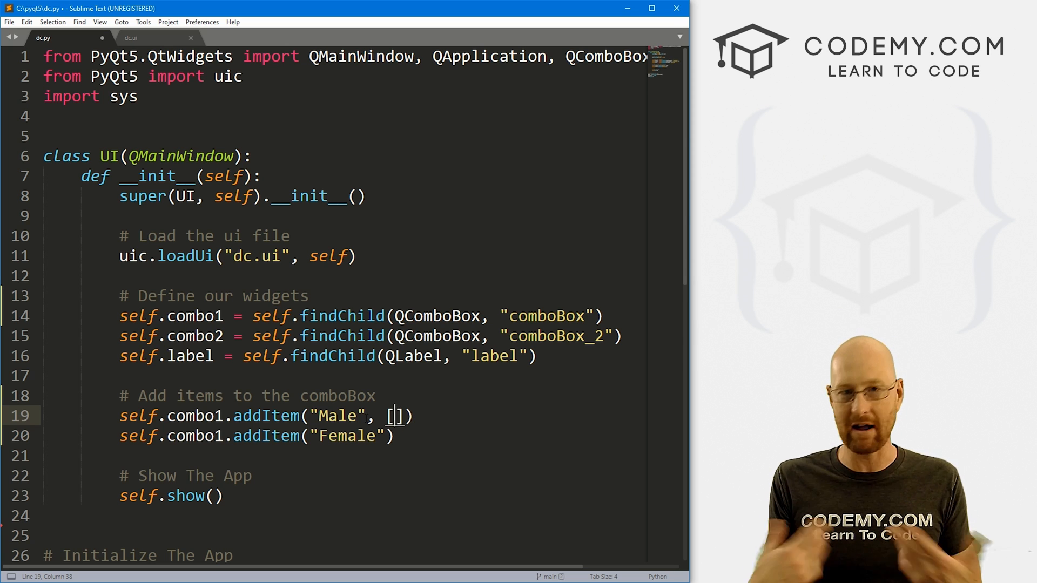
{"action": "type", "text": "\"\""}
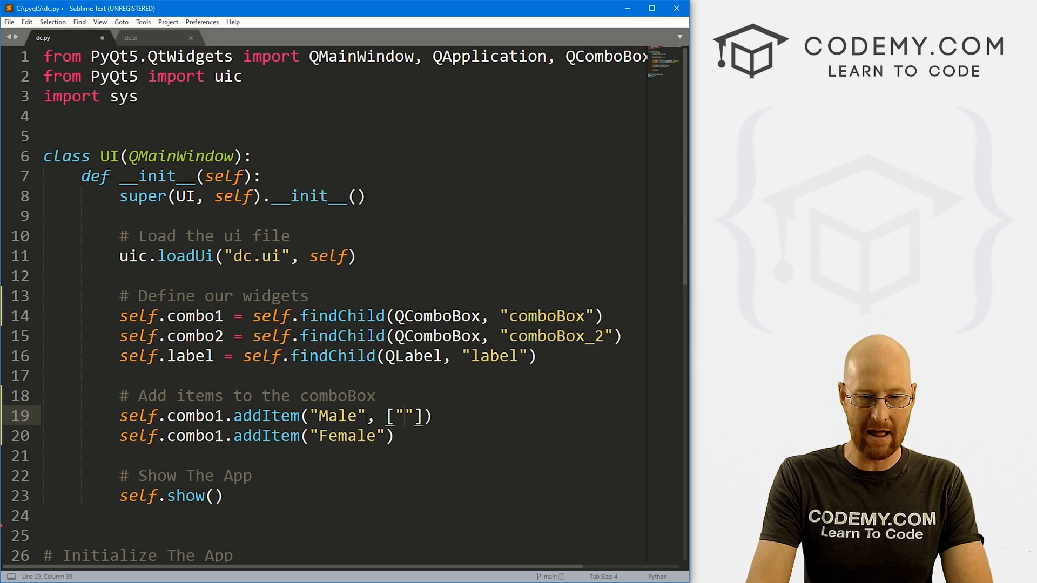
{"action": "type", "text": "John\","}
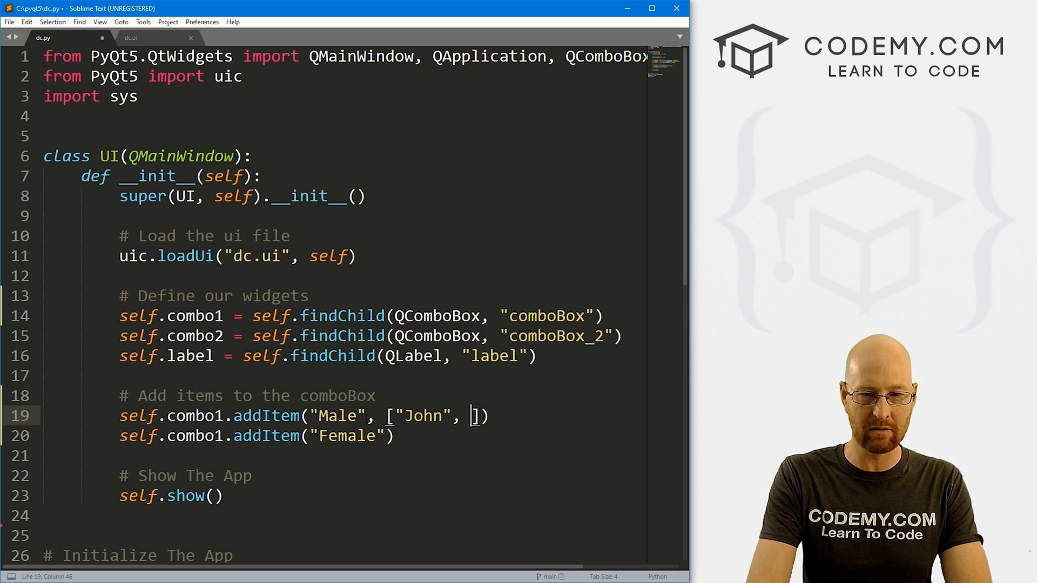
{"action": "type", "text": "\"Wes\","}
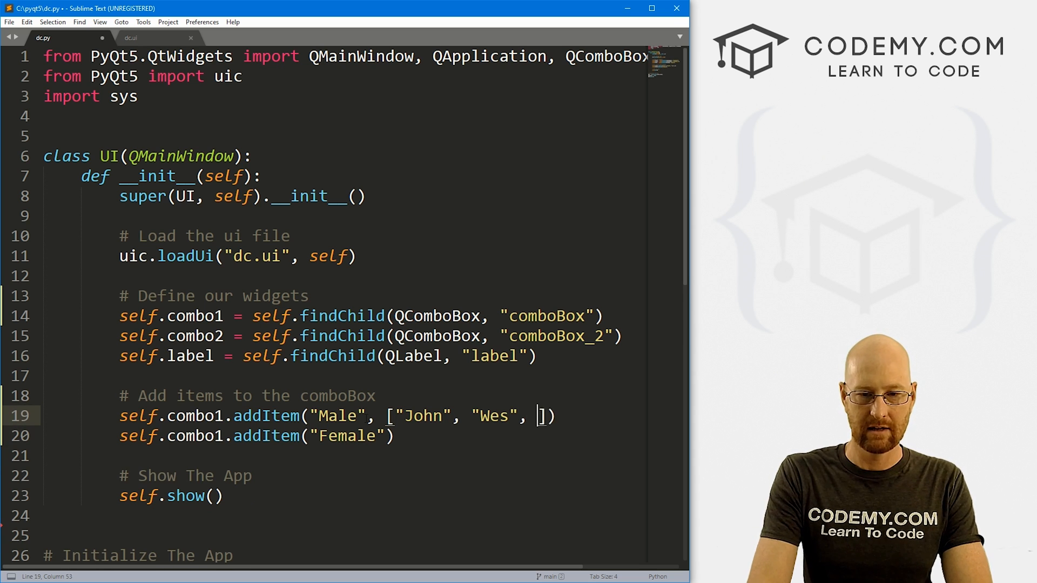
{"action": "type", "text": "\"Dan\""}
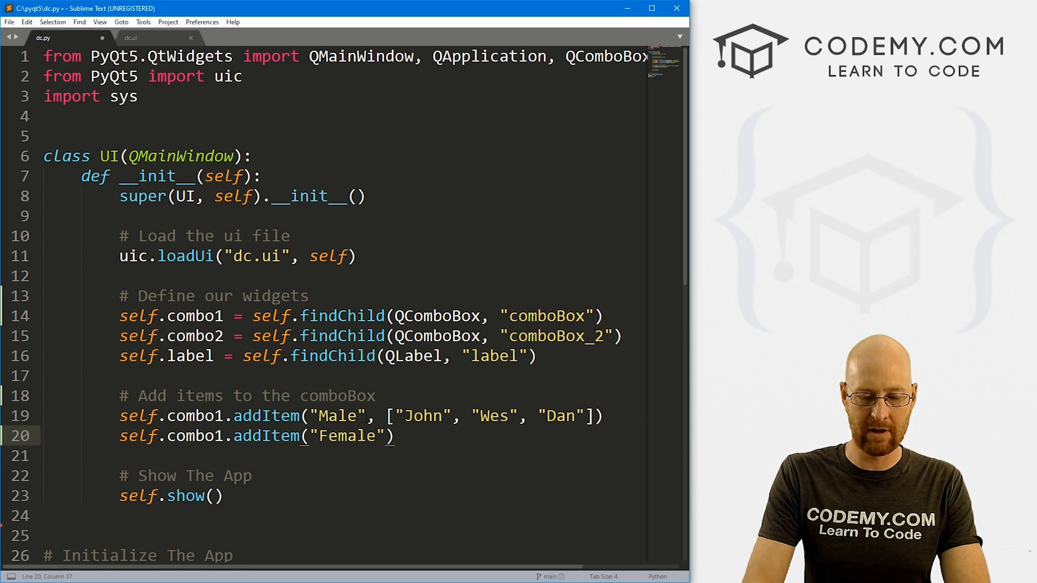
Step: Start the Female item's data list with "April" and "Steph"
{"action": "type", "text": ", ["}
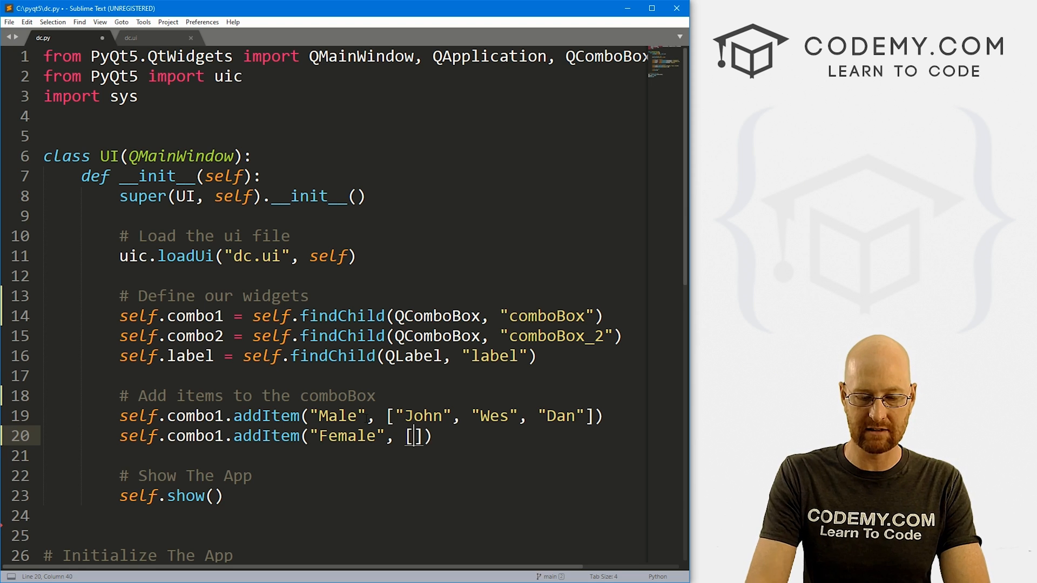
{"action": "type", "text": "\"April\","}
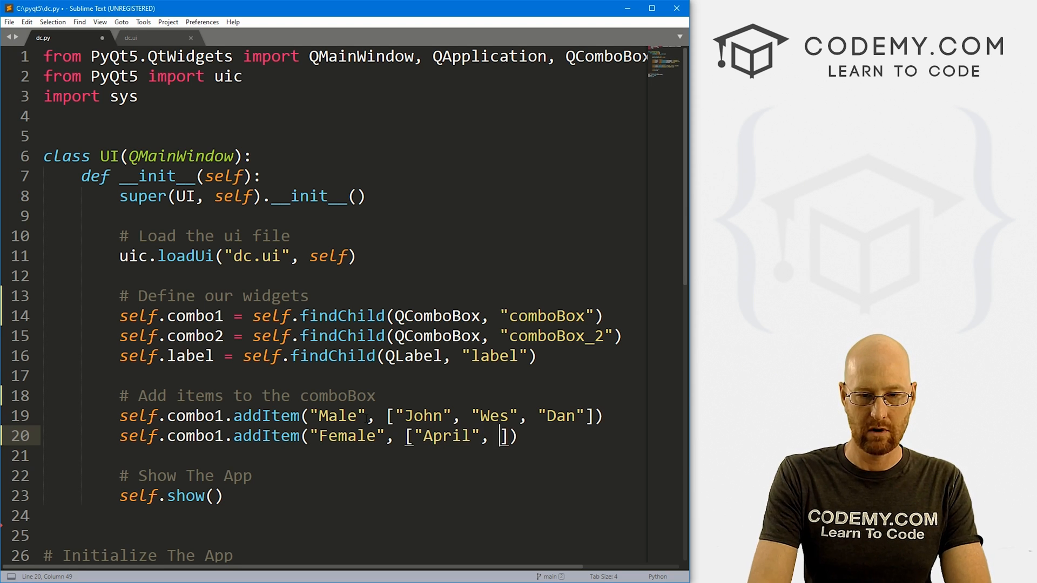
{"action": "type", "text": "\"Steph\","}
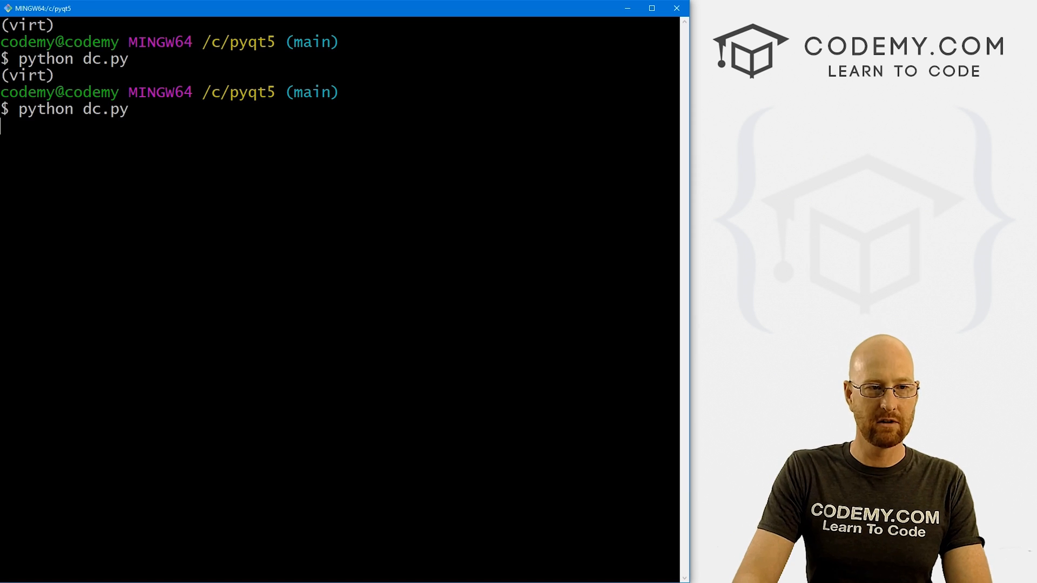
Step: Rerun dc.py and switch the first box to Female and back to Male; the second box stays empty
{"action": "key", "text": "Return"}
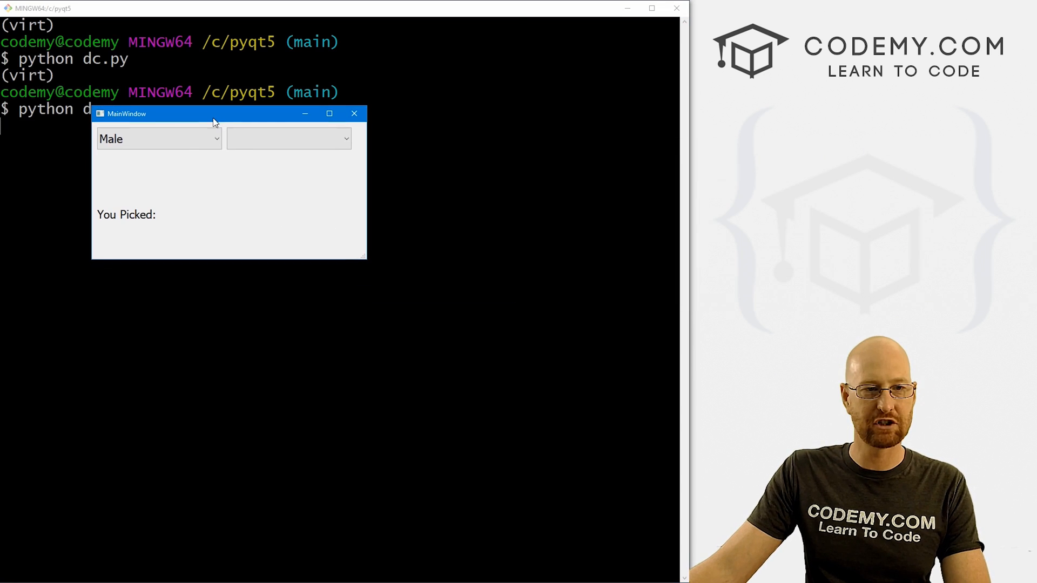
{"action": "left_click", "coordinate": [159, 139]}
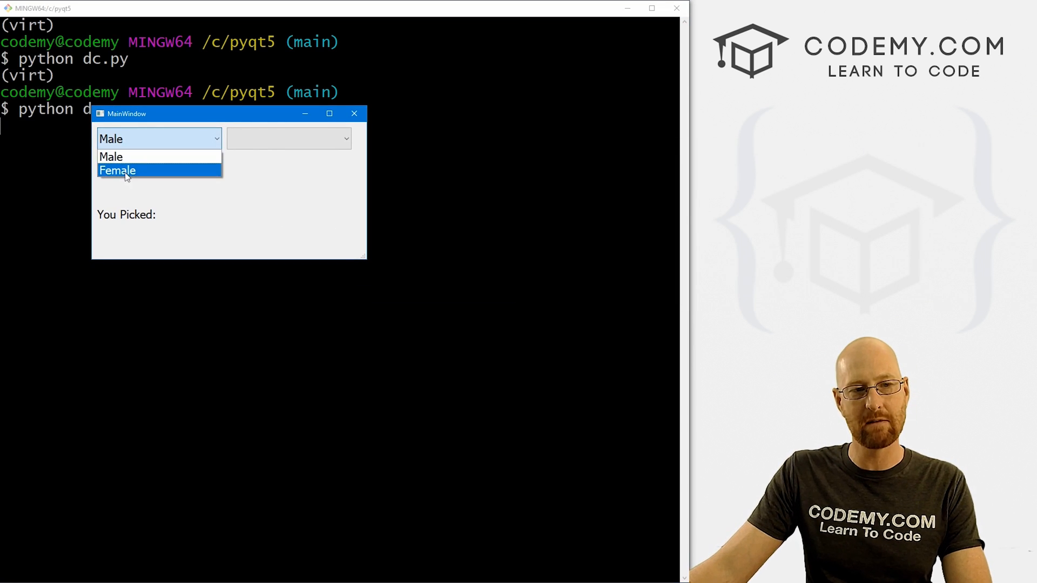
{"action": "left_click", "coordinate": [116, 170]}
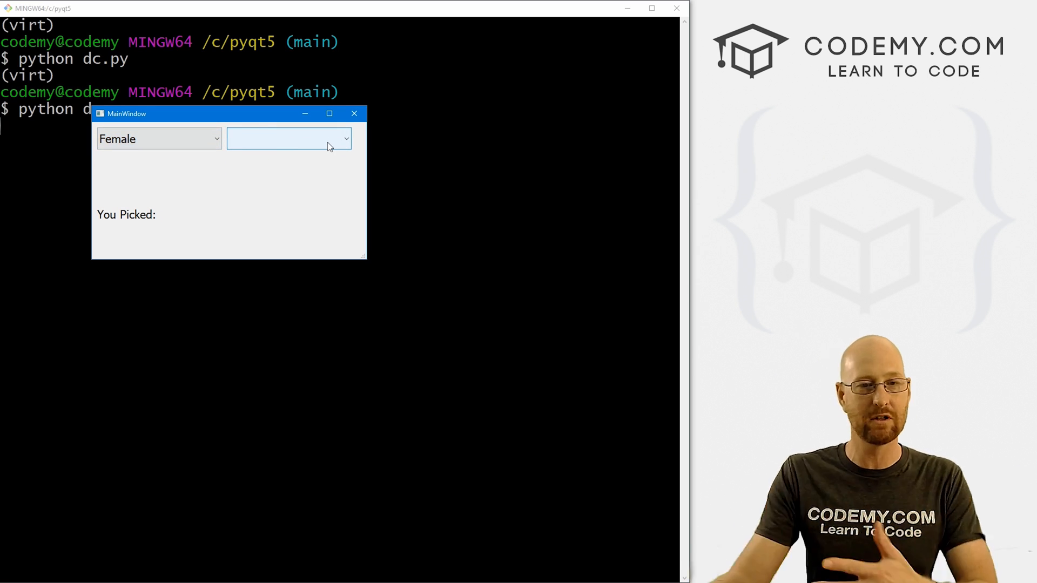
{"action": "left_click", "coordinate": [159, 139]}
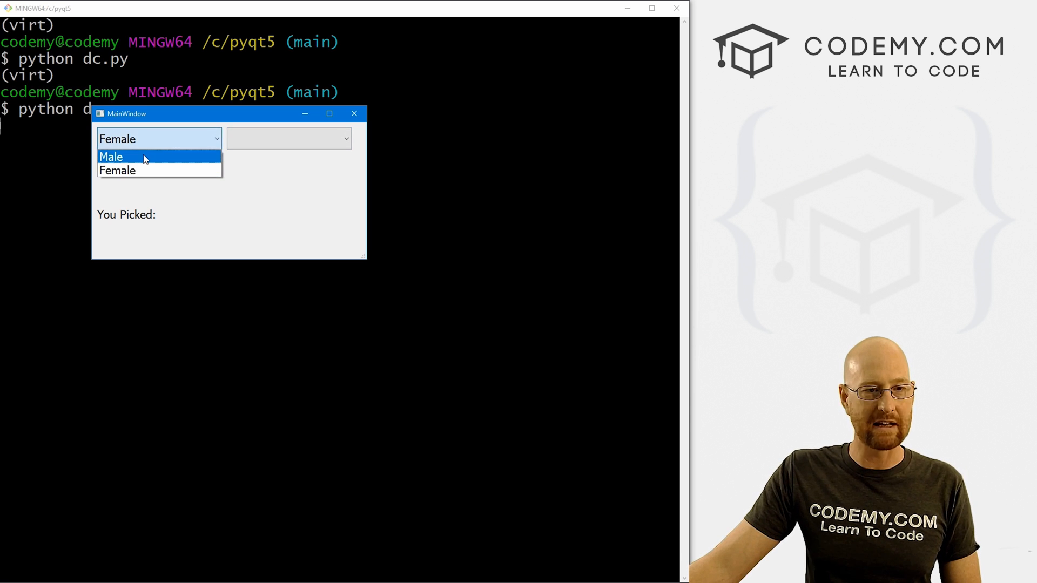
{"action": "left_click", "coordinate": [354, 114]}
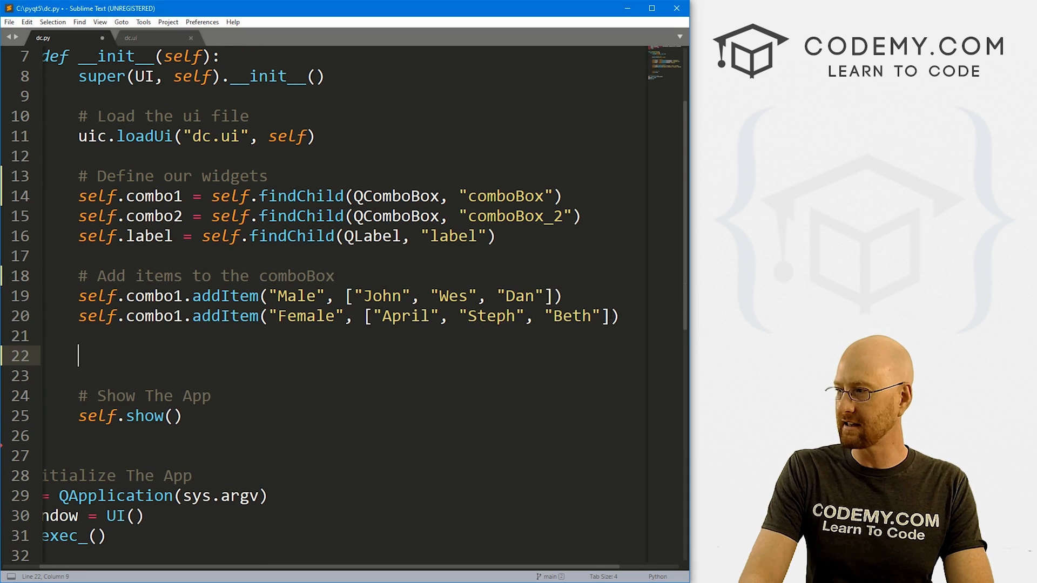
Step: Add a '# Click The First Dropdown' comment and self.combo1.activated.connect(self.clicker)
{"action": "type", "text": "# Click The First Dropdown"}
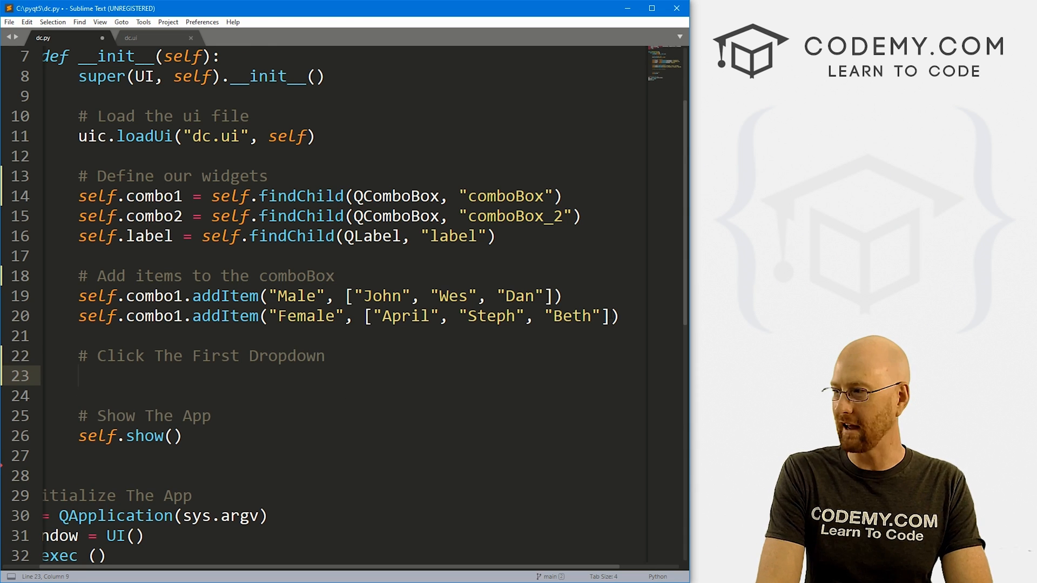
{"action": "type", "text": "self.cpo"}
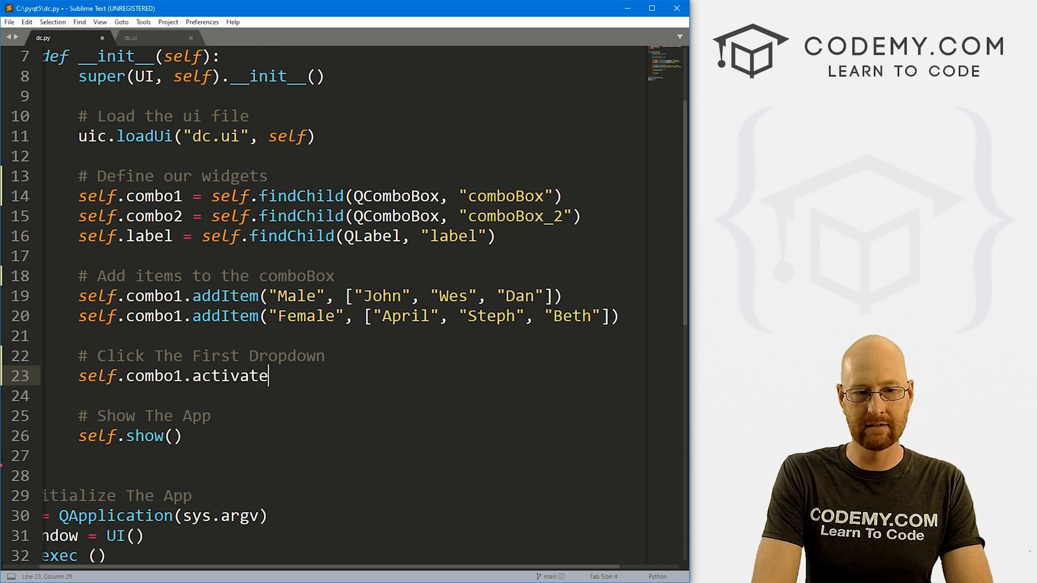
{"action": "type", "text": "d.connect()"}
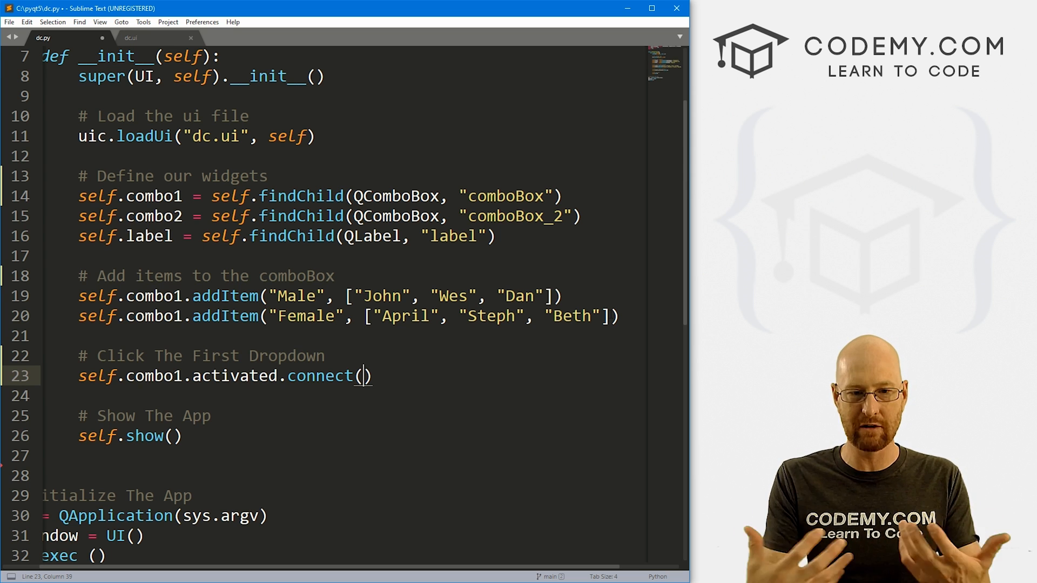
{"action": "type", "text": "seld"}
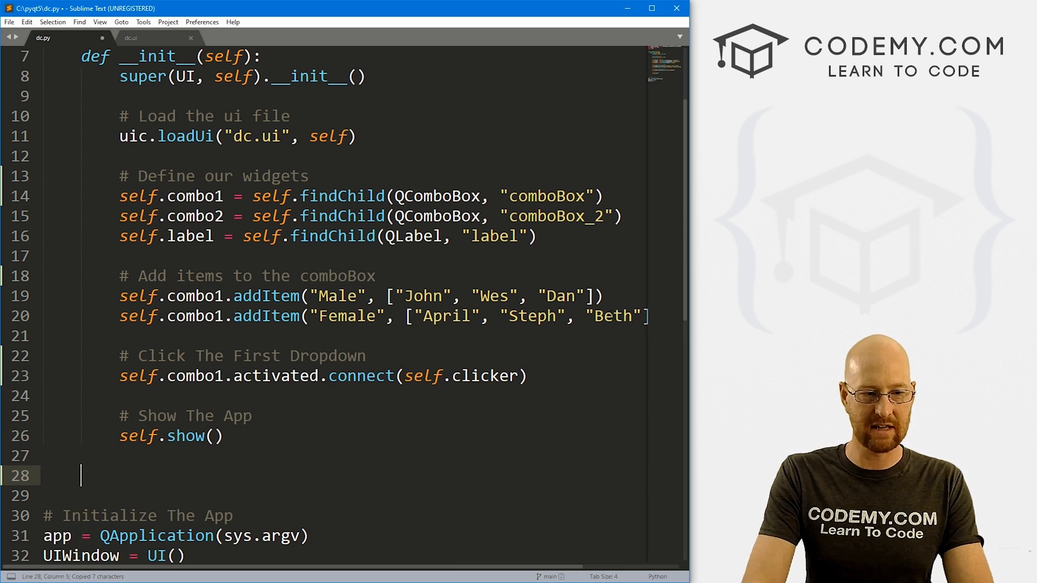
Step: Define def clicker(self, index): below self.show(), reviewing the stored name lists
{"action": "type", "text": "def clicker()"}
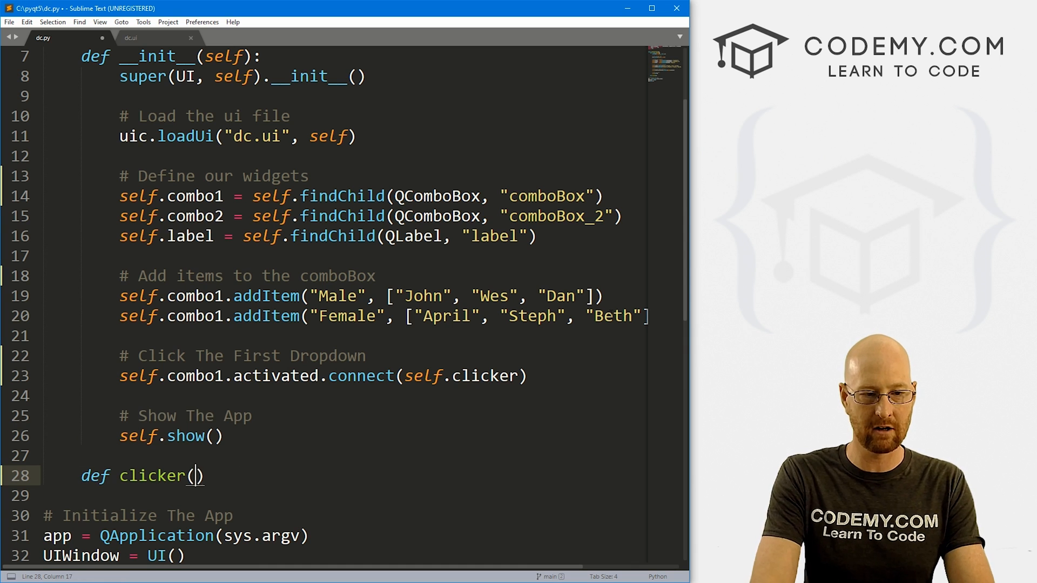
{"action": "type", "text": "self,"}
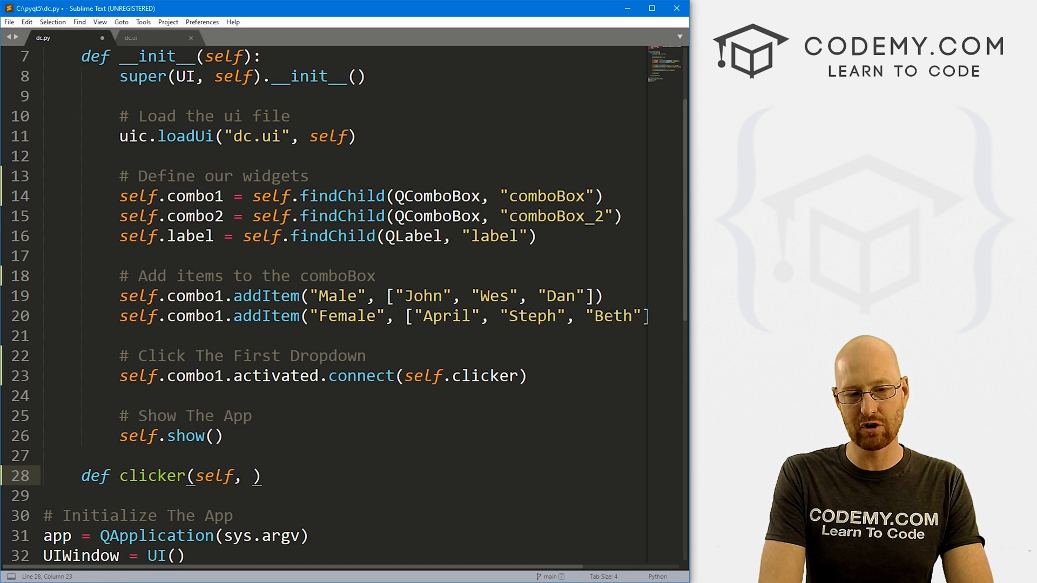
{"action": "type", "text": "index"}
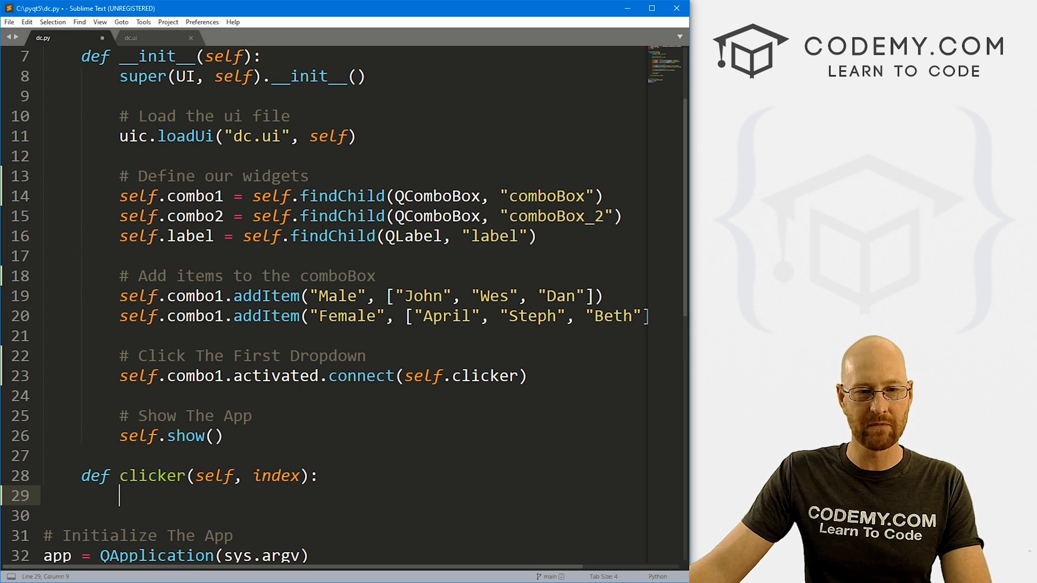
{"action": "left_click", "coordinate": [461, 296]}
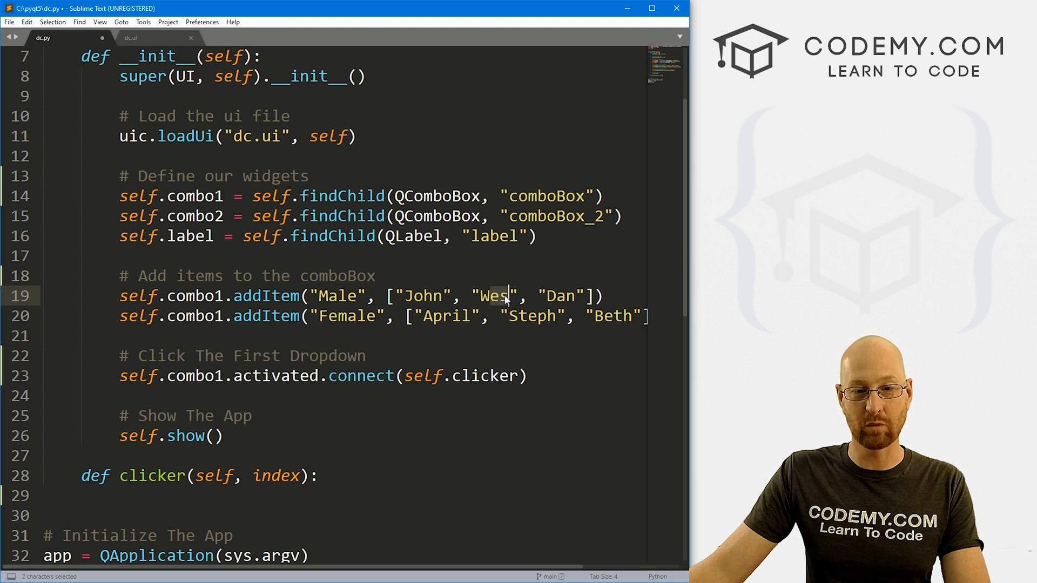
{"action": "left_click", "coordinate": [501, 296]}
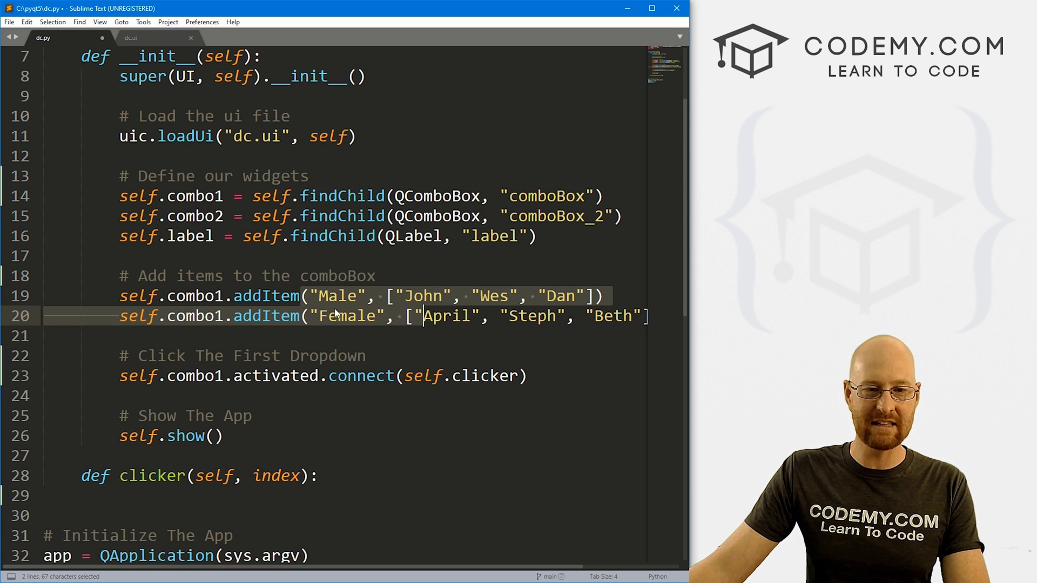
{"action": "left_click", "coordinate": [270, 317]}
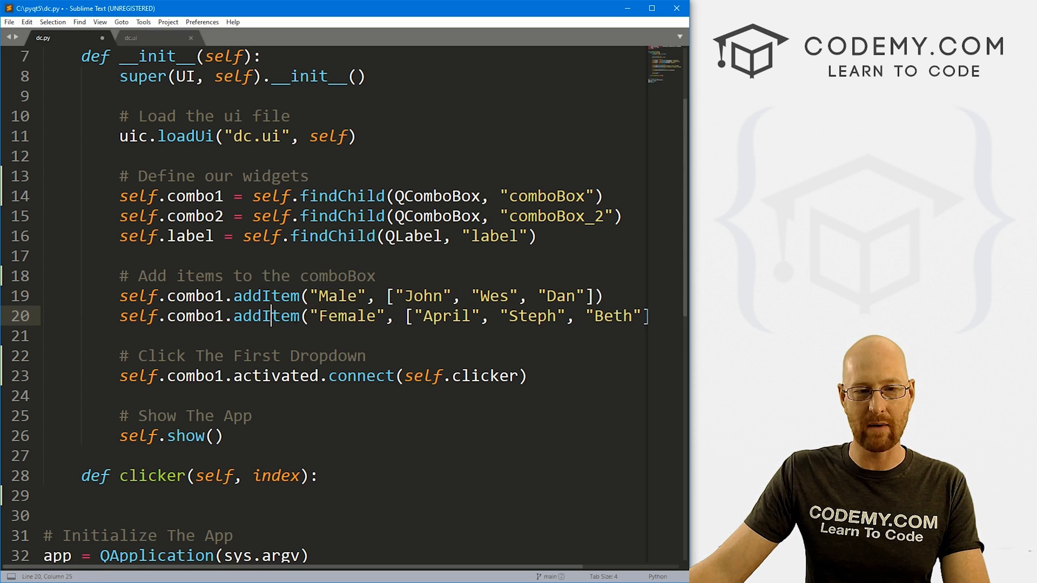
{"action": "left_click", "coordinate": [289, 296]}
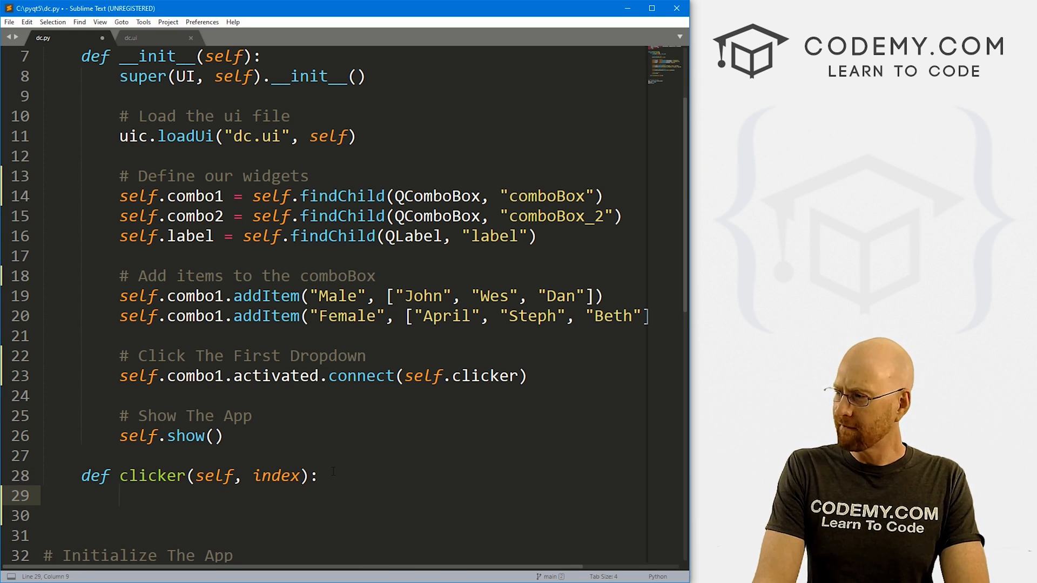
Step: In clicker add '# Clear the second box', self.combo2.clear() and a '# Do the dependant thing' comment
{"action": "type", "text": "# Clea"}
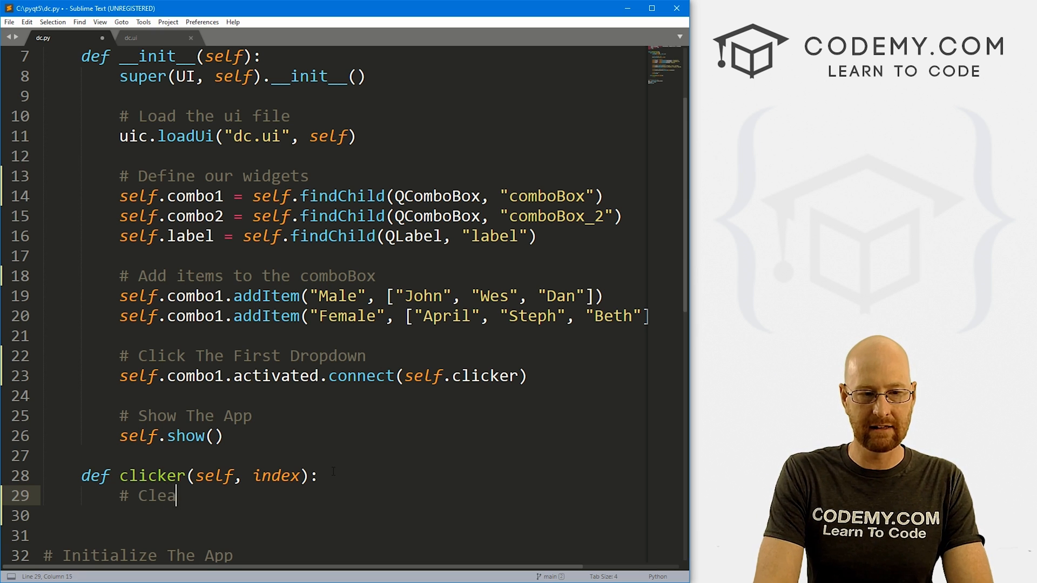
{"action": "type", "text": "r the second box"}
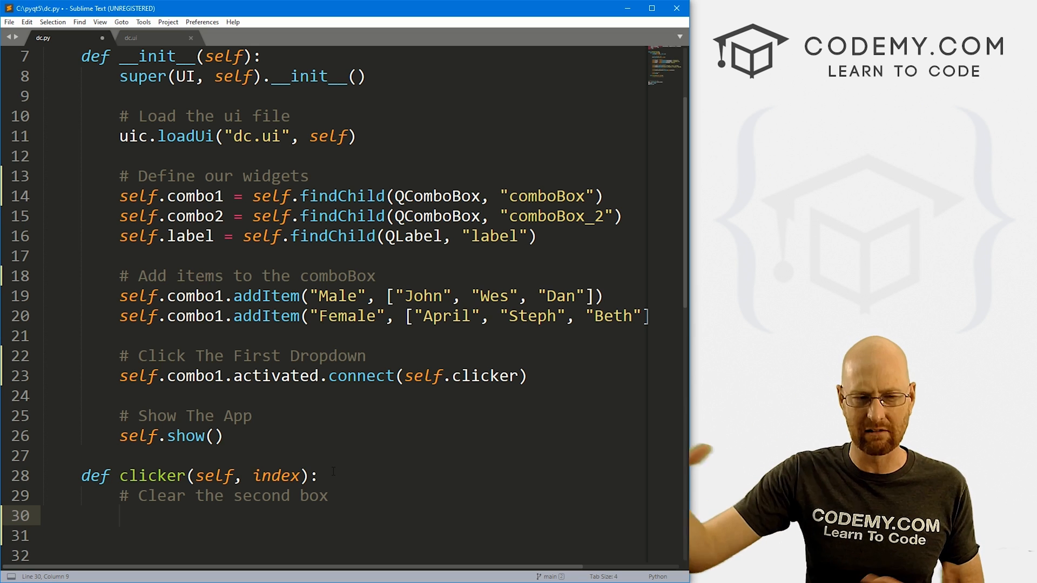
{"action": "type", "text": "self.c"}
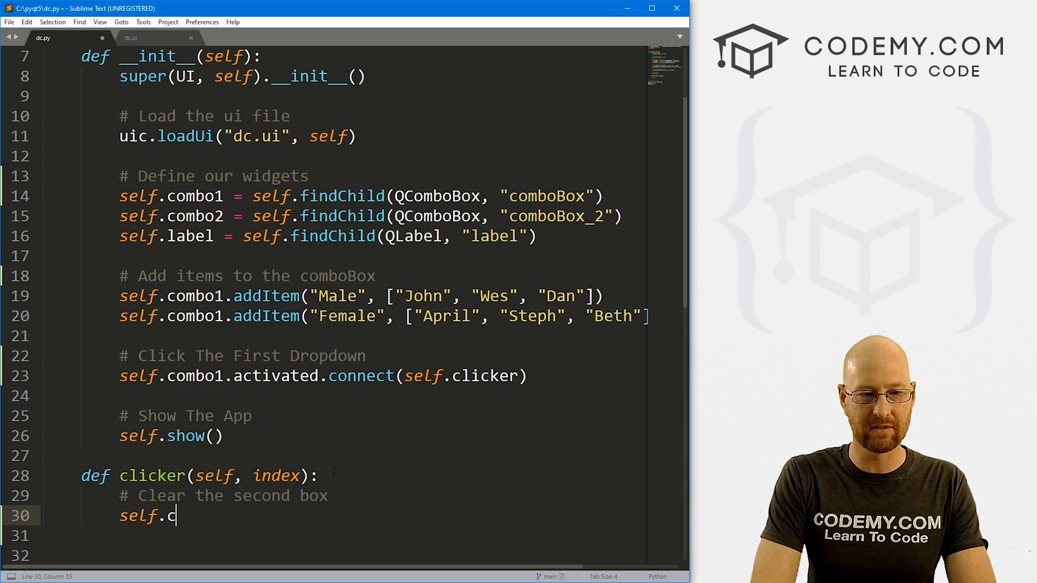
{"action": "type", "text": "ombo2.clear("}
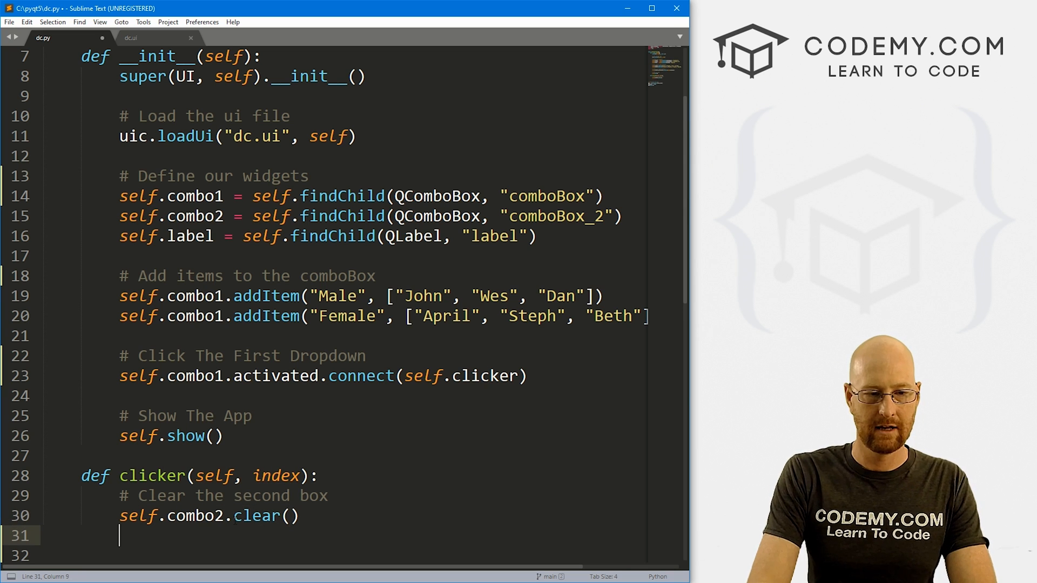
{"action": "type", "text": "# Do t"}
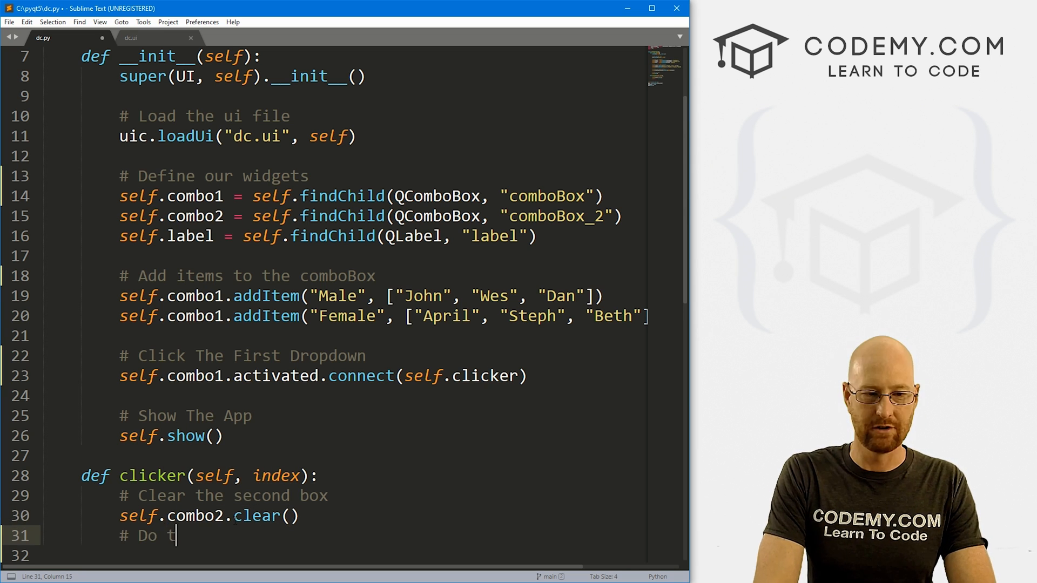
{"action": "type", "text": "he dependant thing"}
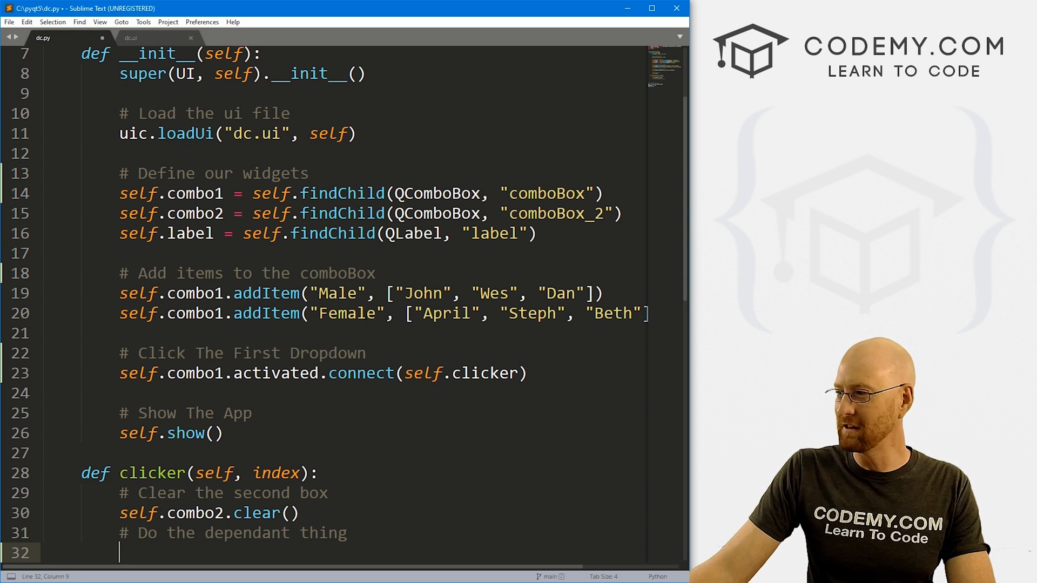
Step: Add self.combo2.addItems(self.combo1.itemData(index)) and save the script
{"action": "scroll", "scroll_direction": "down", "scroll_amount": 3}
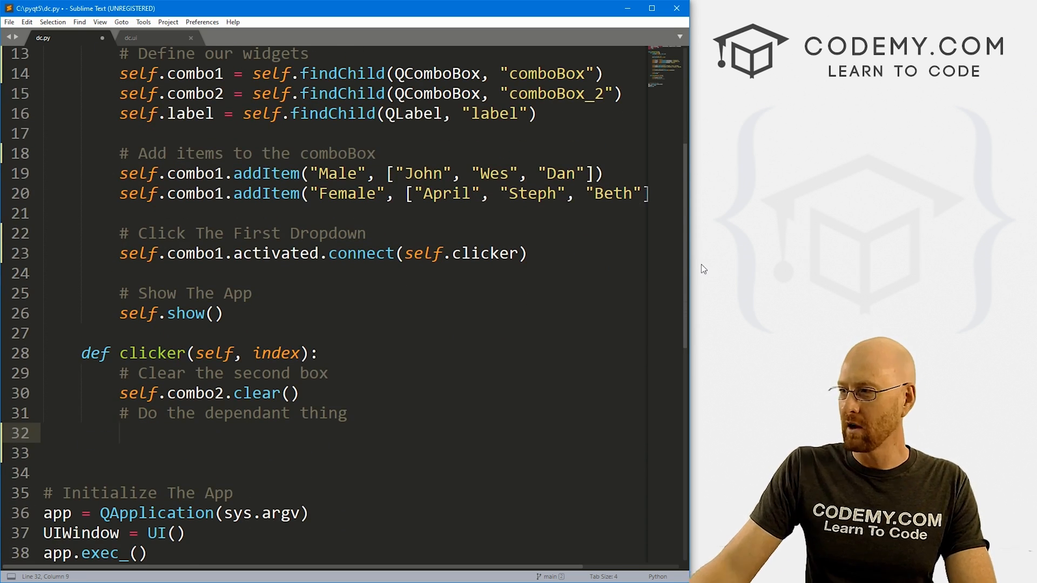
{"action": "type", "text": "self.combo2.addItems("}
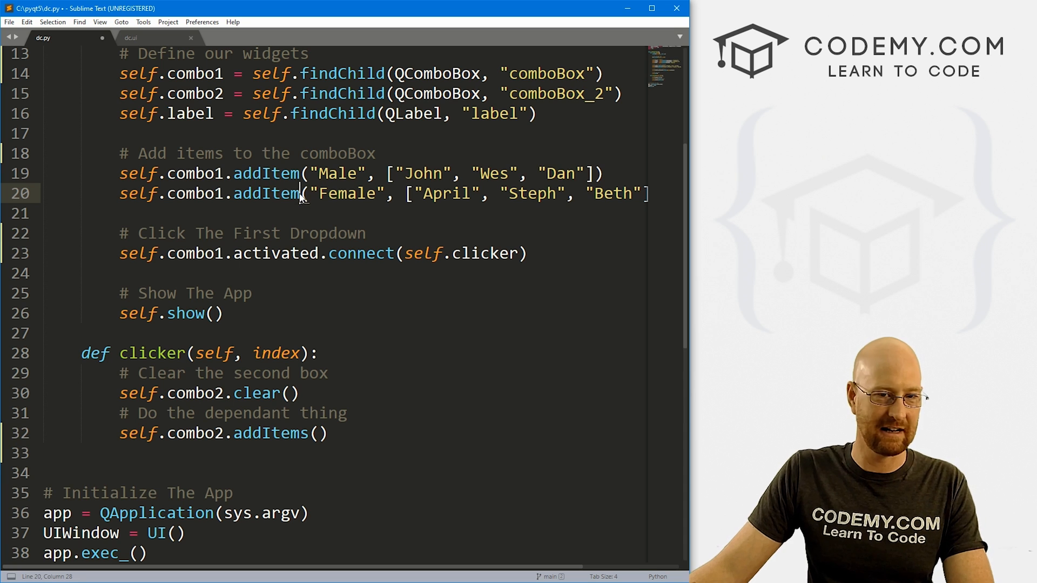
{"action": "double_click", "coordinate": [281, 193]}
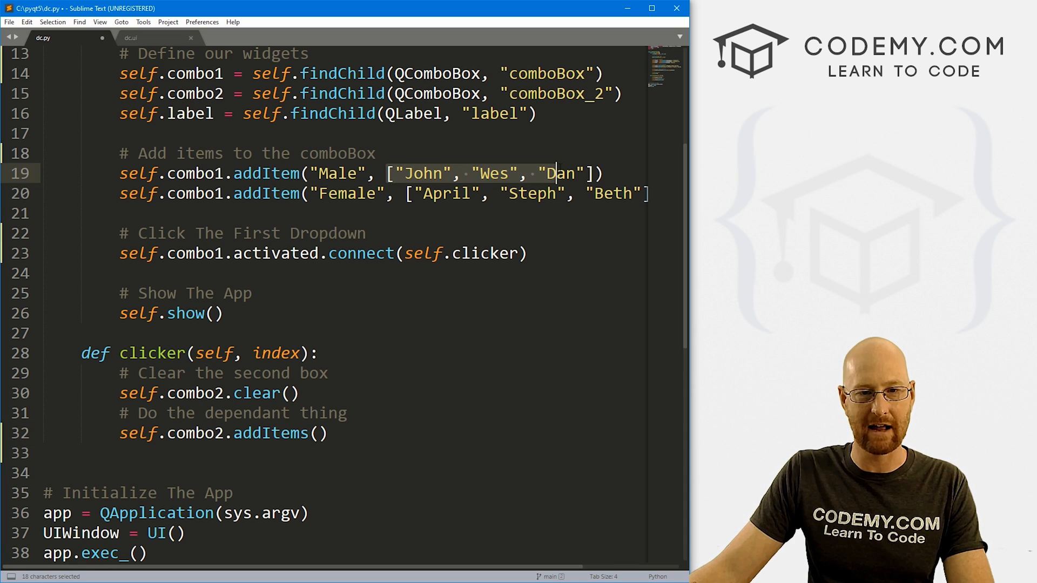
{"action": "left_click", "coordinate": [316, 433]}
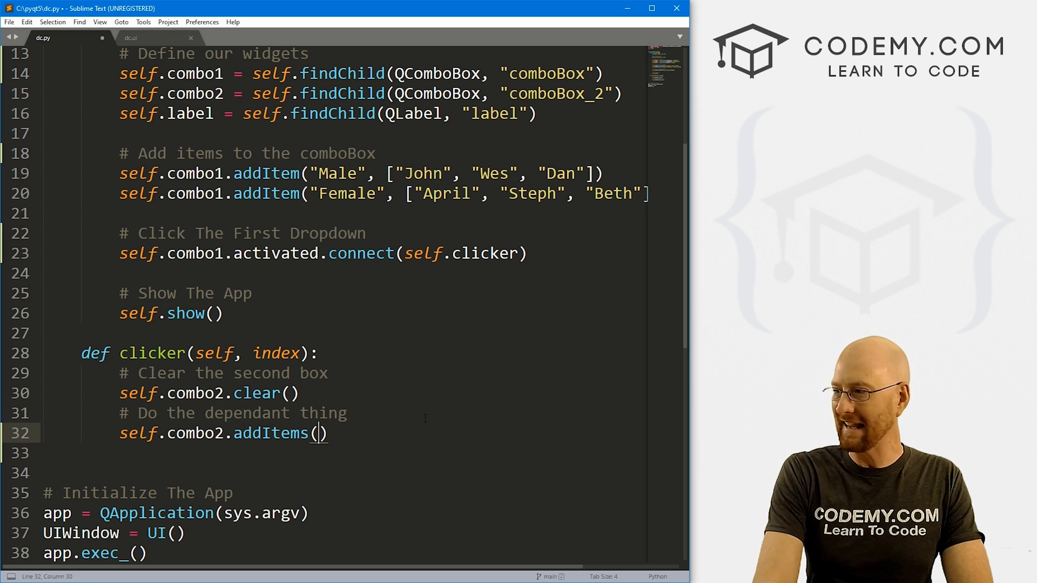
{"action": "type", "text": "self.combo1.itemData("}
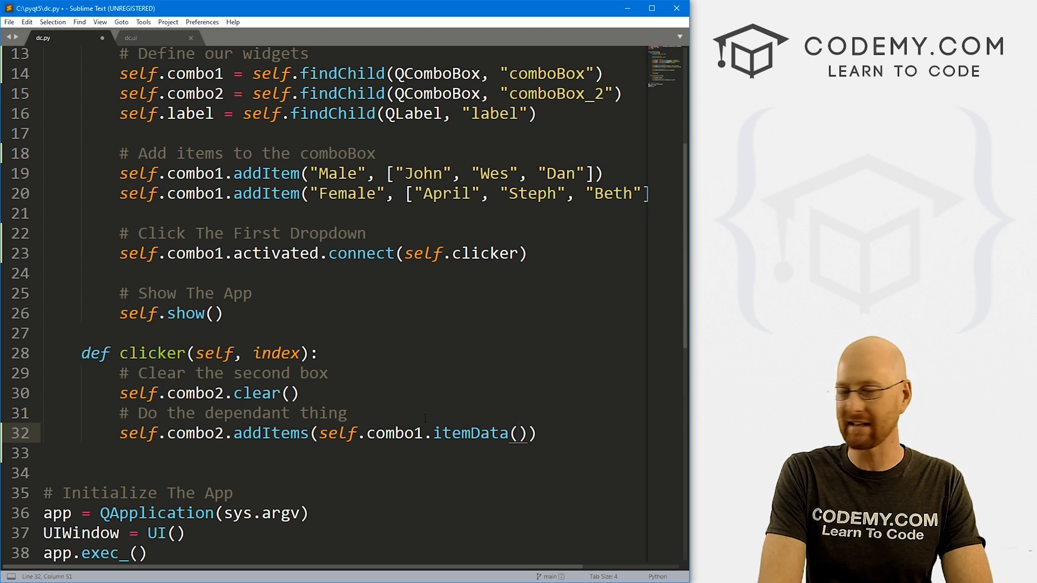
{"action": "type", "text": "index"}
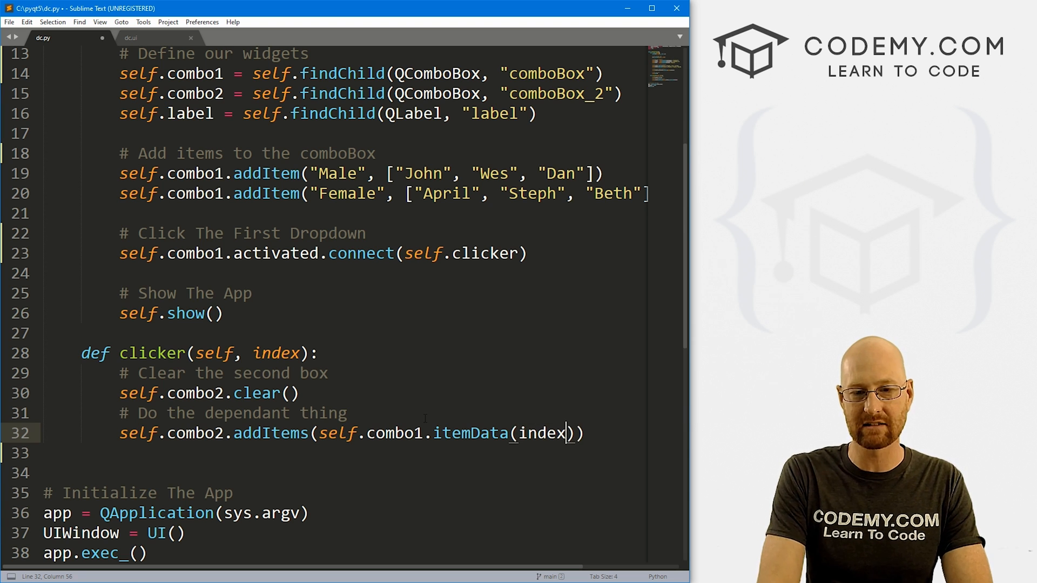
{"action": "key", "text": "ctrl+s"}
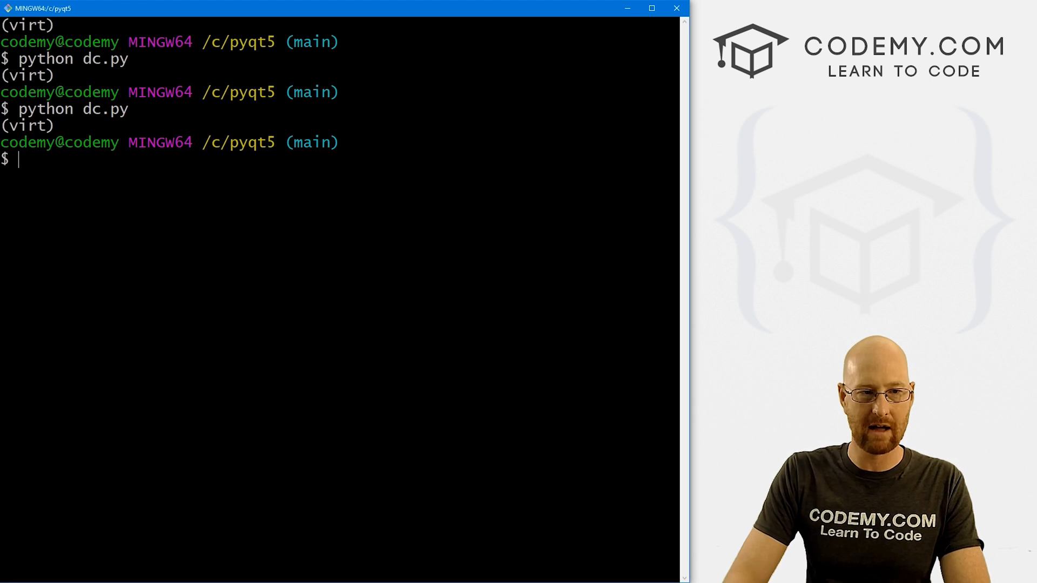
Step: Run dc.py, choose Female and confirm the second box lists April, Steph, Beth, then pick a name
{"action": "type", "text": "python dc.py"}
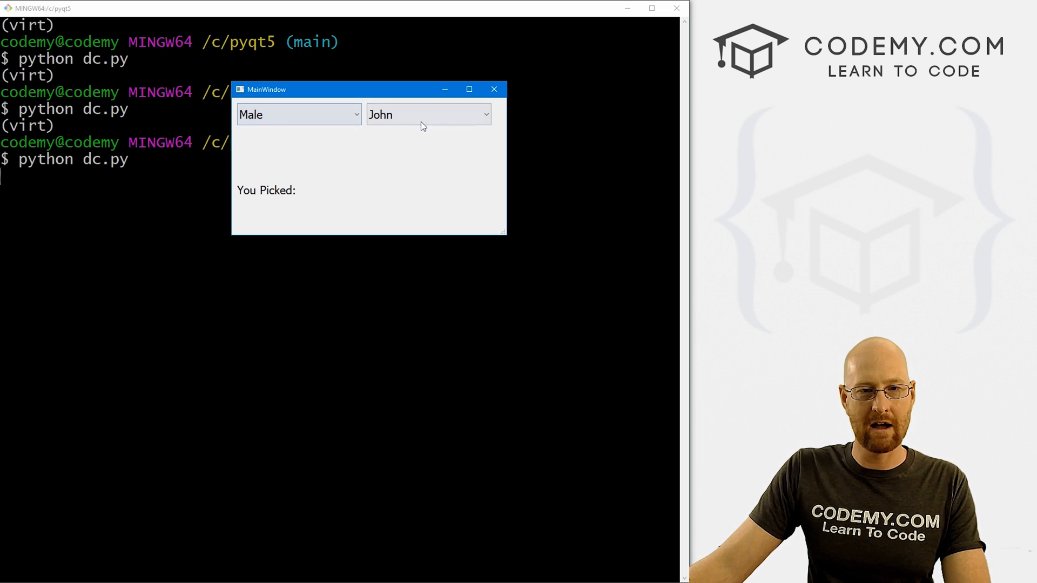
{"action": "left_click", "coordinate": [428, 114]}
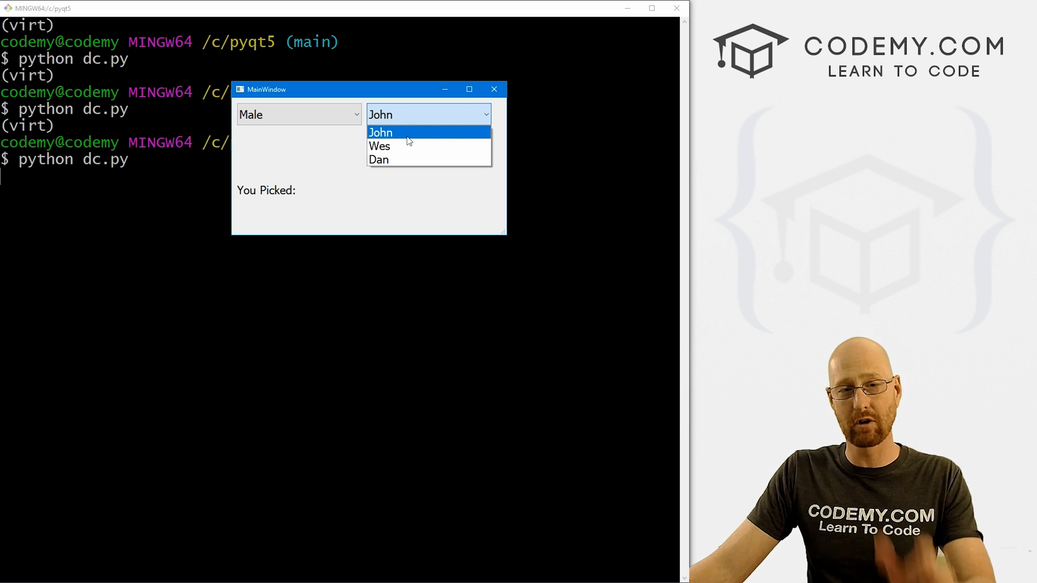
{"action": "left_click", "coordinate": [298, 115]}
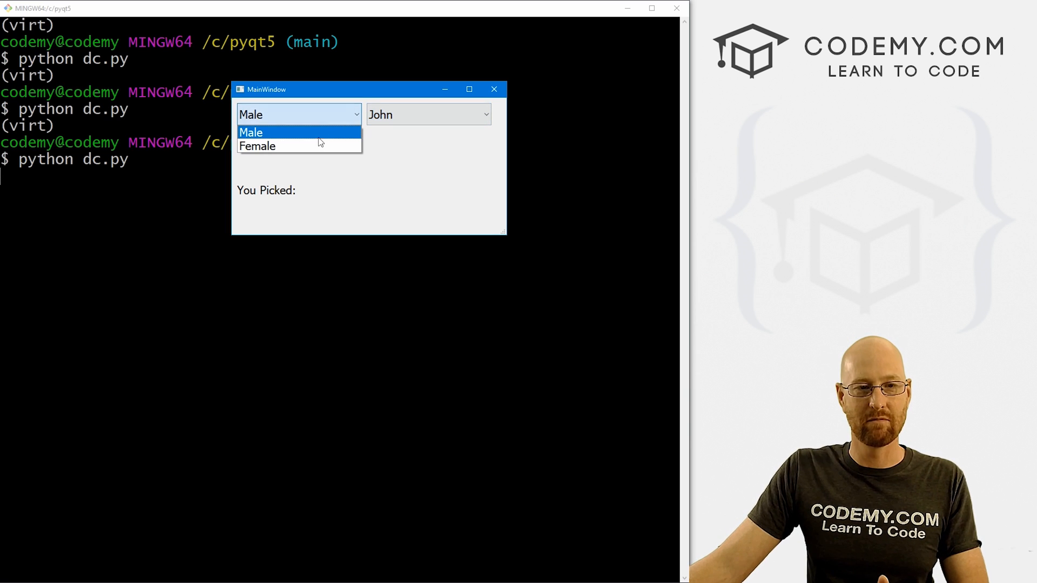
{"action": "left_click", "coordinate": [257, 146]}
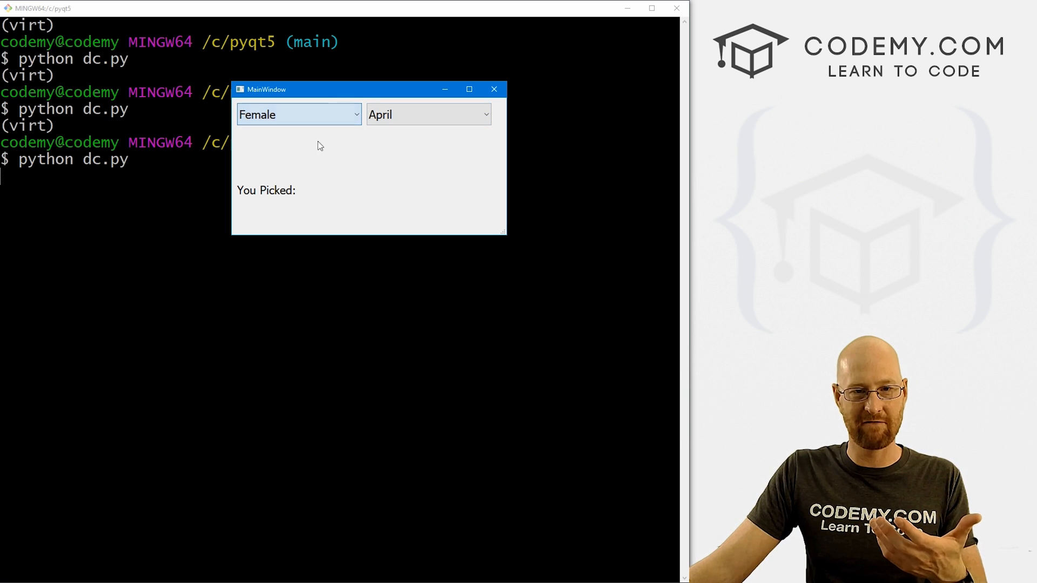
{"action": "left_click", "coordinate": [428, 115]}
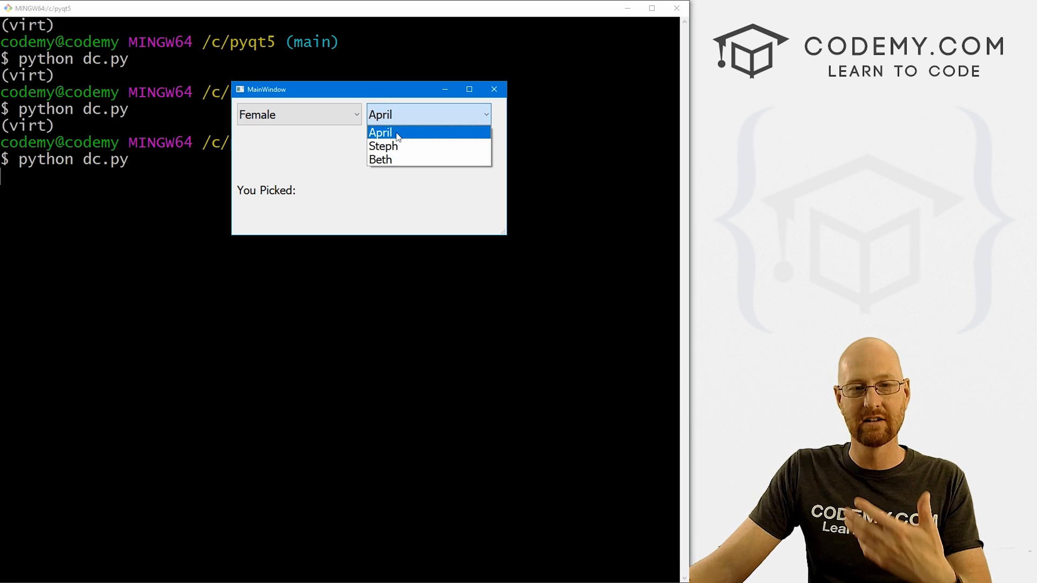
{"action": "mouse_move", "coordinate": [383, 146]}
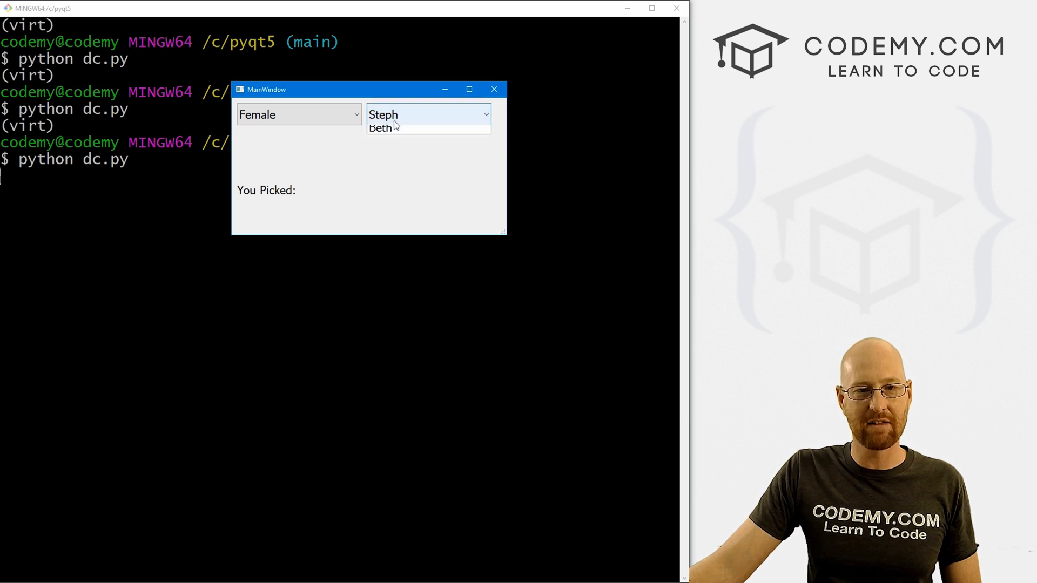
{"action": "left_click", "coordinate": [380, 128]}
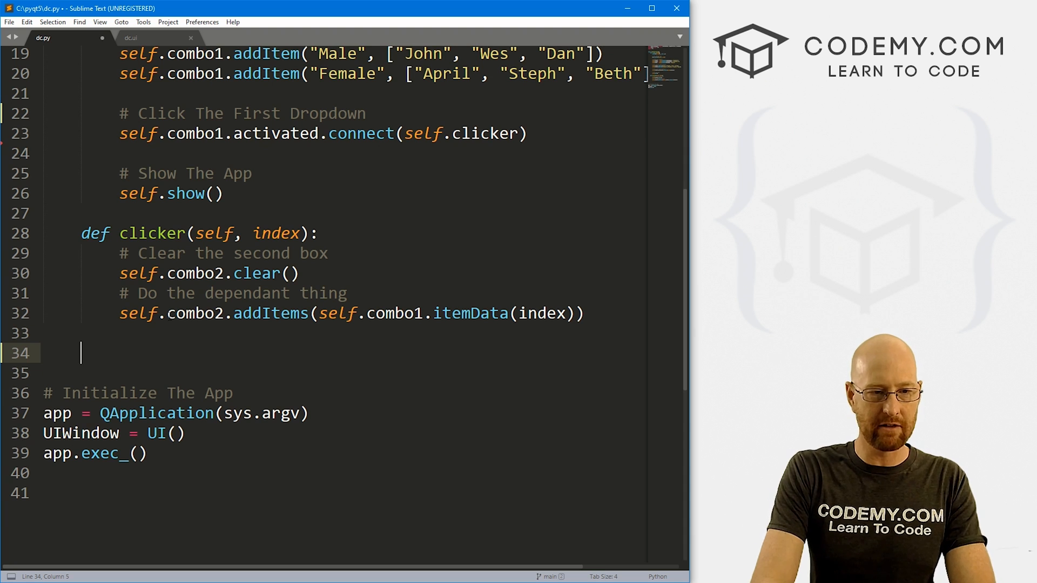
Step: Define a new clicker2(self) method and reword the dropdown comment
{"action": "type", "text": "def clic"}
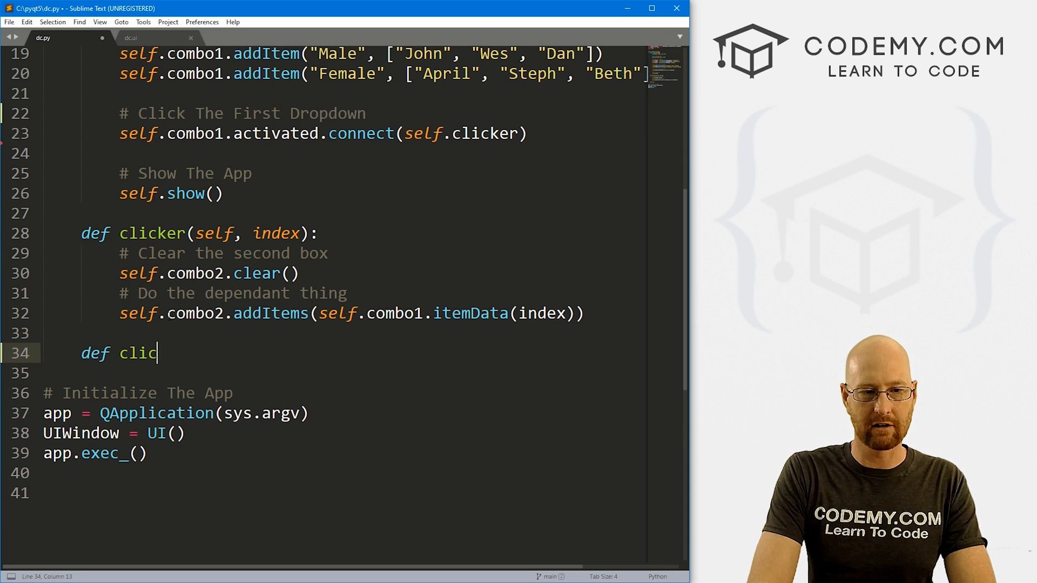
{"action": "type", "text": "ker2"}
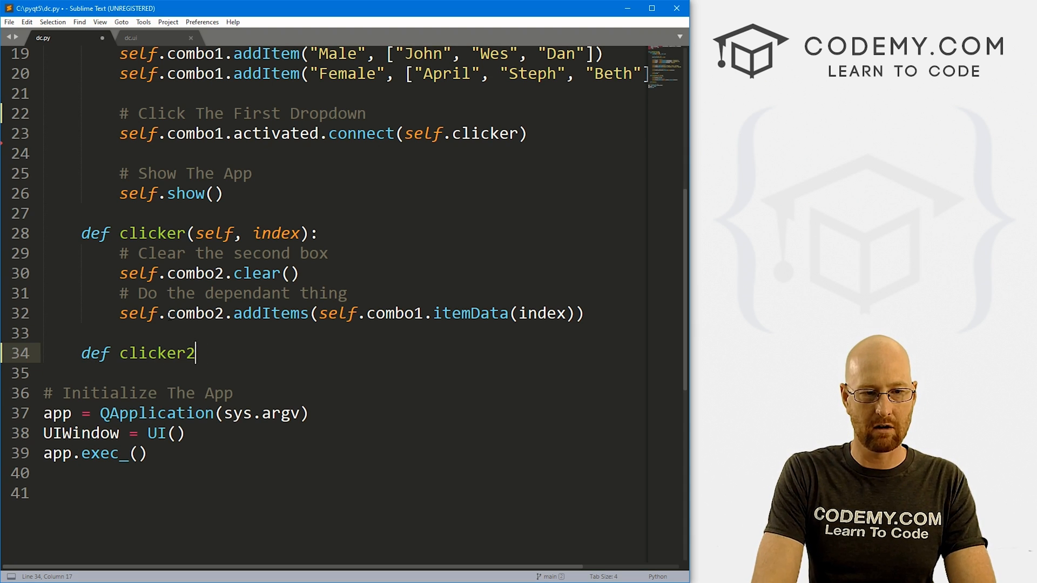
{"action": "type", "text": "(self):"}
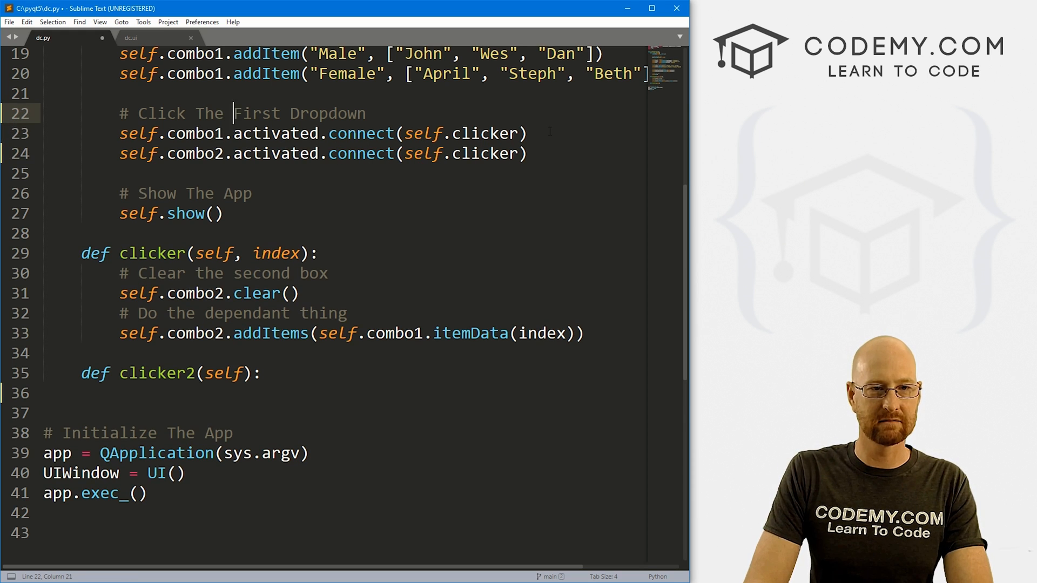
{"action": "key", "text": "Backspace"}
{"action": "type", "text": "2"}
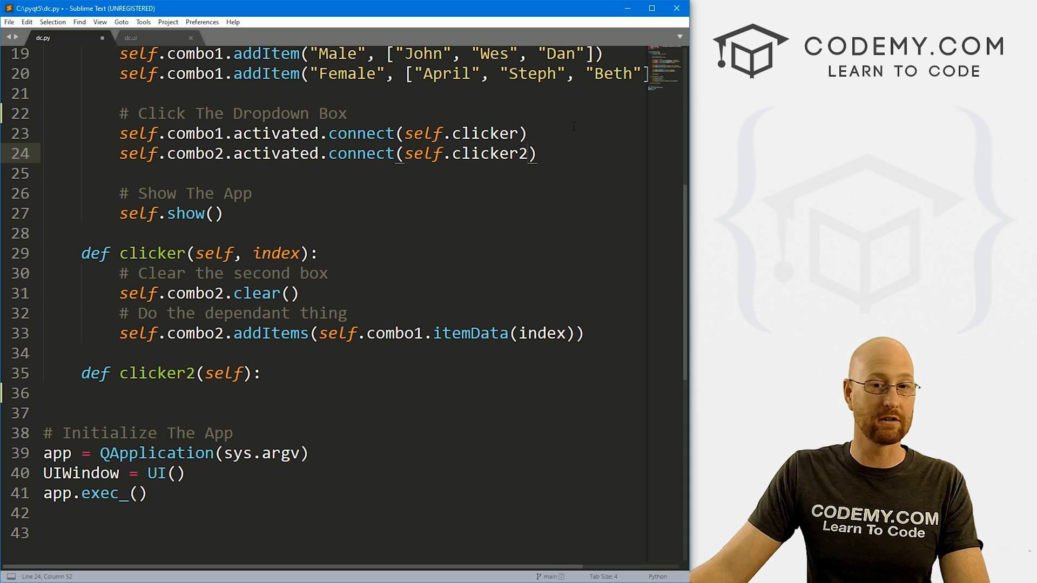
{"action": "left_click", "coordinate": [81, 393]}
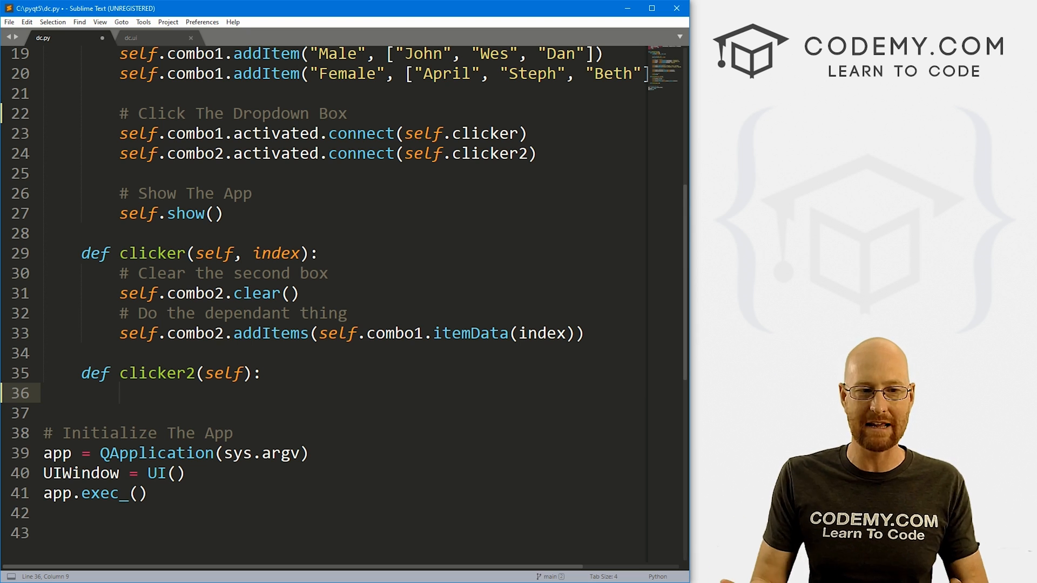
Step: Write self.label.setText(f'You Picked: {...}') using combo2 and combo1 currentText(), then save
{"action": "type", "text": "self"}
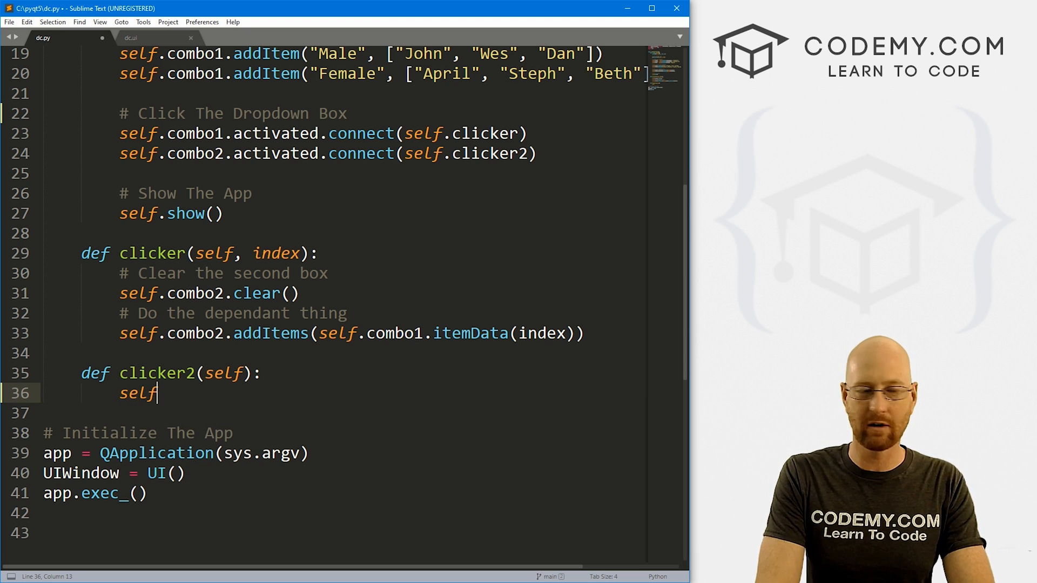
{"action": "type", "text": ".label.setT"}
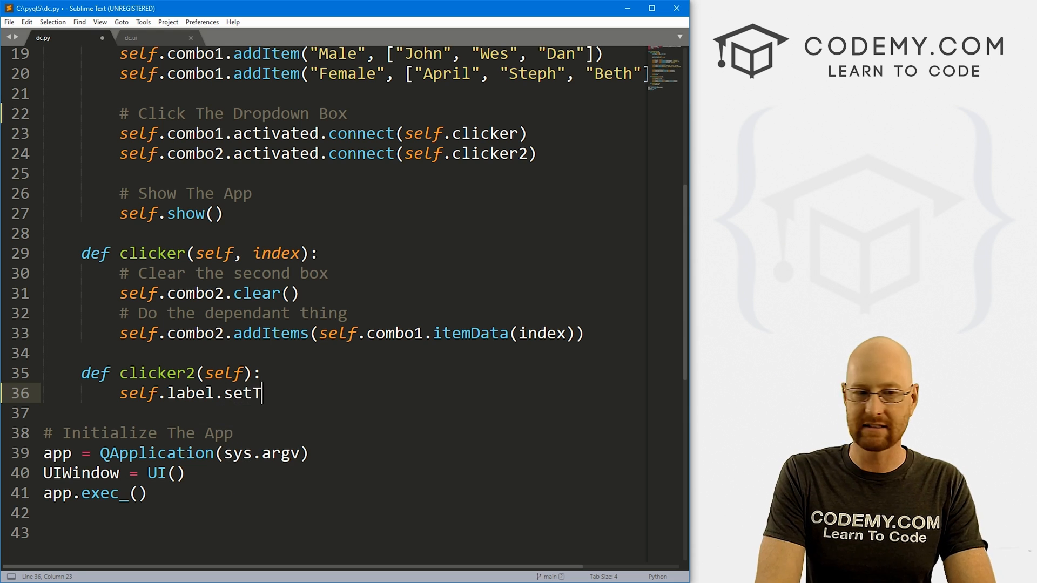
{"action": "type", "text": "ext()"}
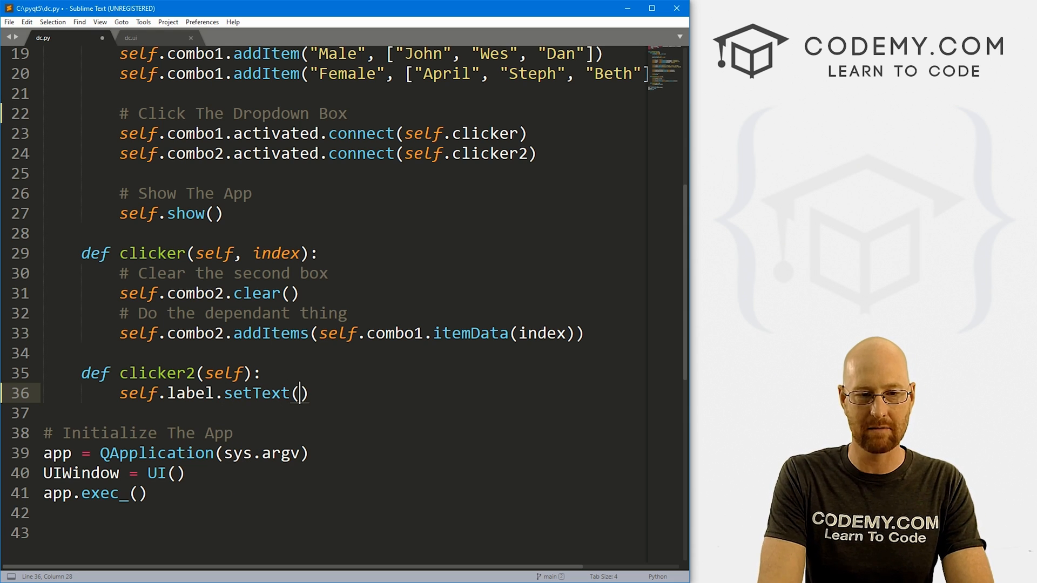
{"action": "type", "text": "f'"}
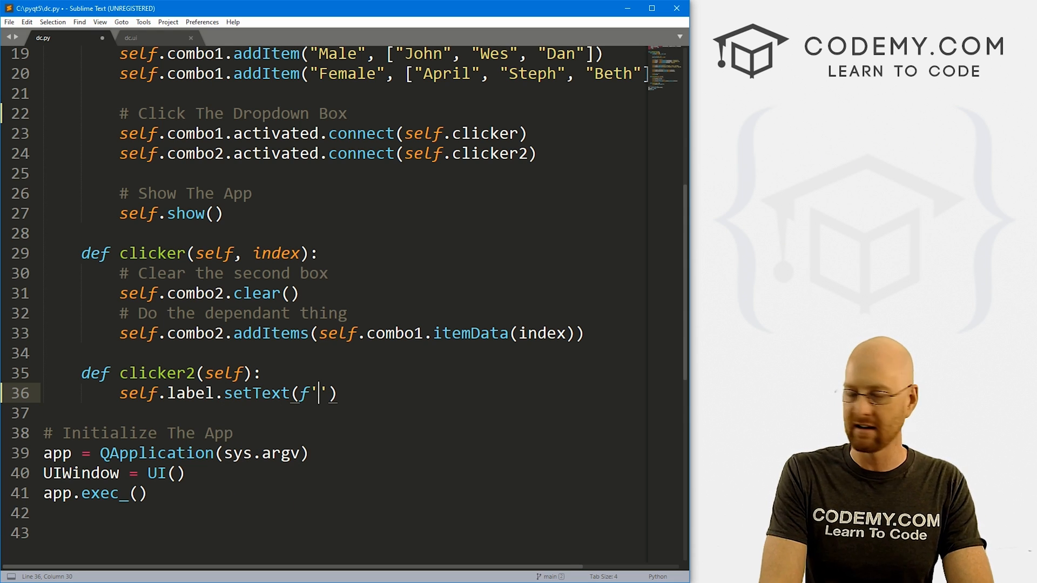
{"action": "type", "text": "You Picked"}
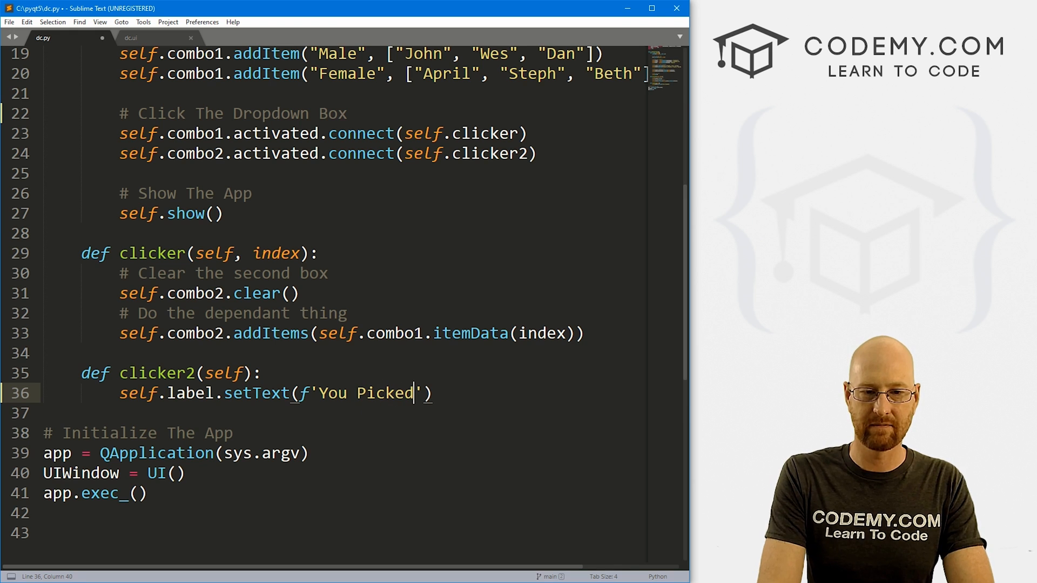
{"action": "type", "text": ": {}"}
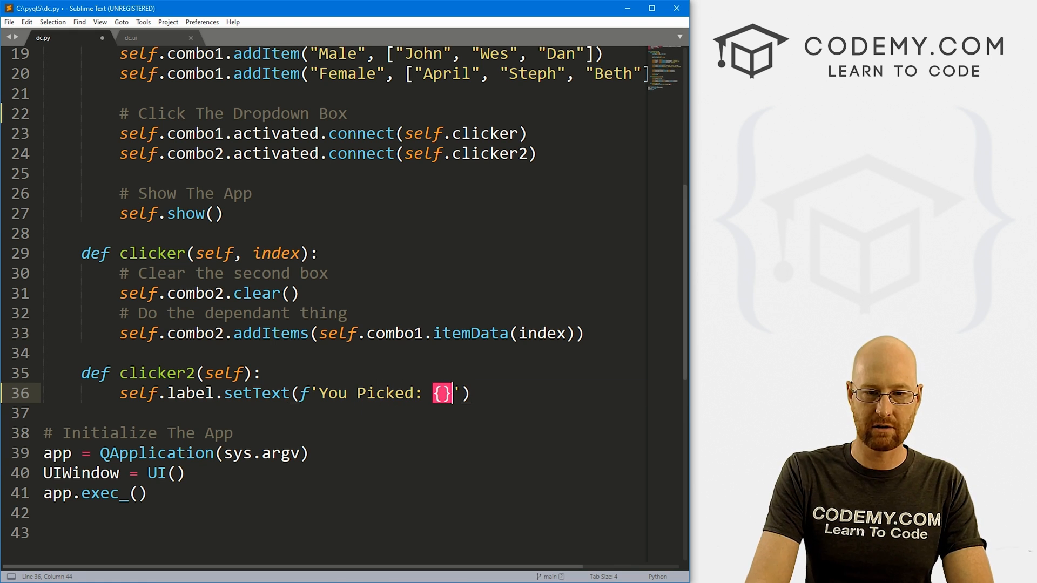
{"action": "type", "text": "self.combo2.curr"}
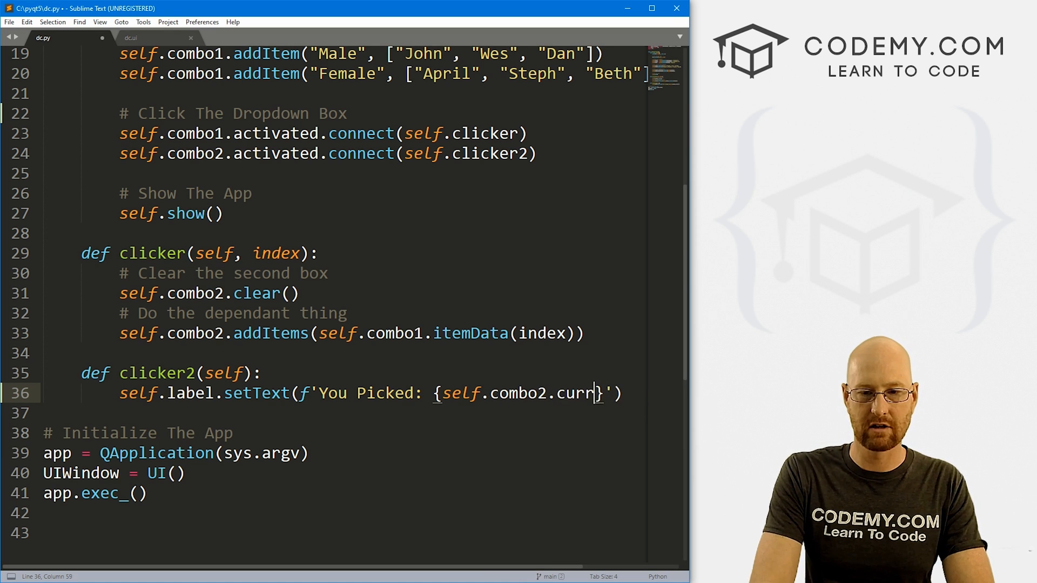
{"action": "type", "text": "entText() -"}
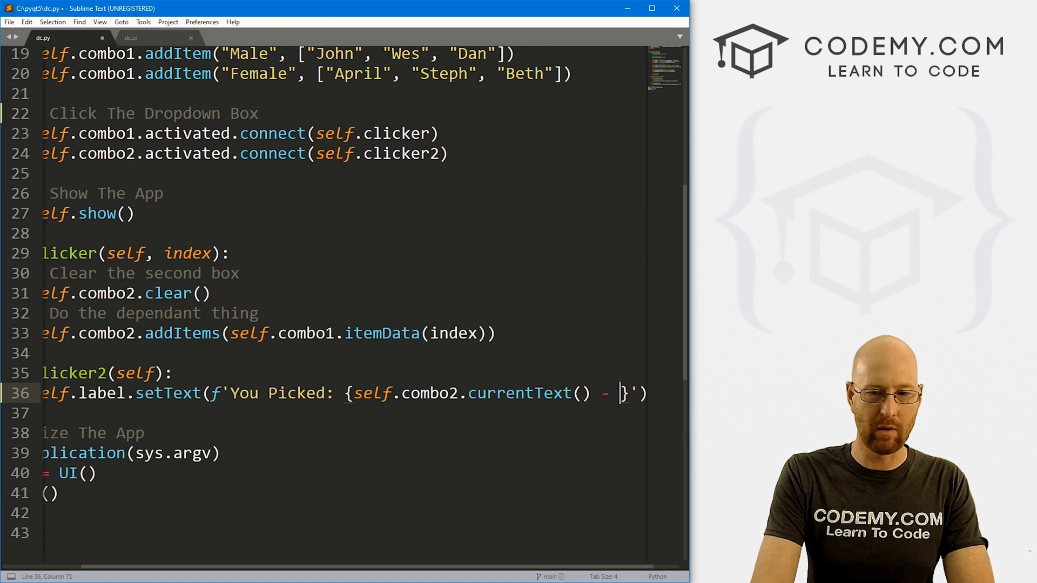
{"action": "type", "text": "s}"}
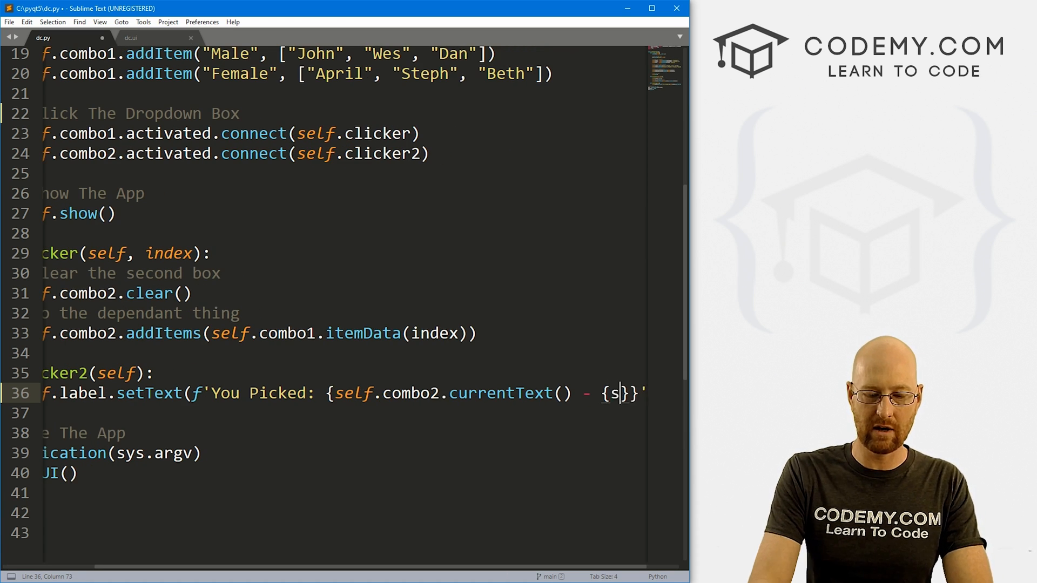
{"action": "type", "text": "elf.combo1.currentText("}
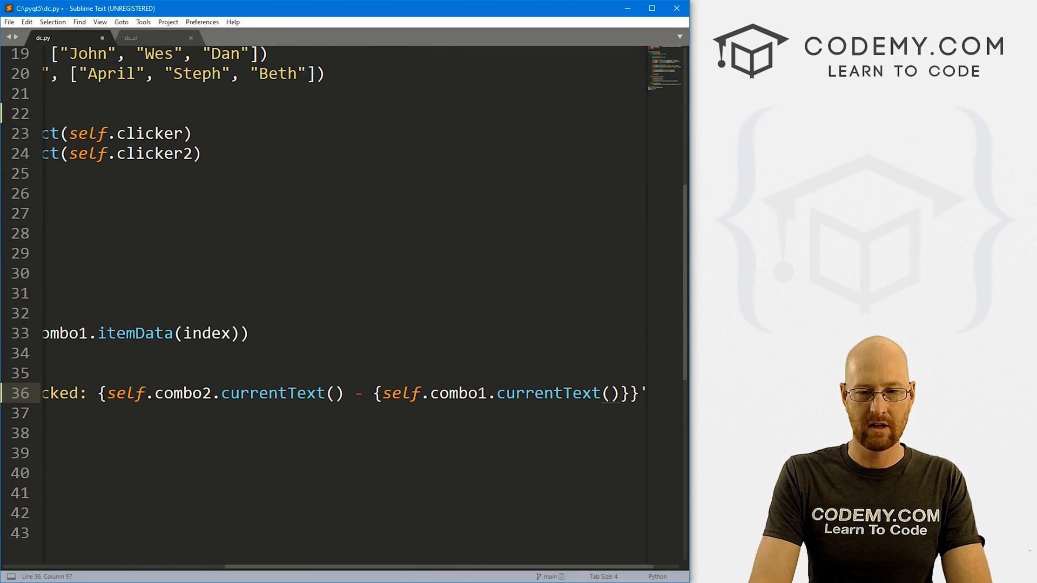
{"action": "key", "text": "ctrl+s"}
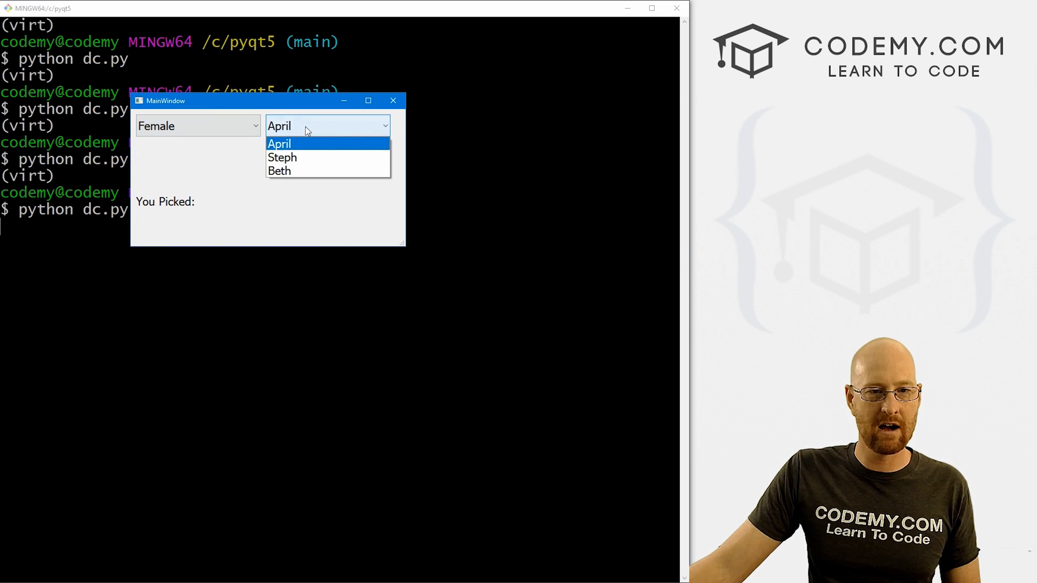
Step: Pick April to test the label, then fix the f-string braces on line 36 and save
{"action": "left_click", "coordinate": [279, 143]}
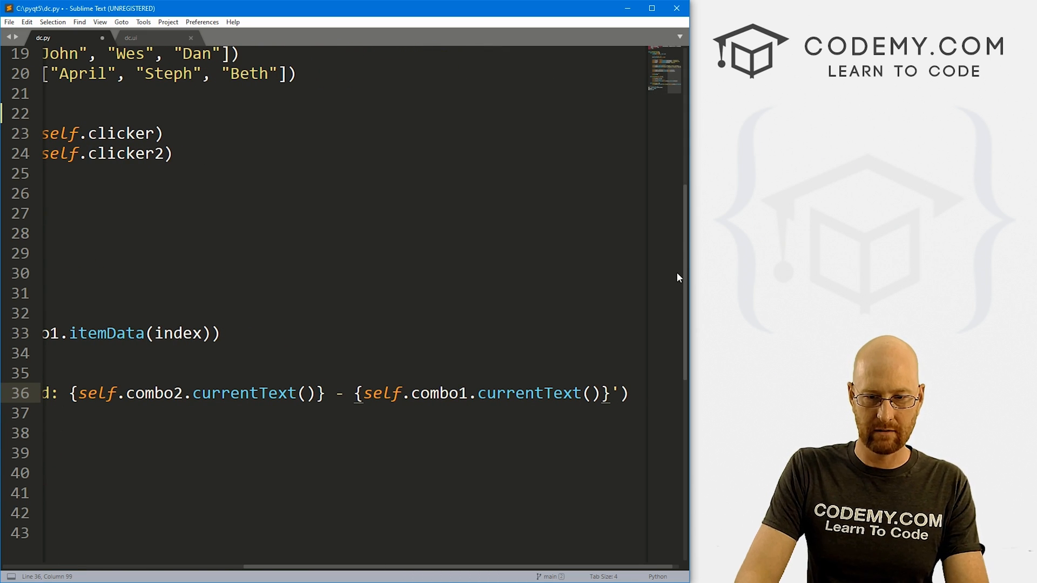
{"action": "key", "text": "ctrl+s"}
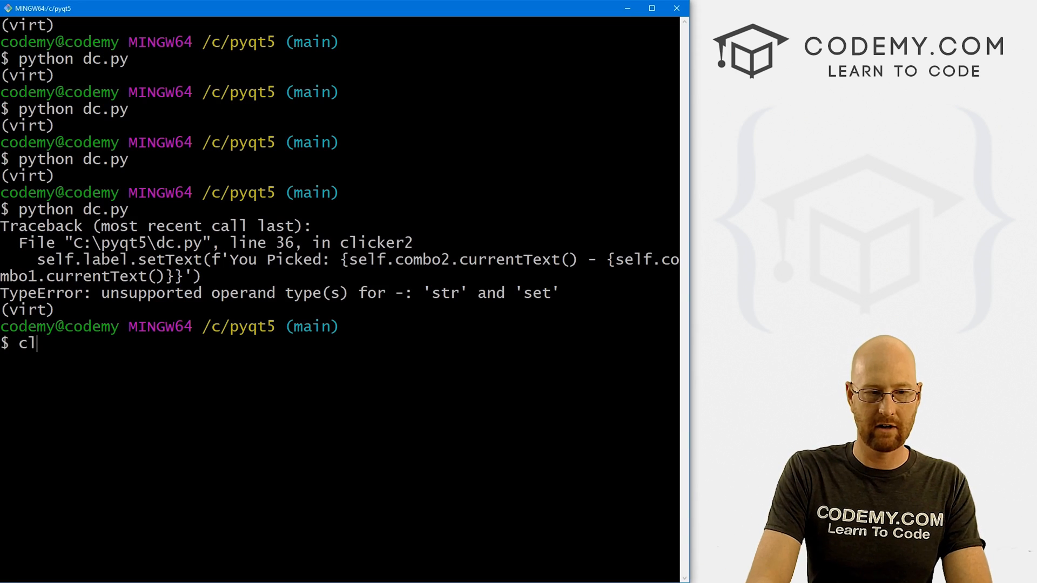
Step: Rerun dc.py and verify labels like 'You Picked: Dan - Male' and 'Beth - Female', then close the app
{"action": "type", "text": "python dc.py"}
{"action": "key", "text": "Return"}
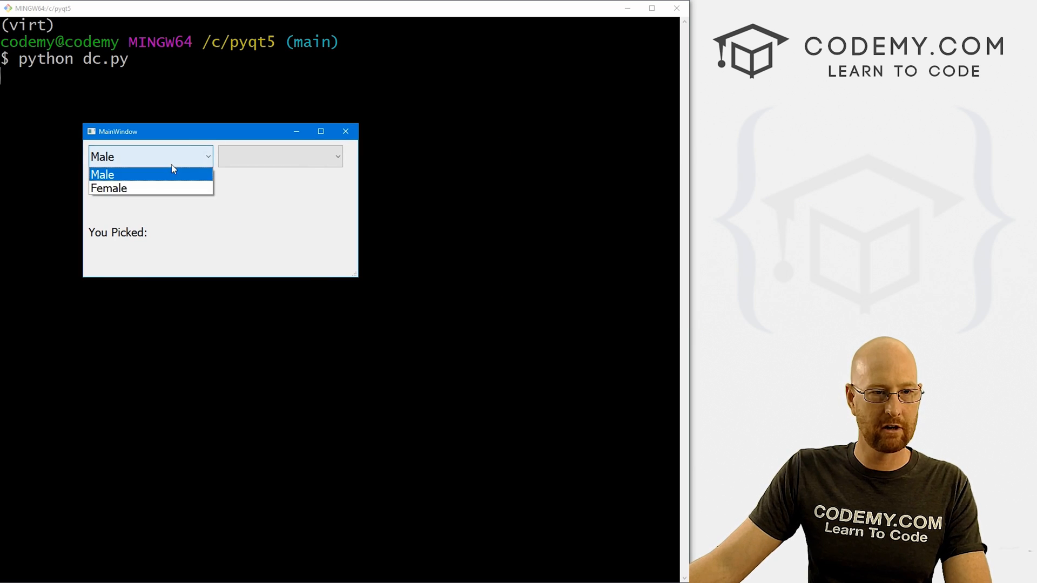
{"action": "left_click", "coordinate": [109, 188]}
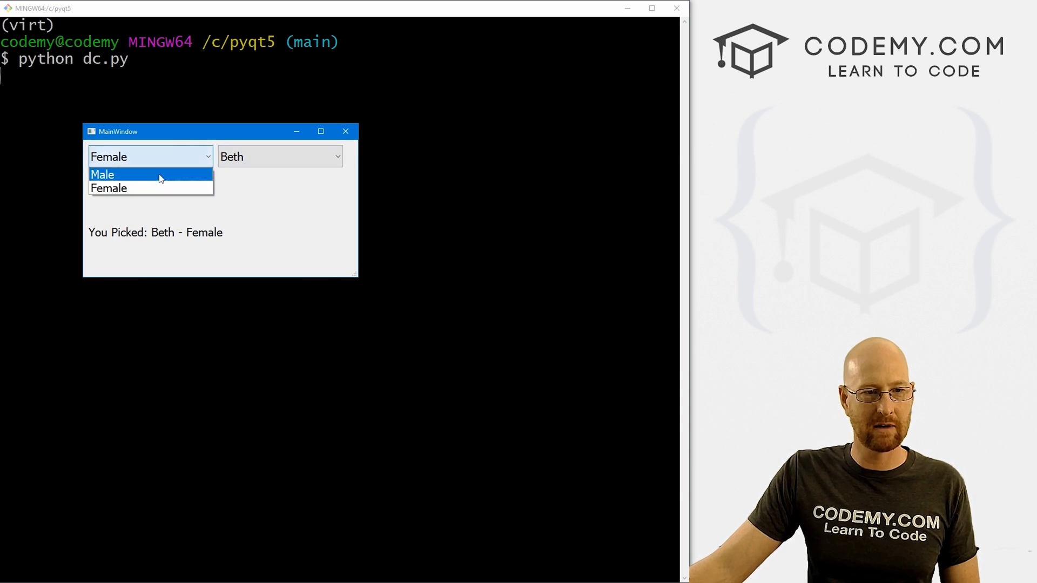
{"action": "left_click", "coordinate": [103, 174]}
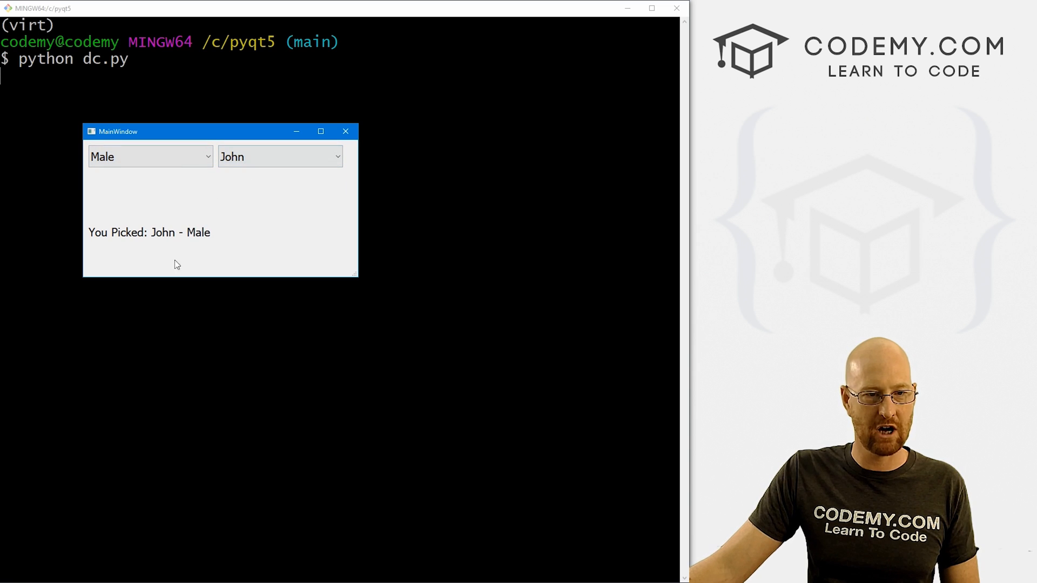
{"action": "left_click", "coordinate": [278, 157]}
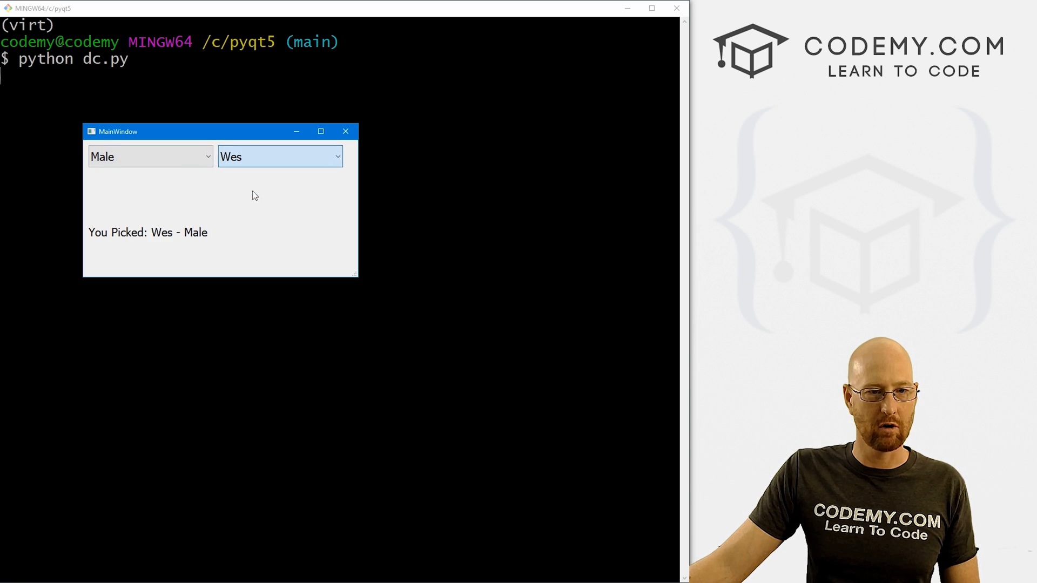
{"action": "left_click", "coordinate": [279, 156]}
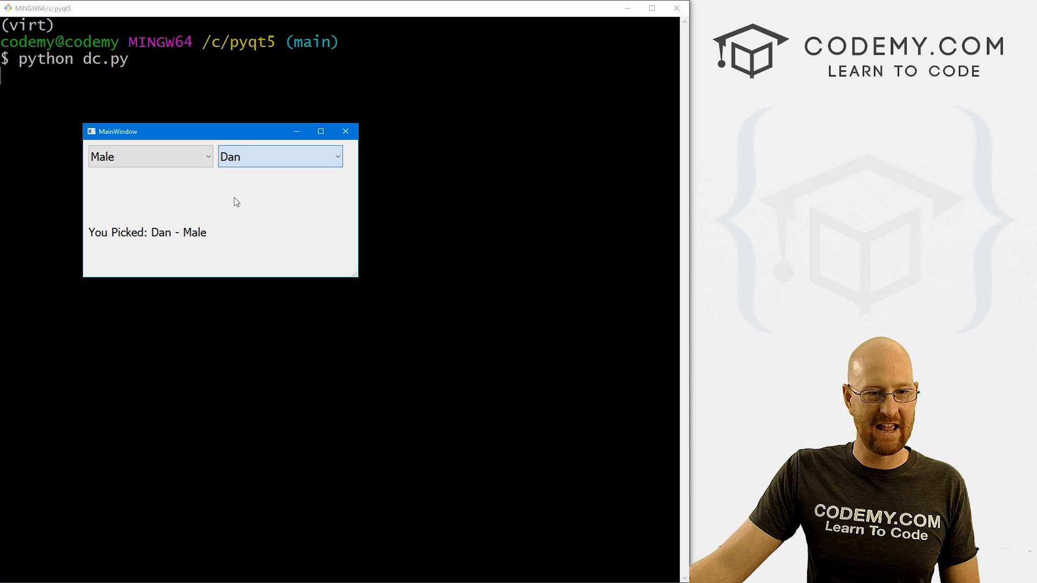
{"action": "left_click", "coordinate": [337, 156]}
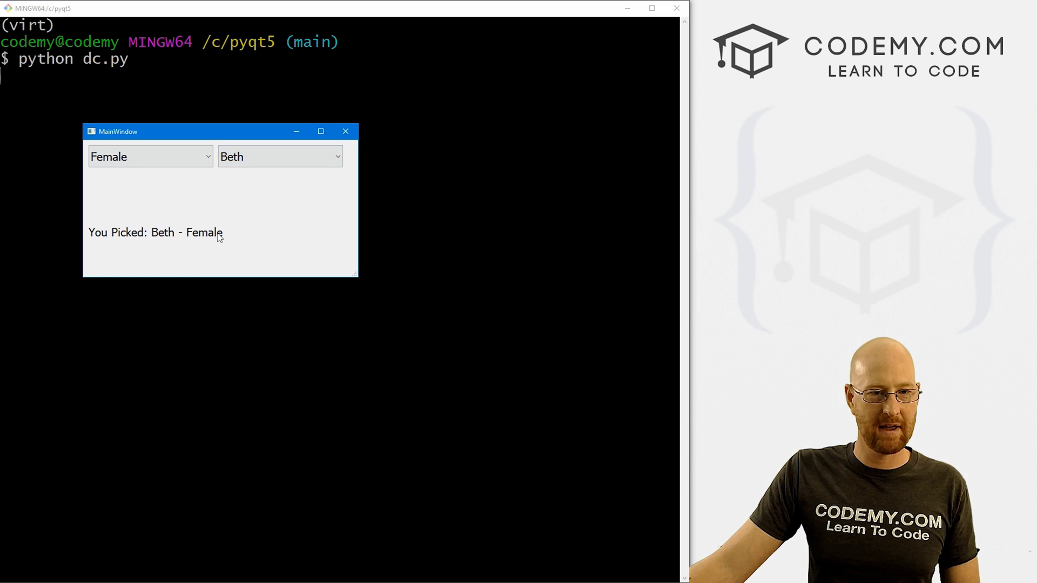
{"action": "left_click", "coordinate": [346, 131]}
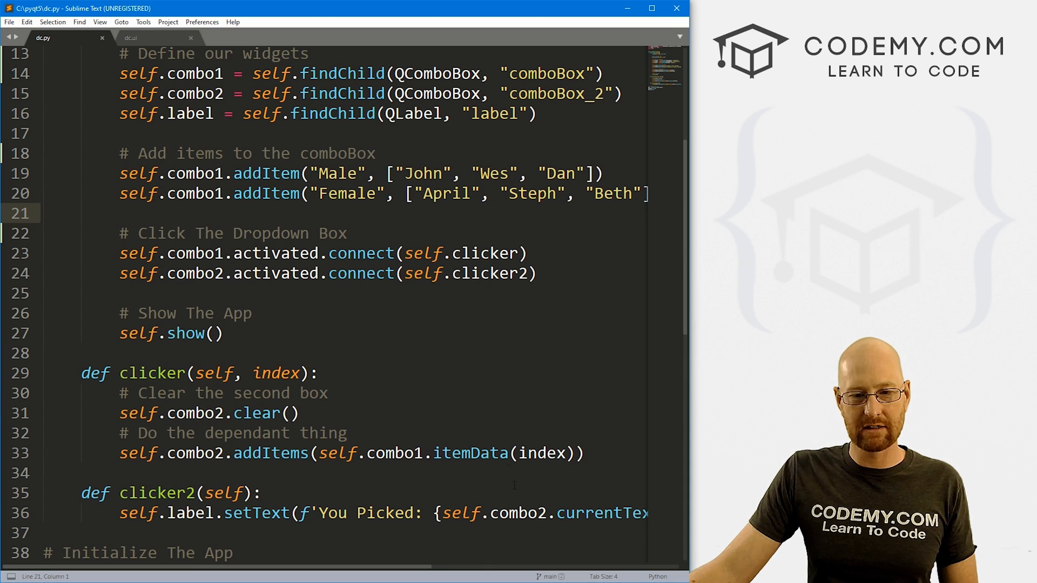
Step: Back in Sublime Text, highlight the word item in itemData
{"action": "double_click", "coordinate": [451, 393]}
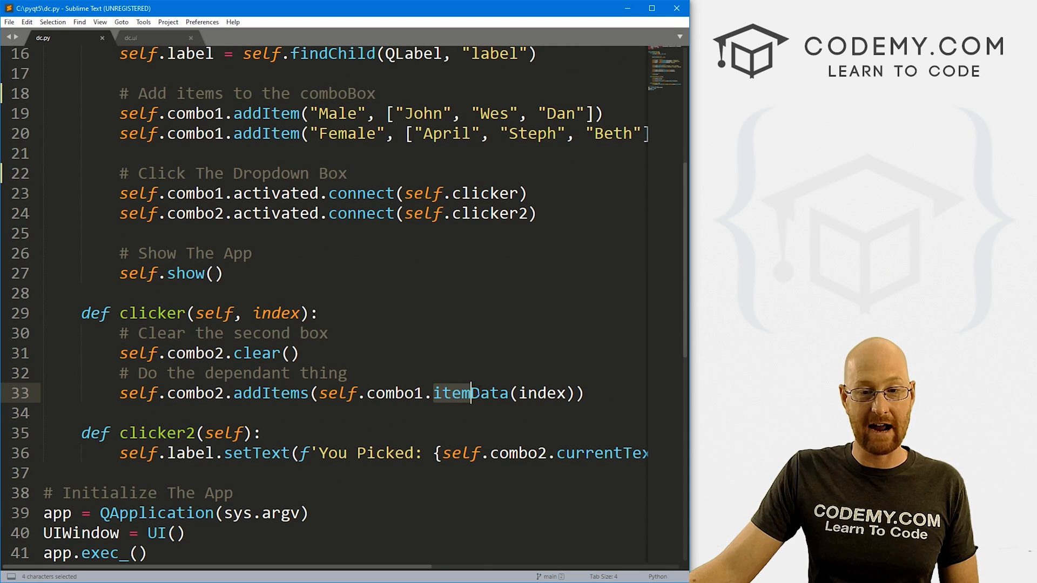